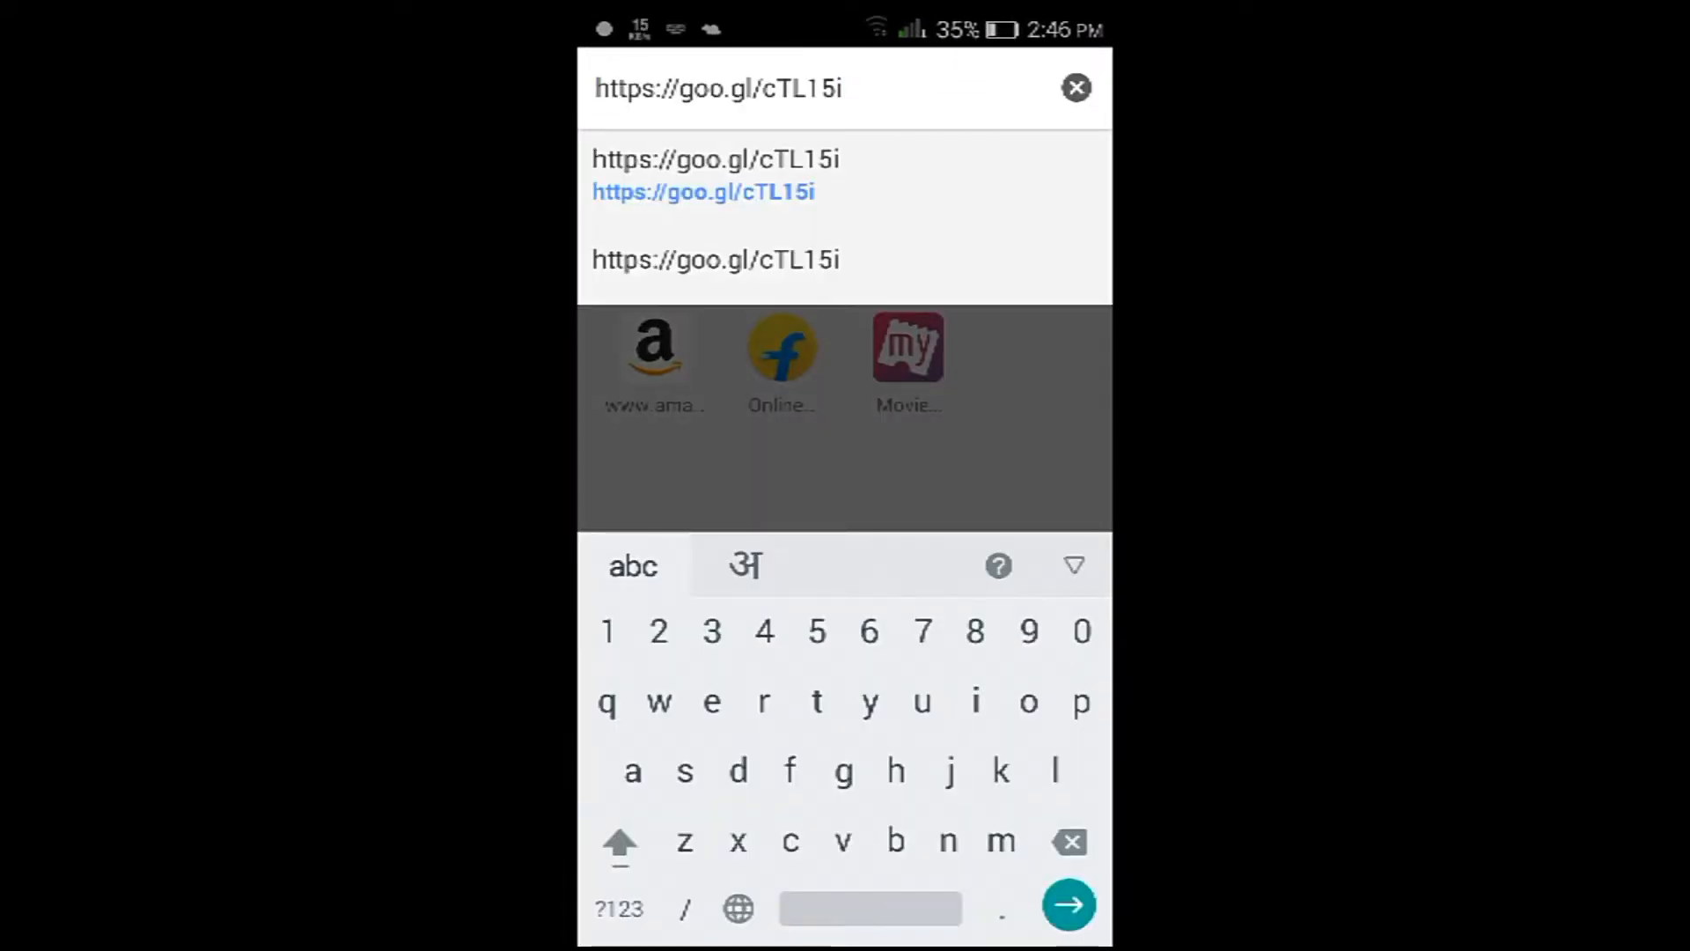
Open the goo.gl short link and get past the Continue and leave-site prompts
{"action": "left_click", "coordinate": [1066, 904]}
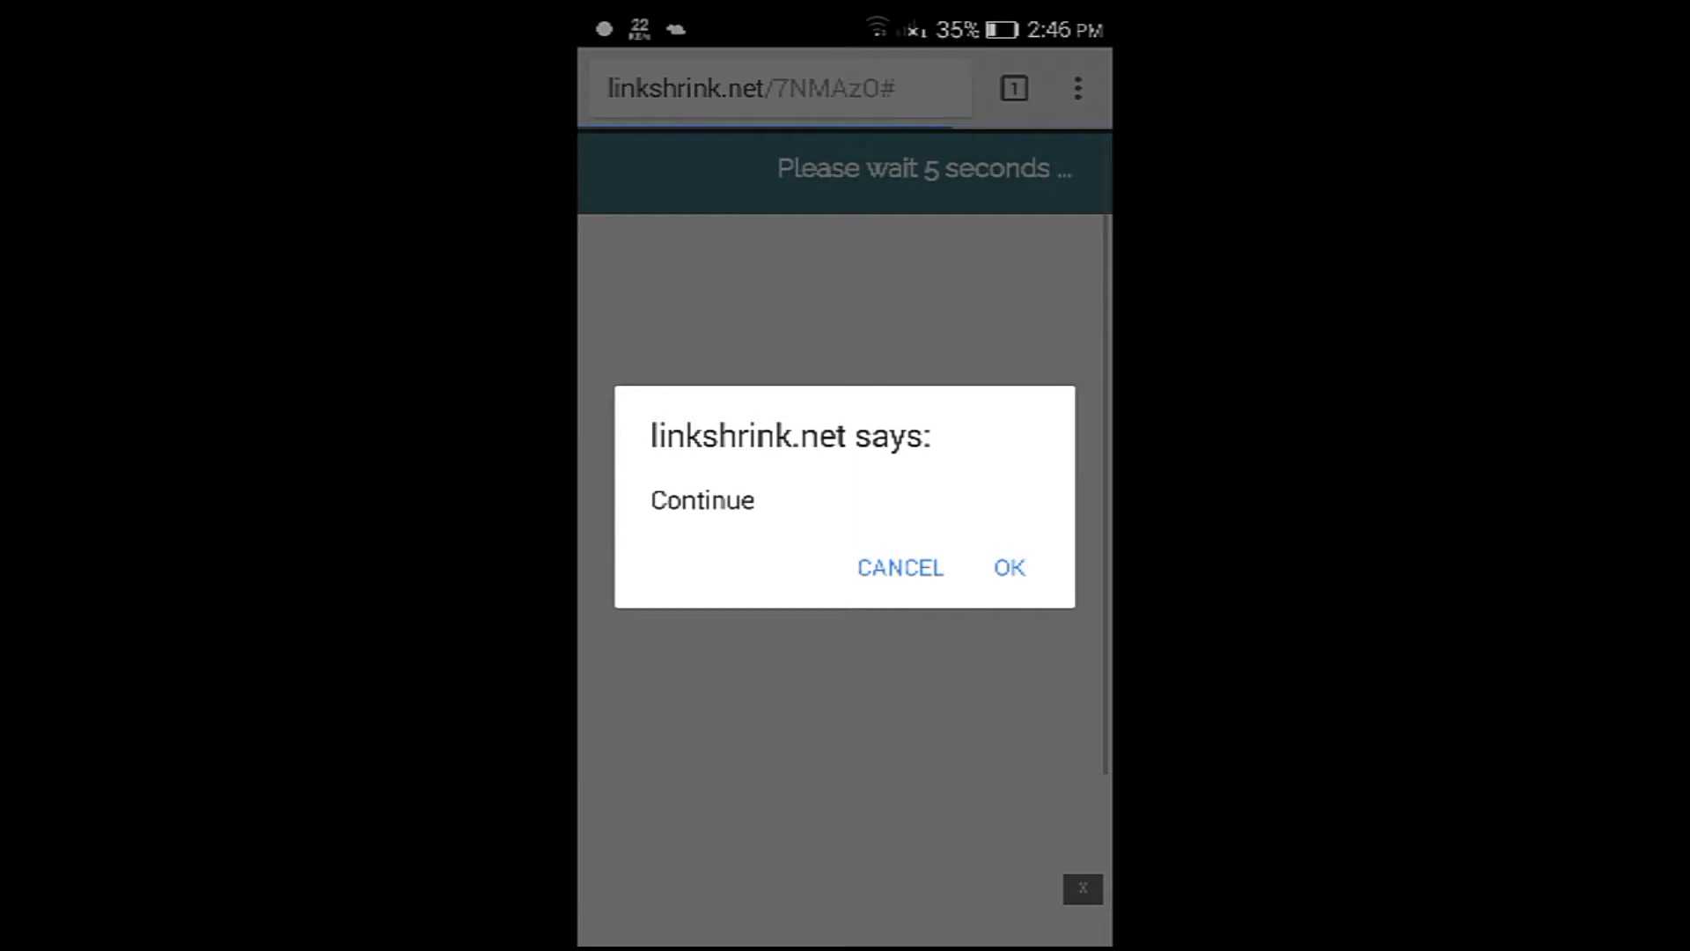
{"action": "left_click", "coordinate": [1008, 567]}
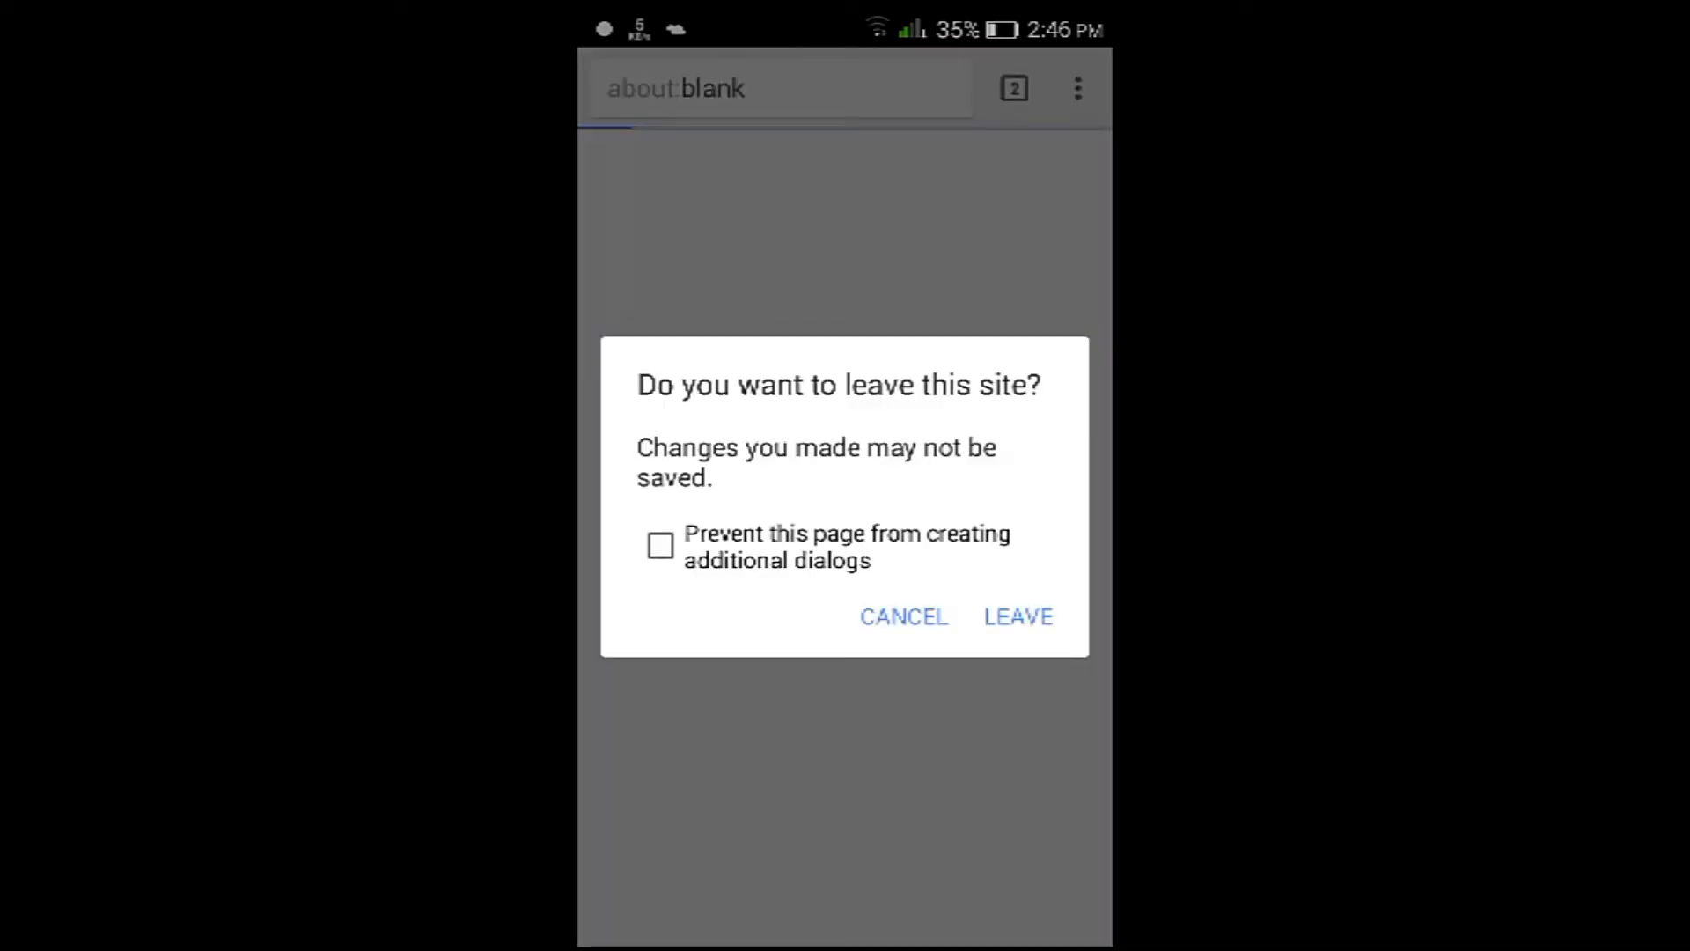
{"action": "left_click", "coordinate": [1017, 615]}
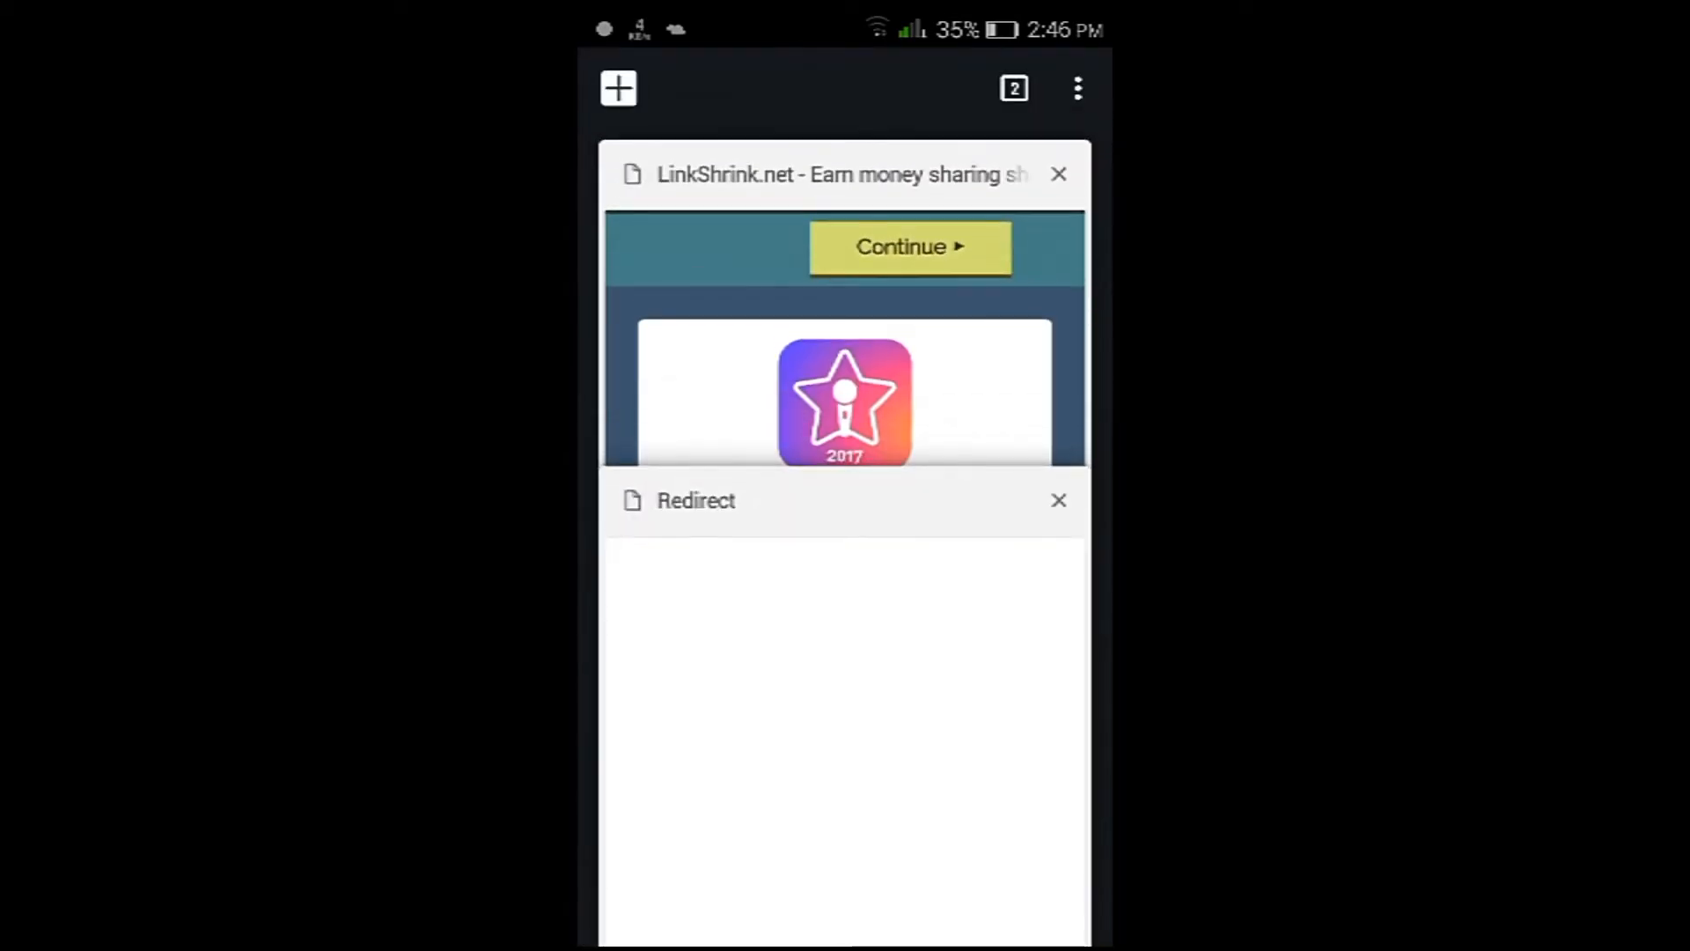
{"action": "left_click", "coordinate": [1057, 500]}
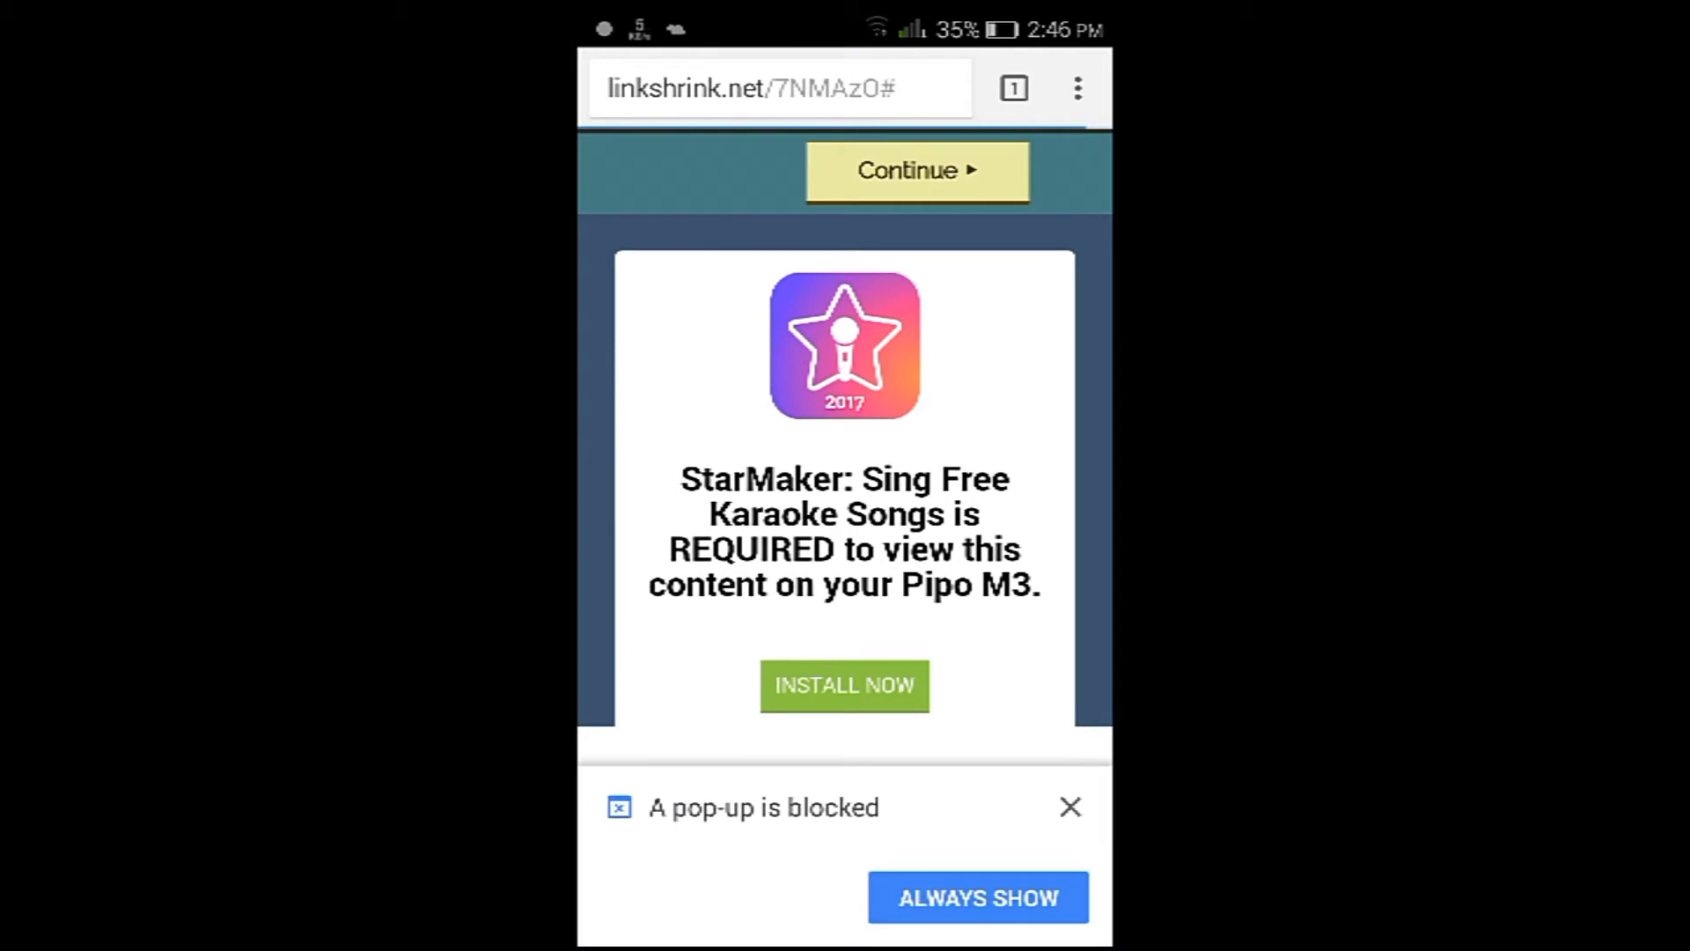
Dismiss the blocked pop-up notice and reach the FreeROMs PSP top-rated page
{"action": "left_click", "coordinate": [1069, 806]}
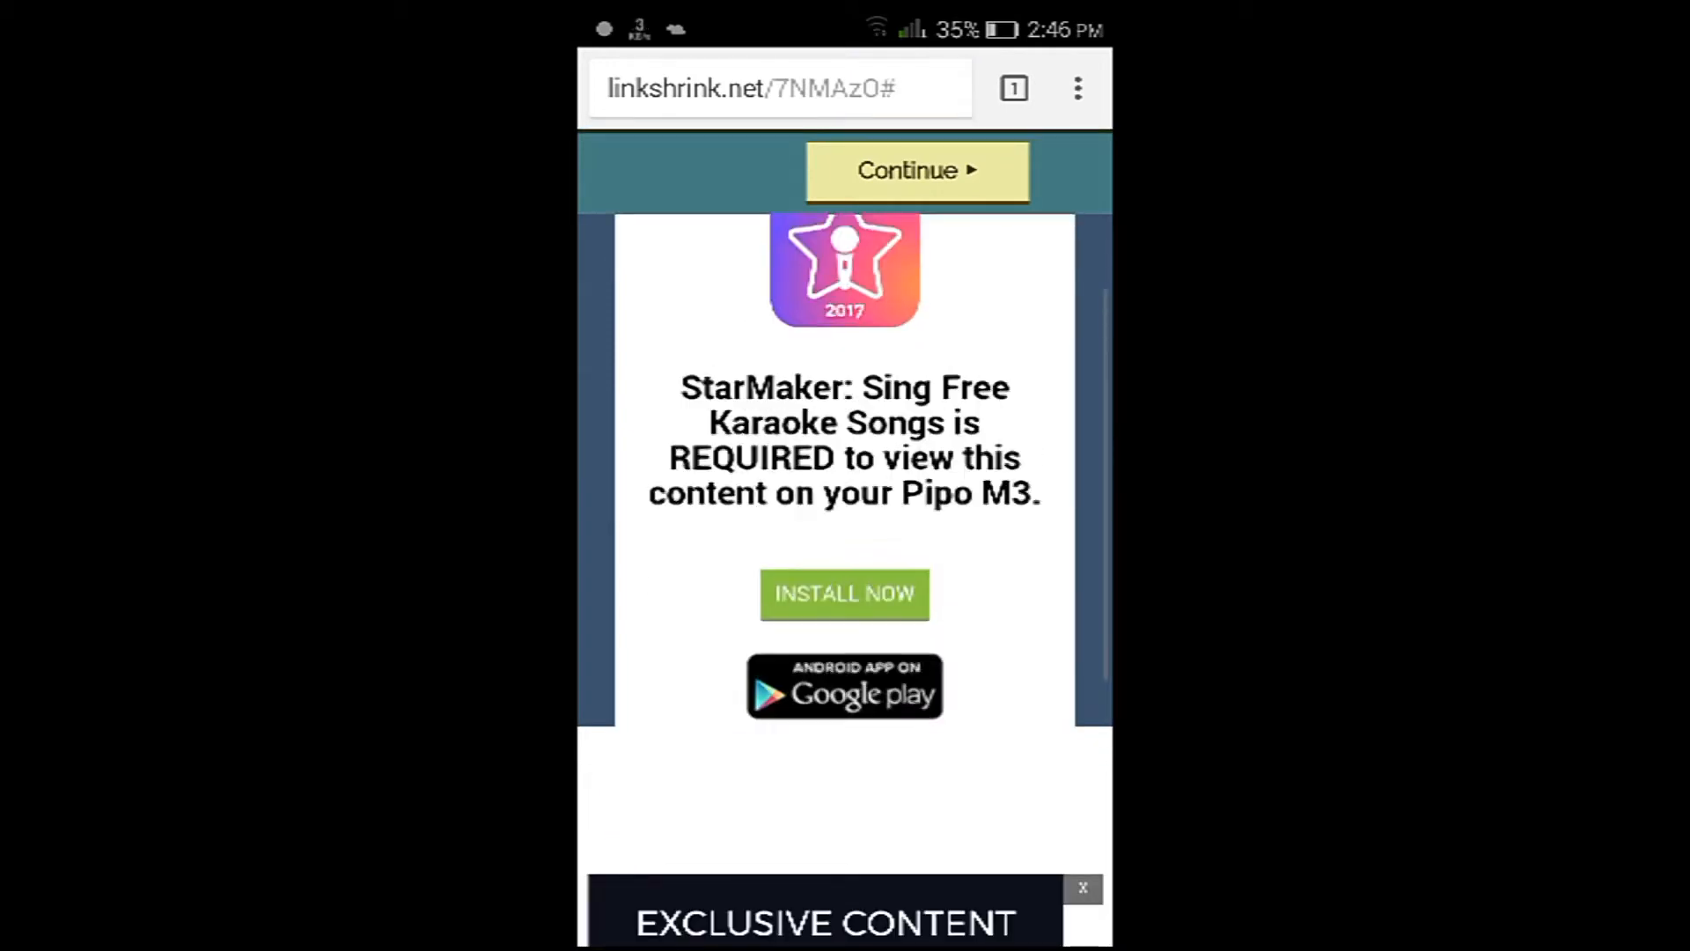
{"action": "left_click", "coordinate": [916, 170]}
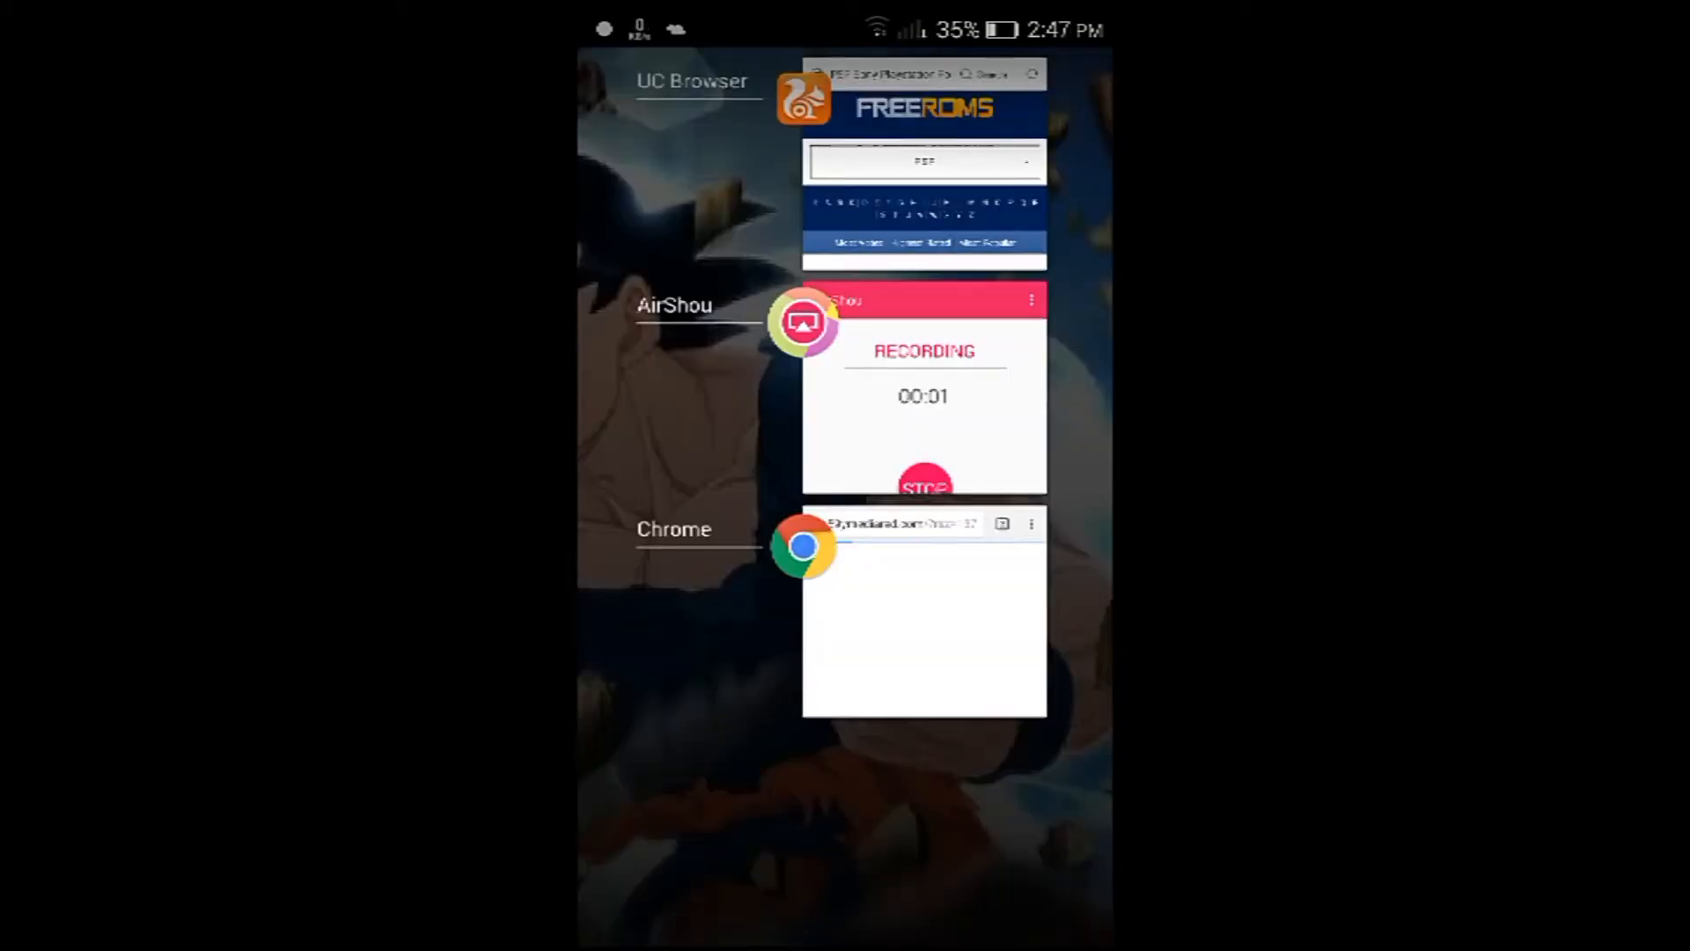
{"action": "left_click", "coordinate": [923, 609]}
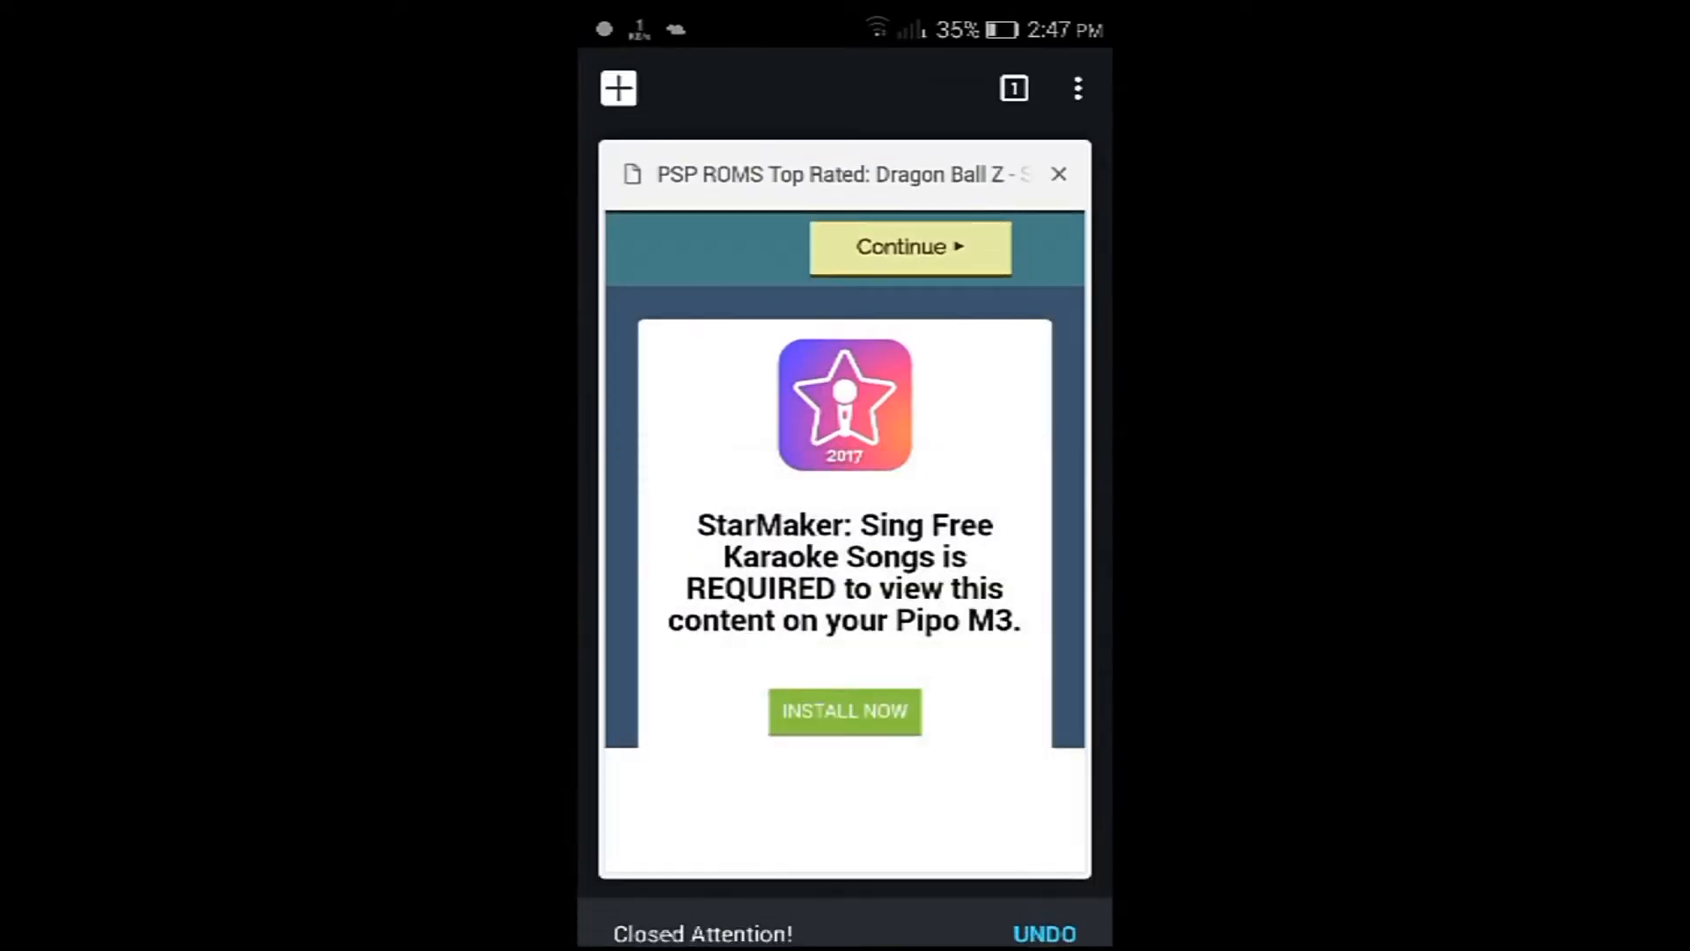
{"action": "left_click", "coordinate": [1057, 174]}
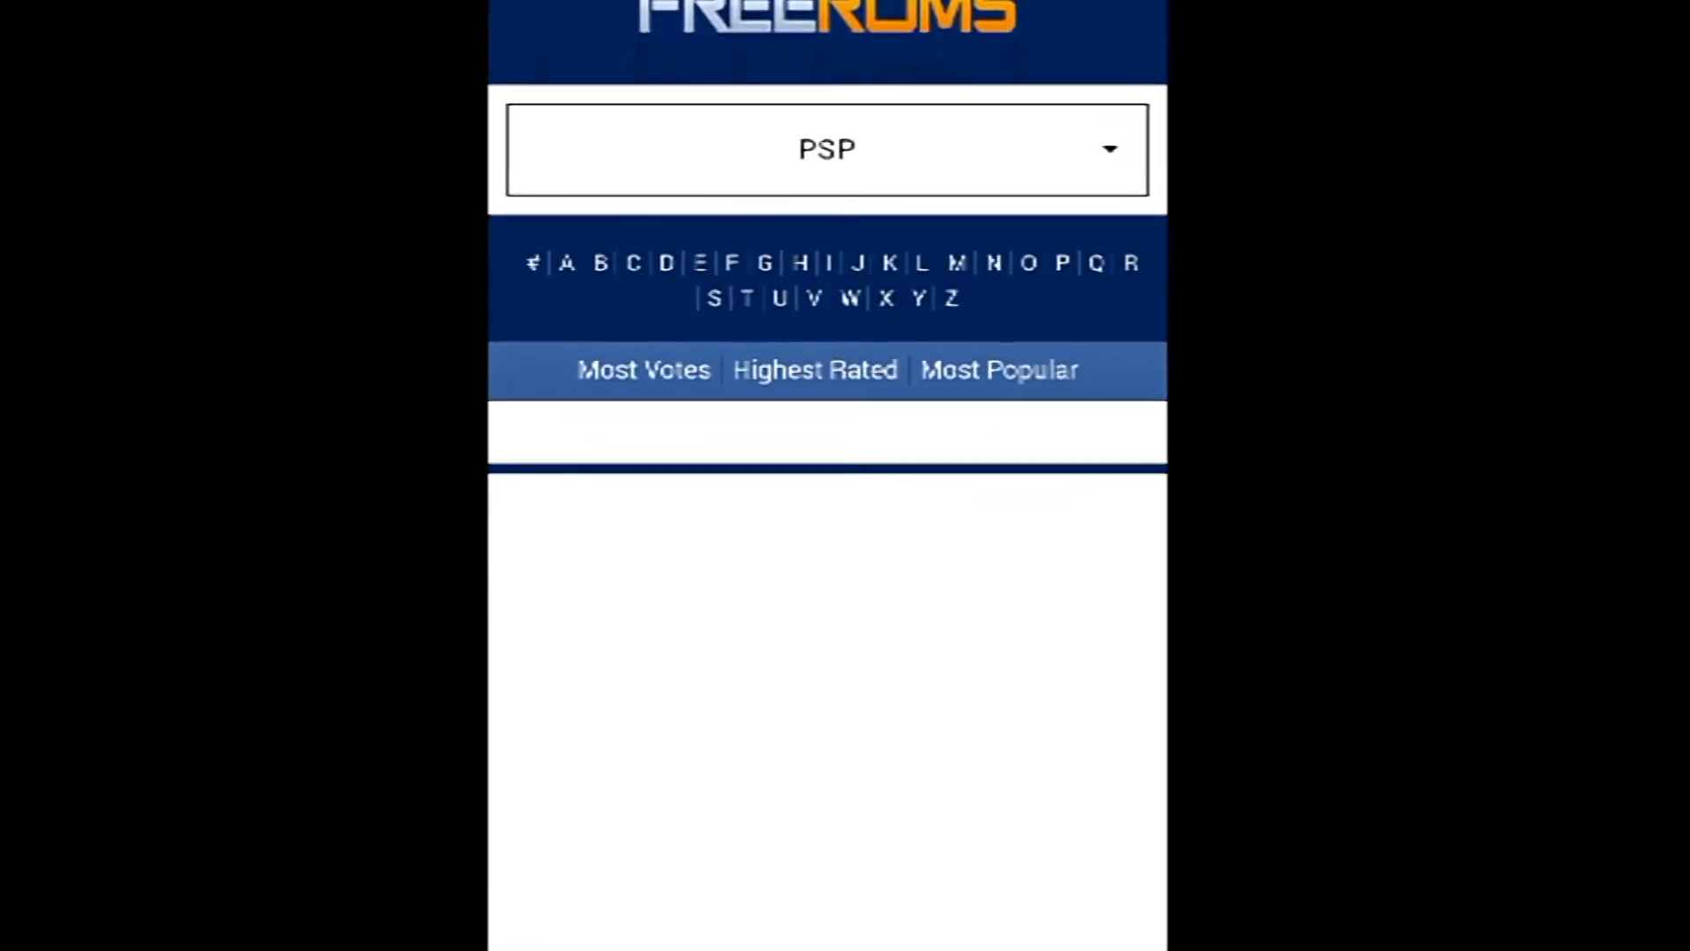
Scroll the PSP list down to Def Jam - Fight For Ny - The Takeover and open it
{"action": "scroll", "scroll_direction": "down", "scroll_amount": 3}
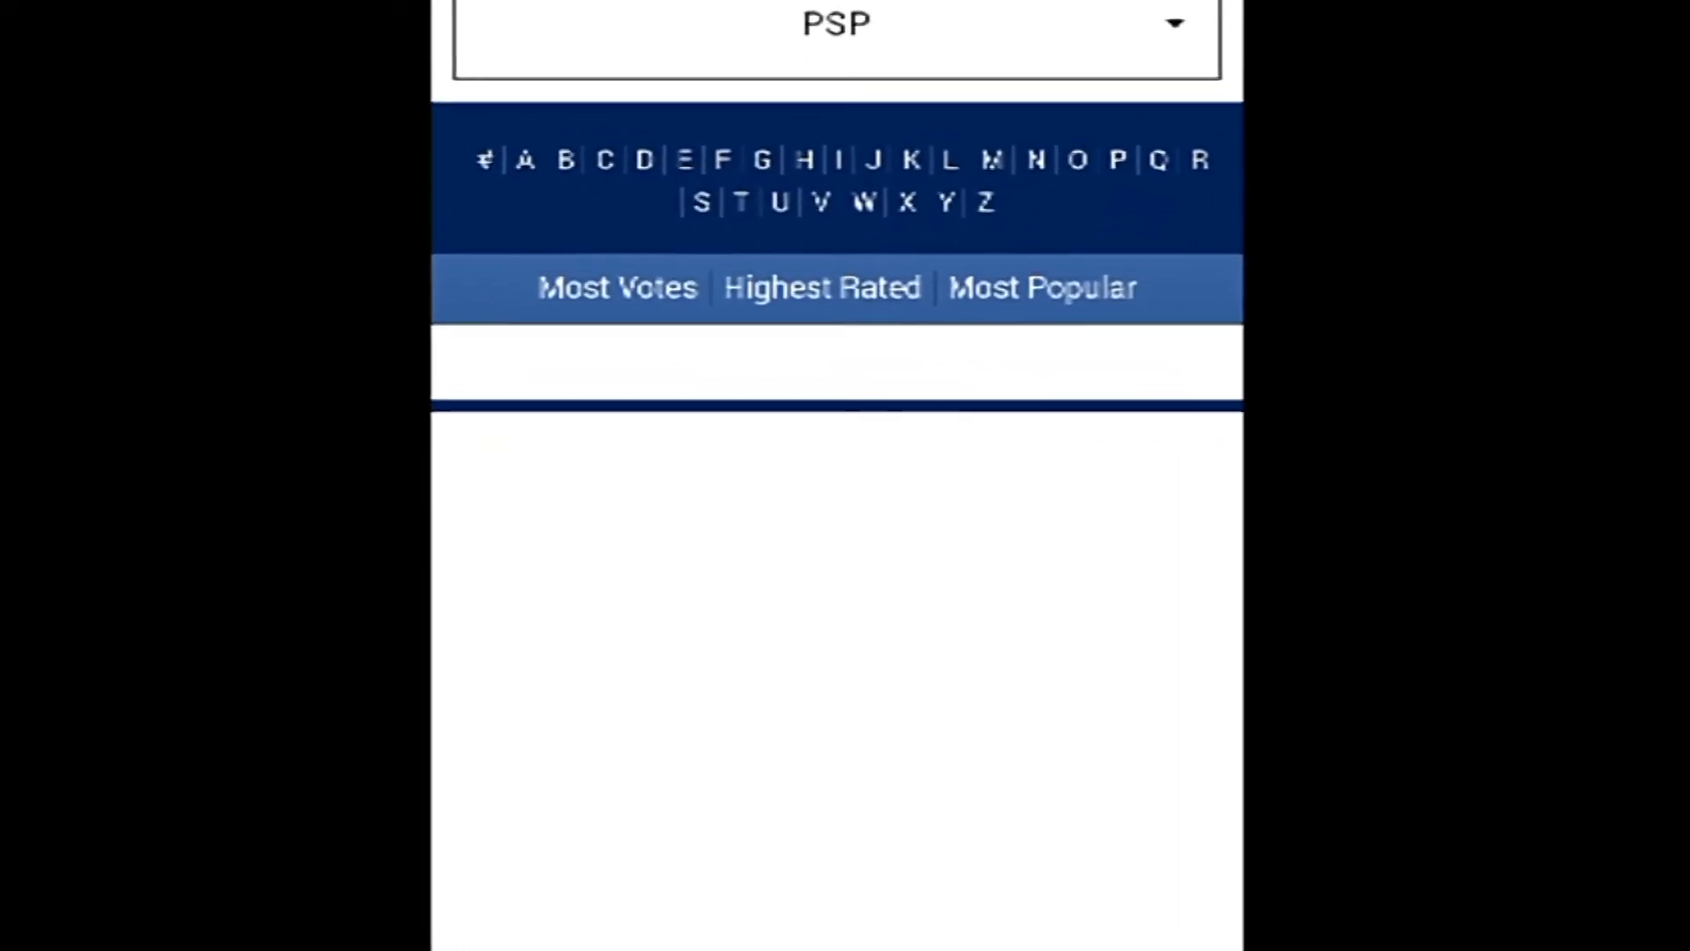
{"action": "scroll", "scroll_direction": "down", "scroll_amount": 3}
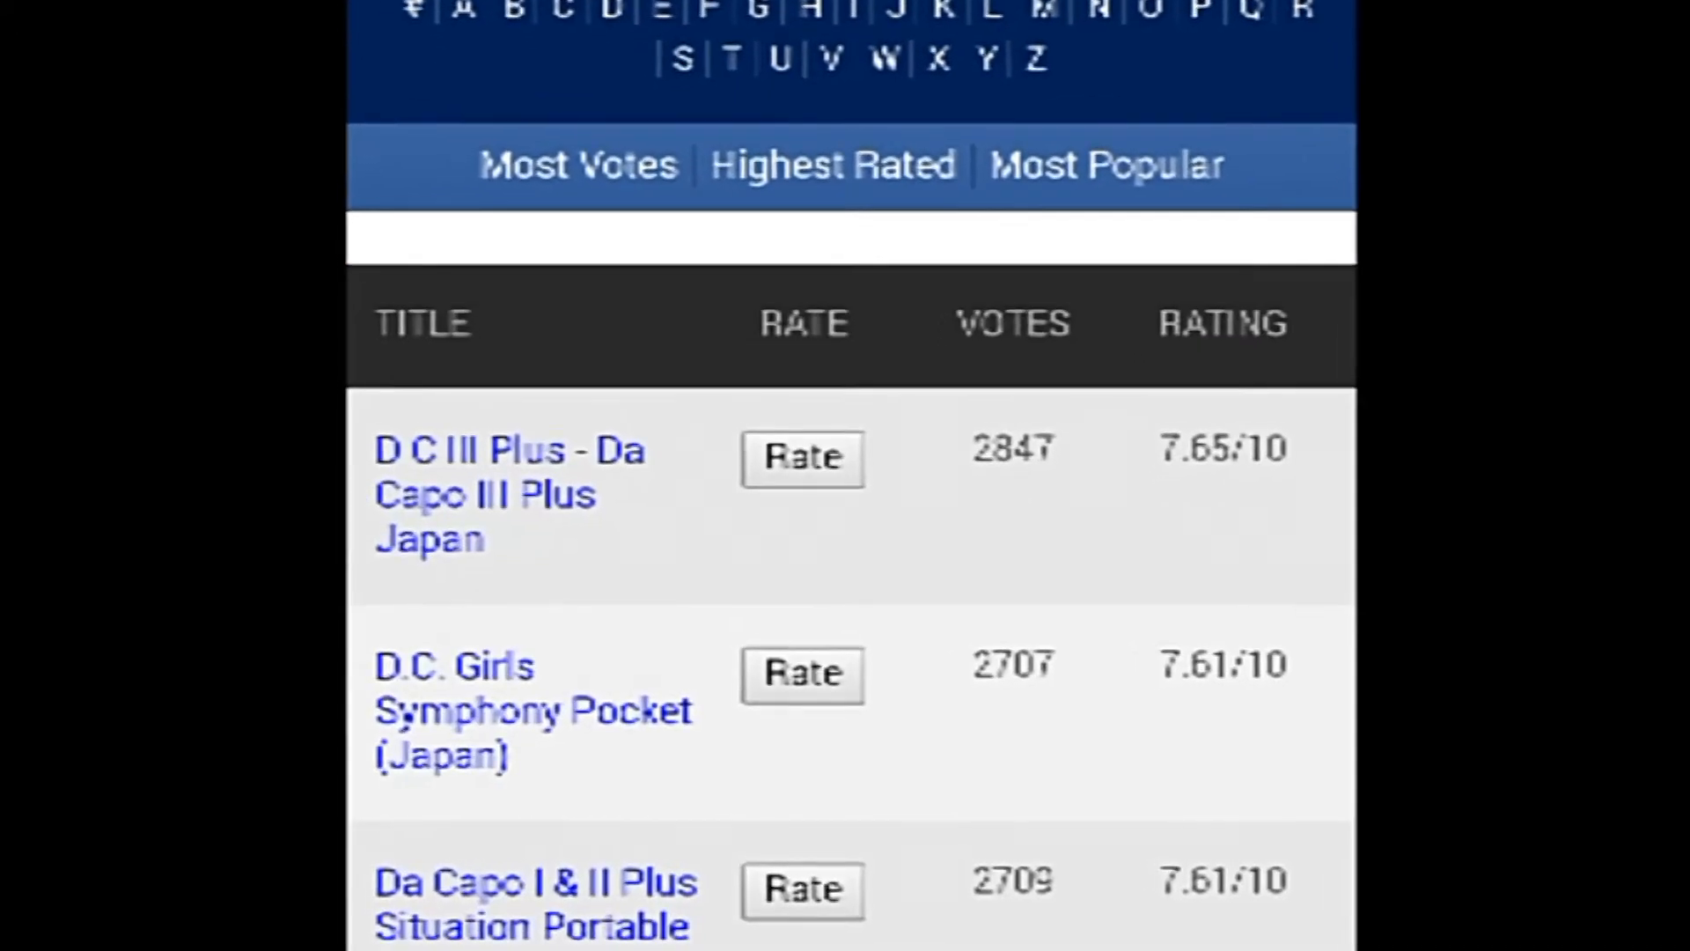
{"action": "scroll", "scroll_direction": "down", "scroll_amount": 3}
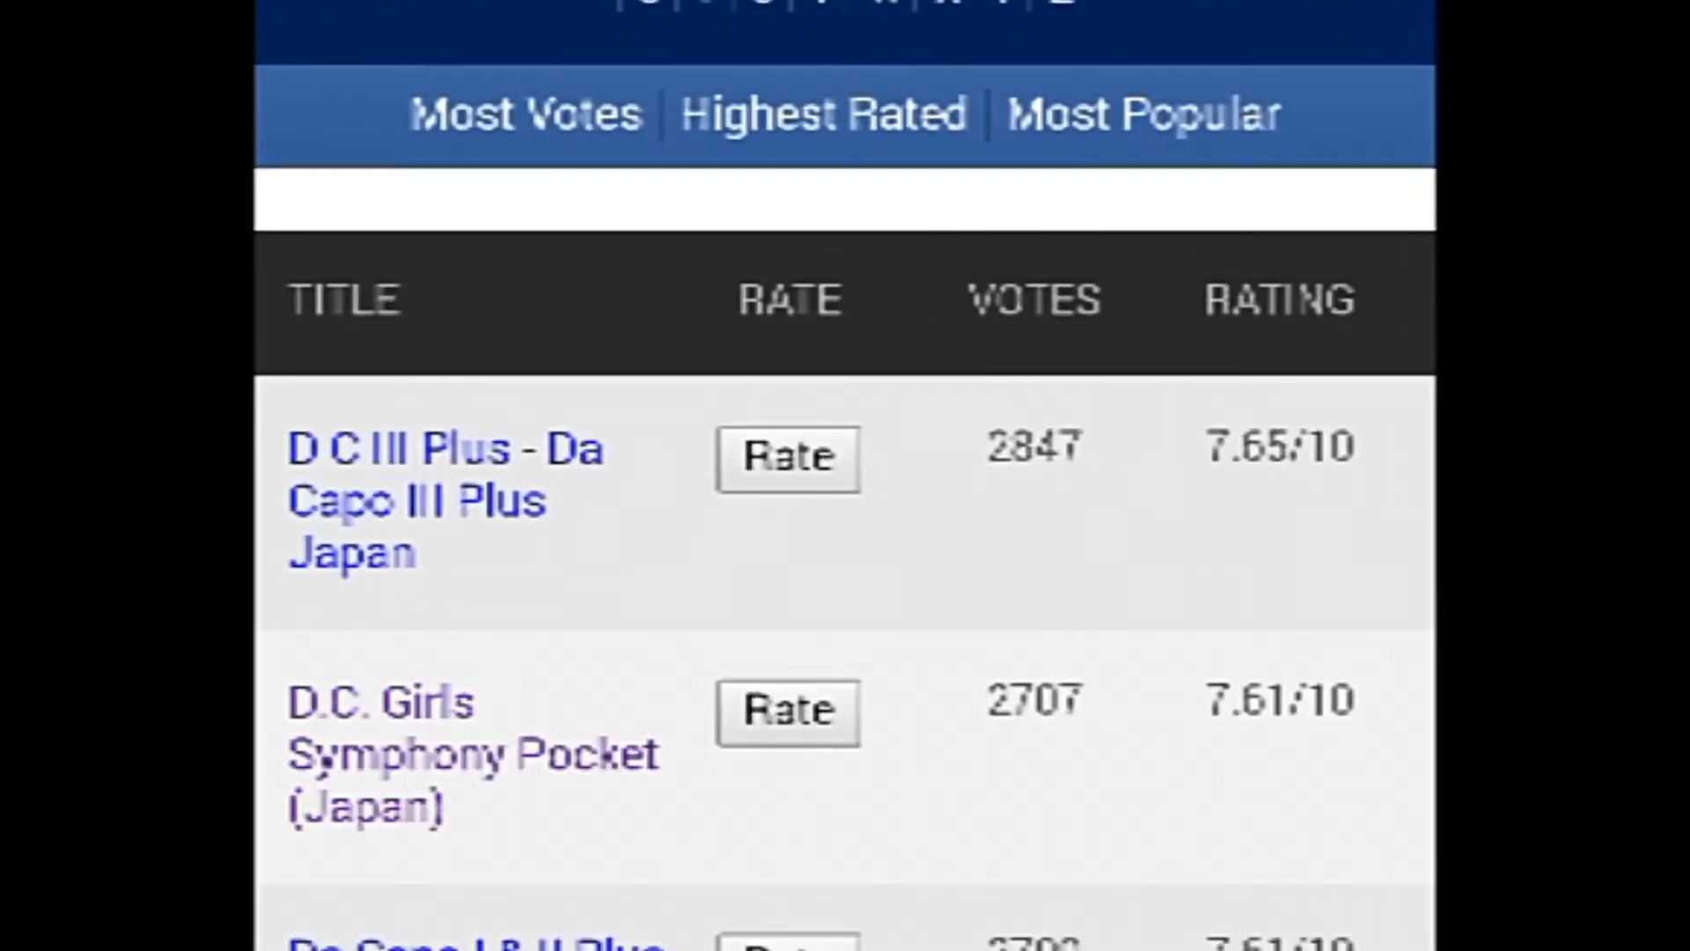
{"action": "scroll", "scroll_direction": "down", "scroll_amount": 3}
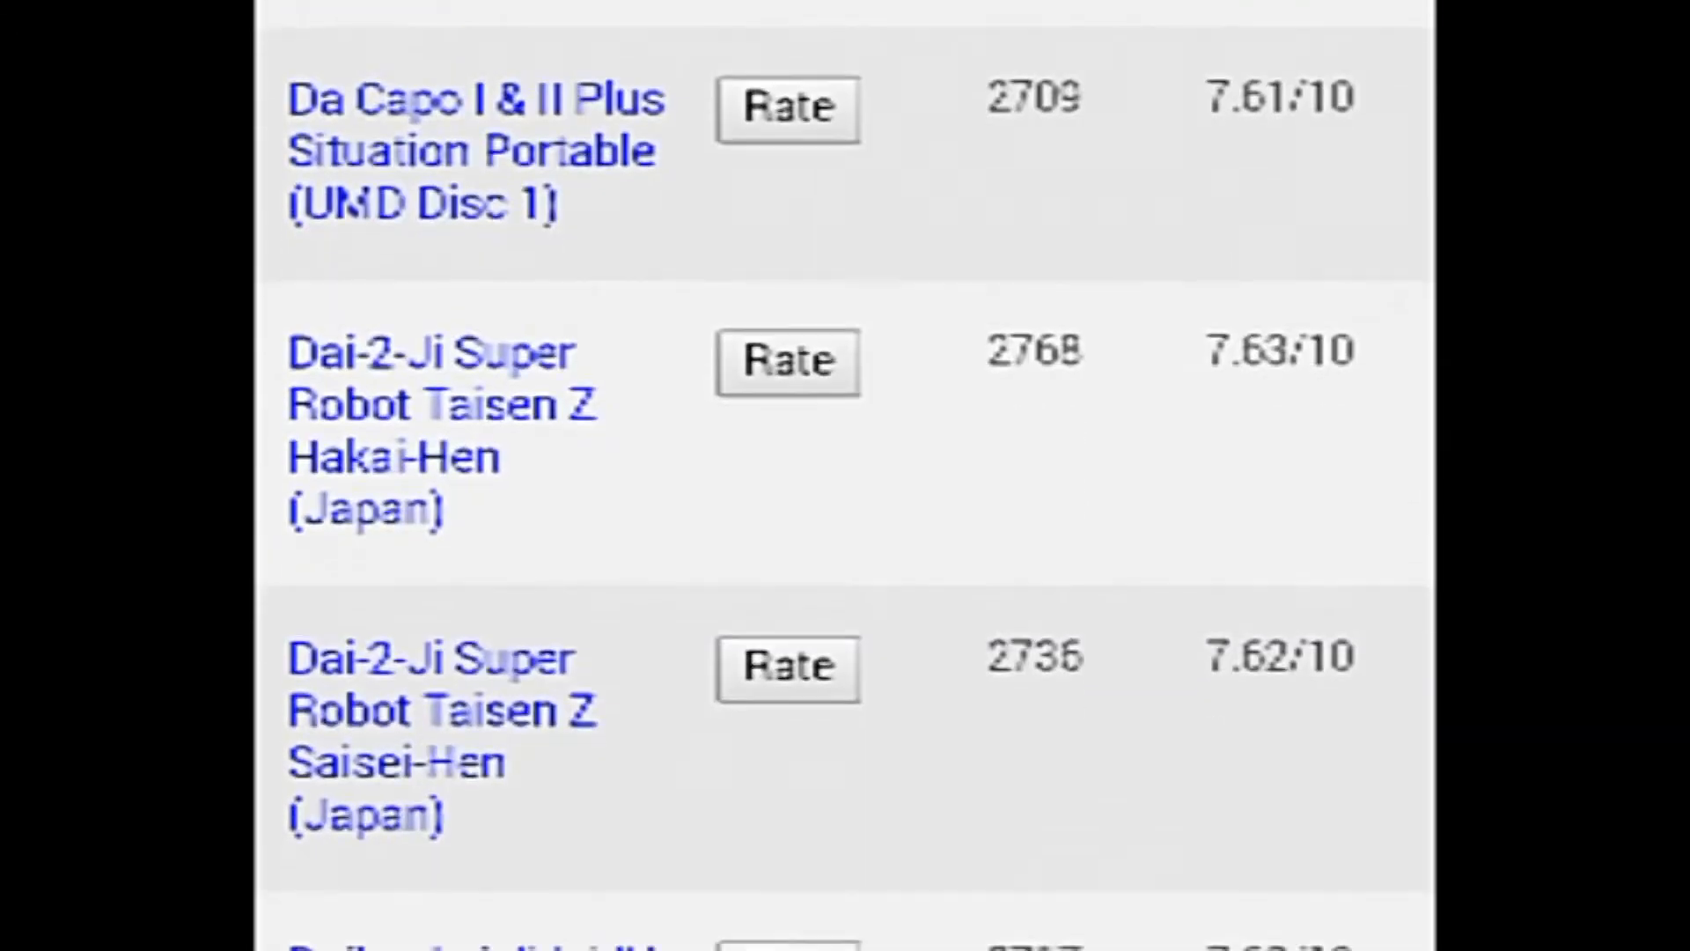
{"action": "scroll", "scroll_direction": "down", "scroll_amount": 3}
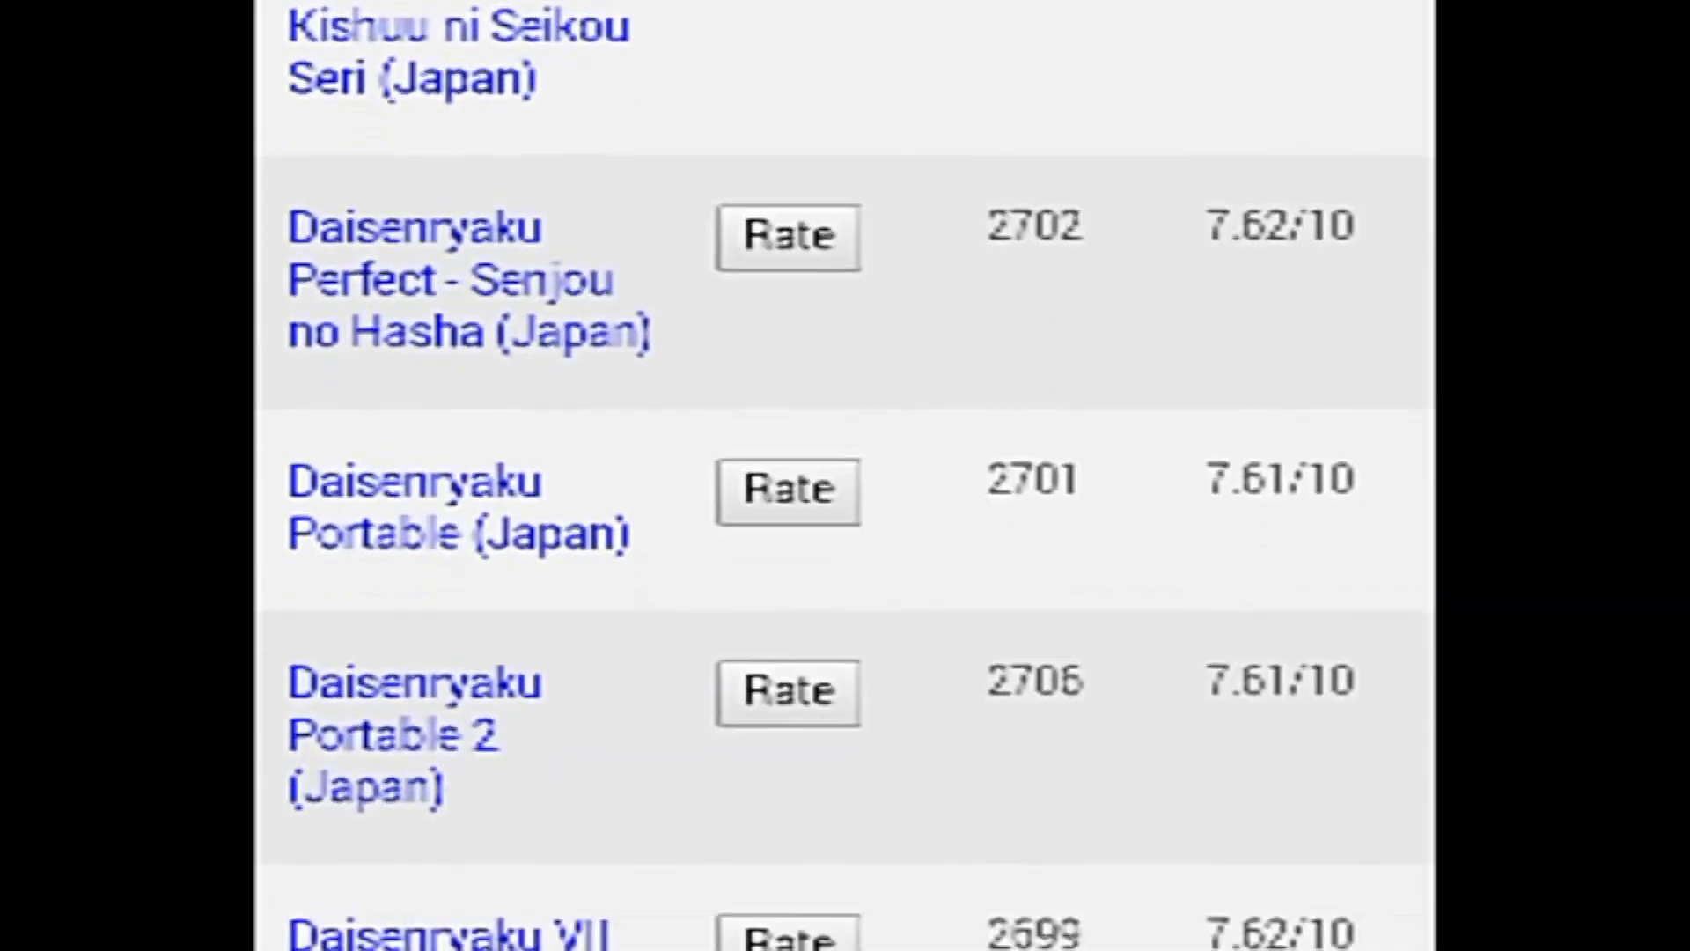
{"action": "scroll", "scroll_direction": "down", "scroll_amount": 3}
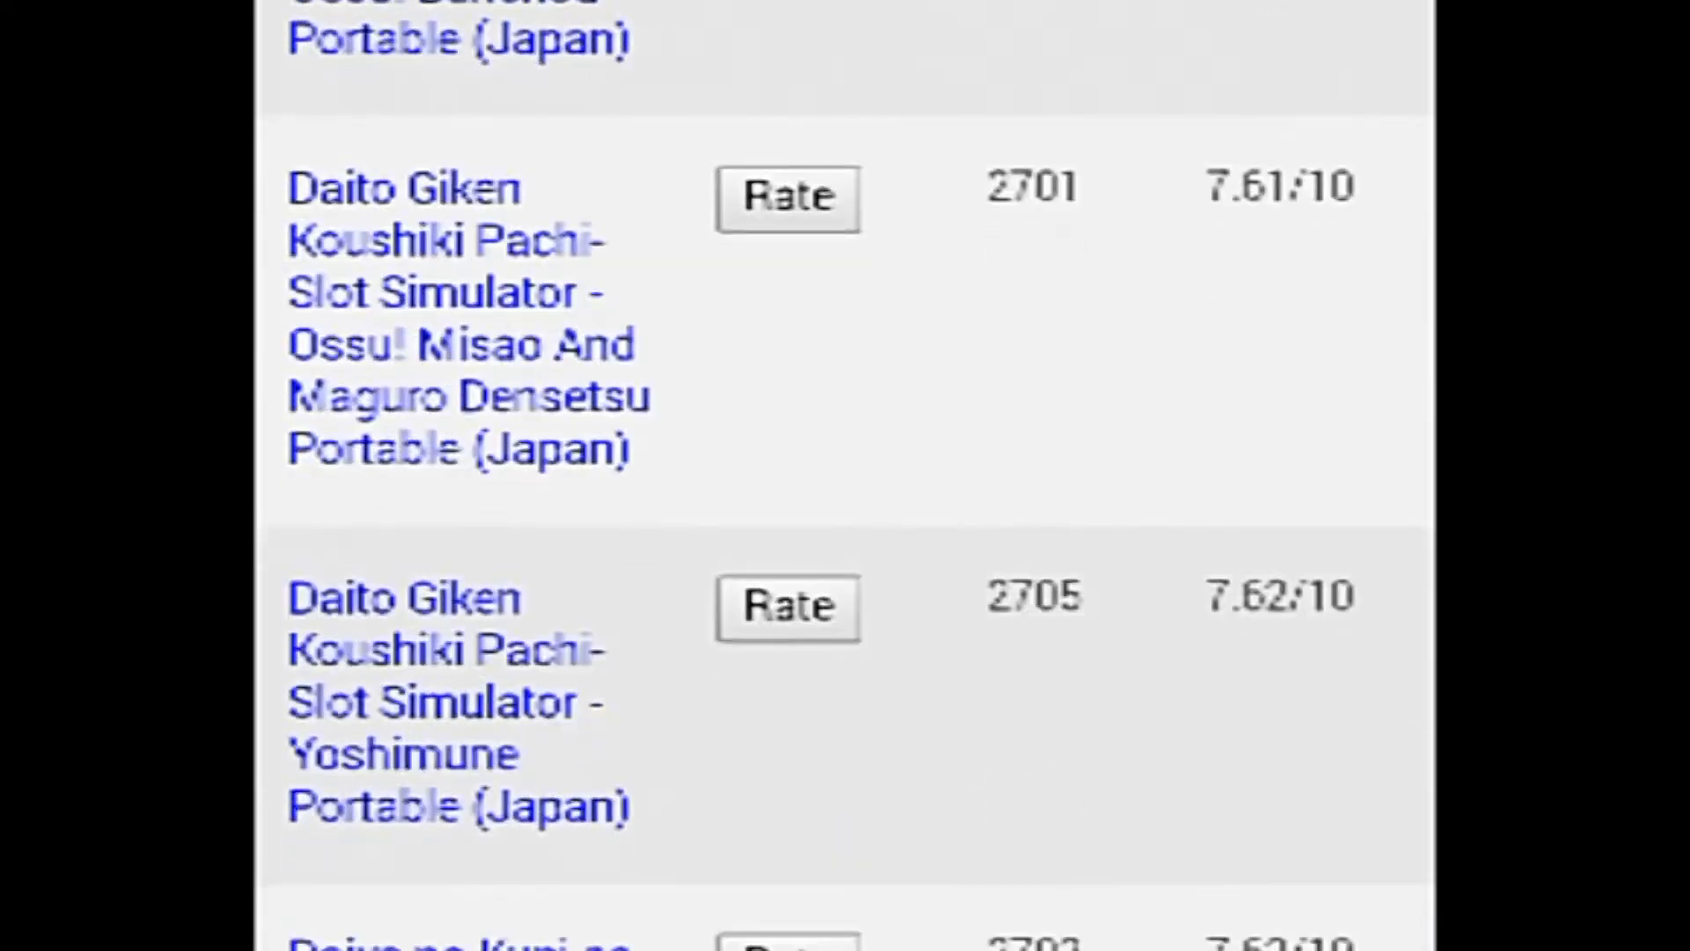
{"action": "scroll", "scroll_direction": "down", "scroll_amount": 3}
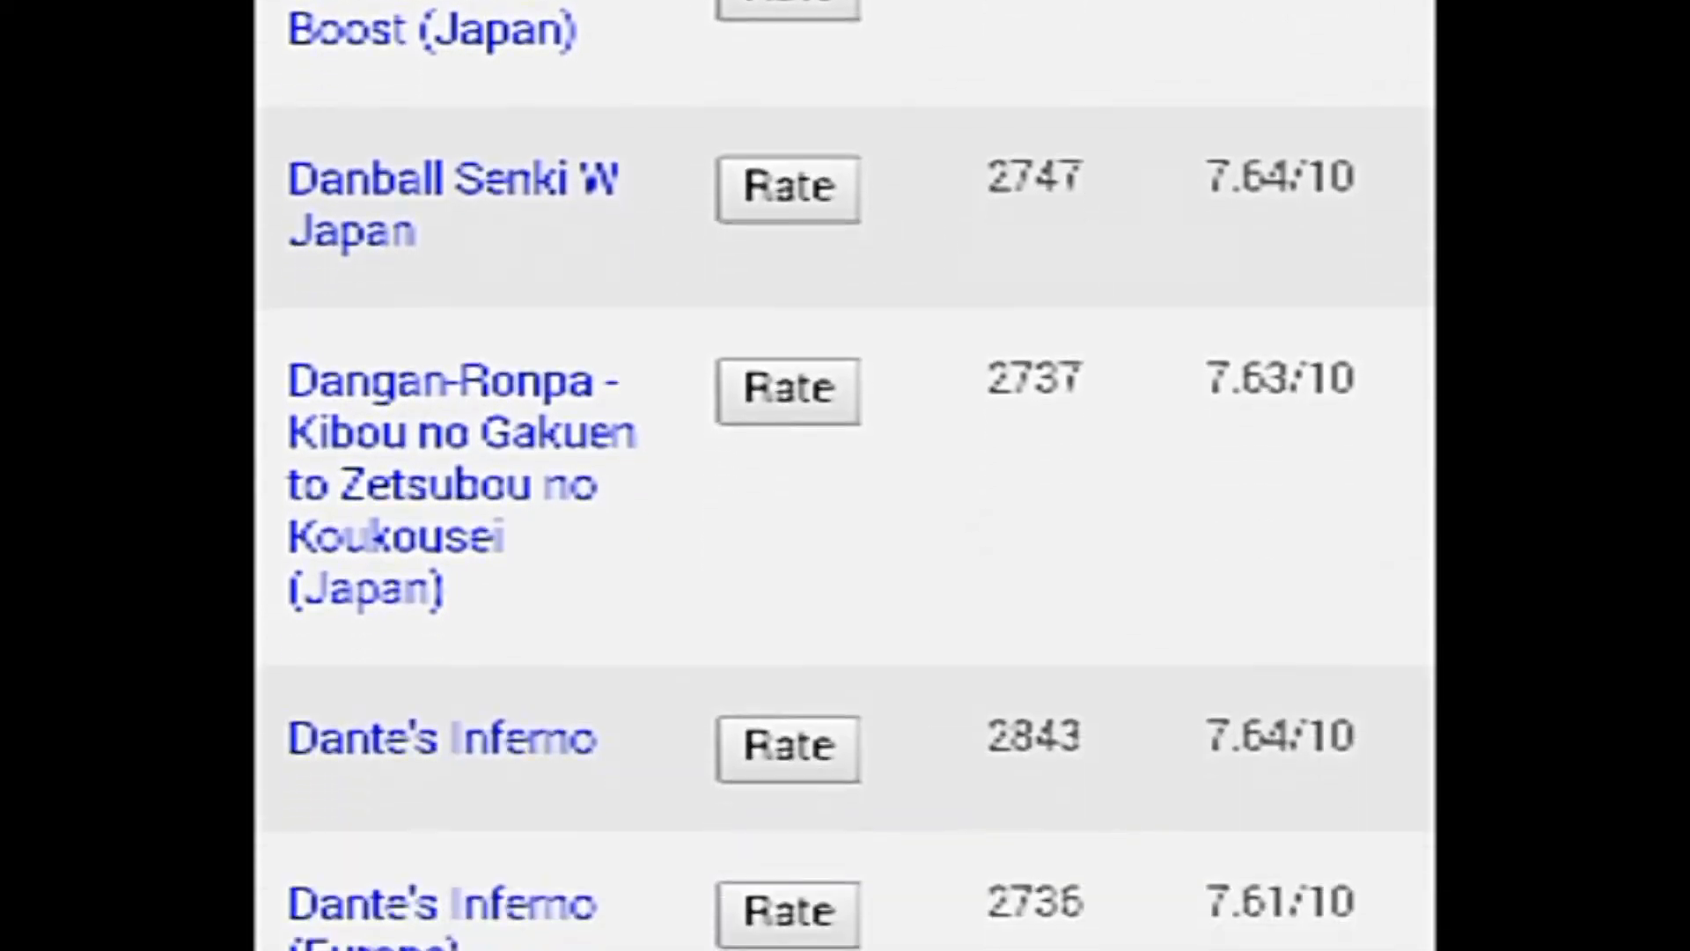
{"action": "scroll", "scroll_direction": "down", "scroll_amount": 3}
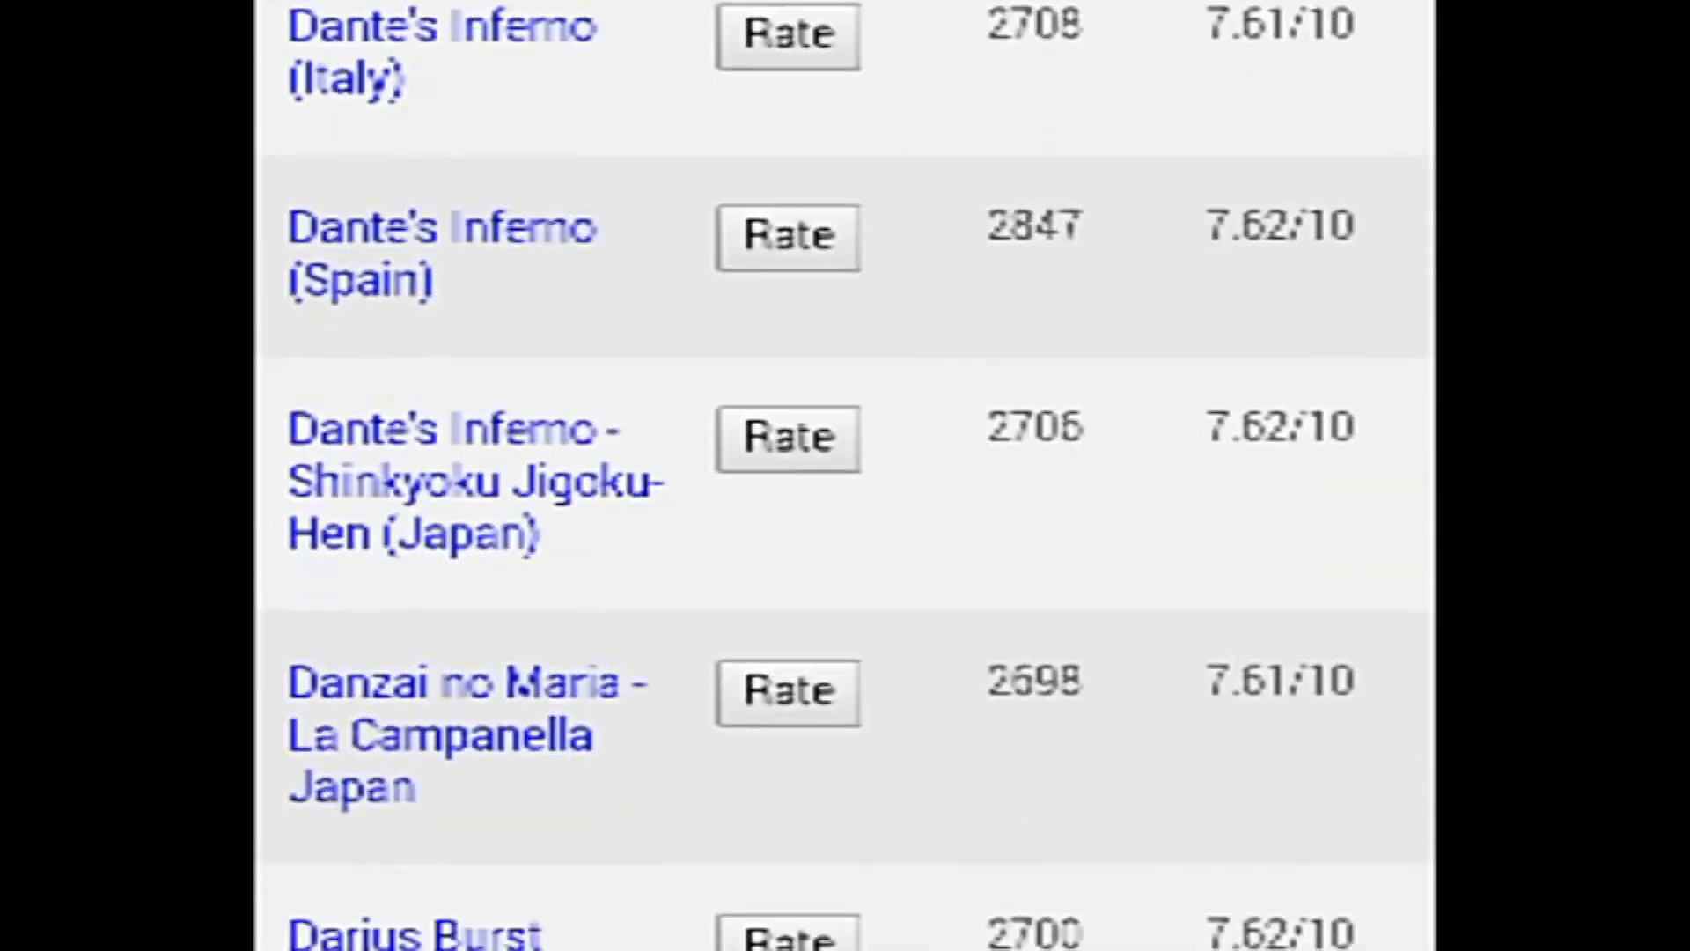
{"action": "scroll", "scroll_direction": "down", "scroll_amount": 3}
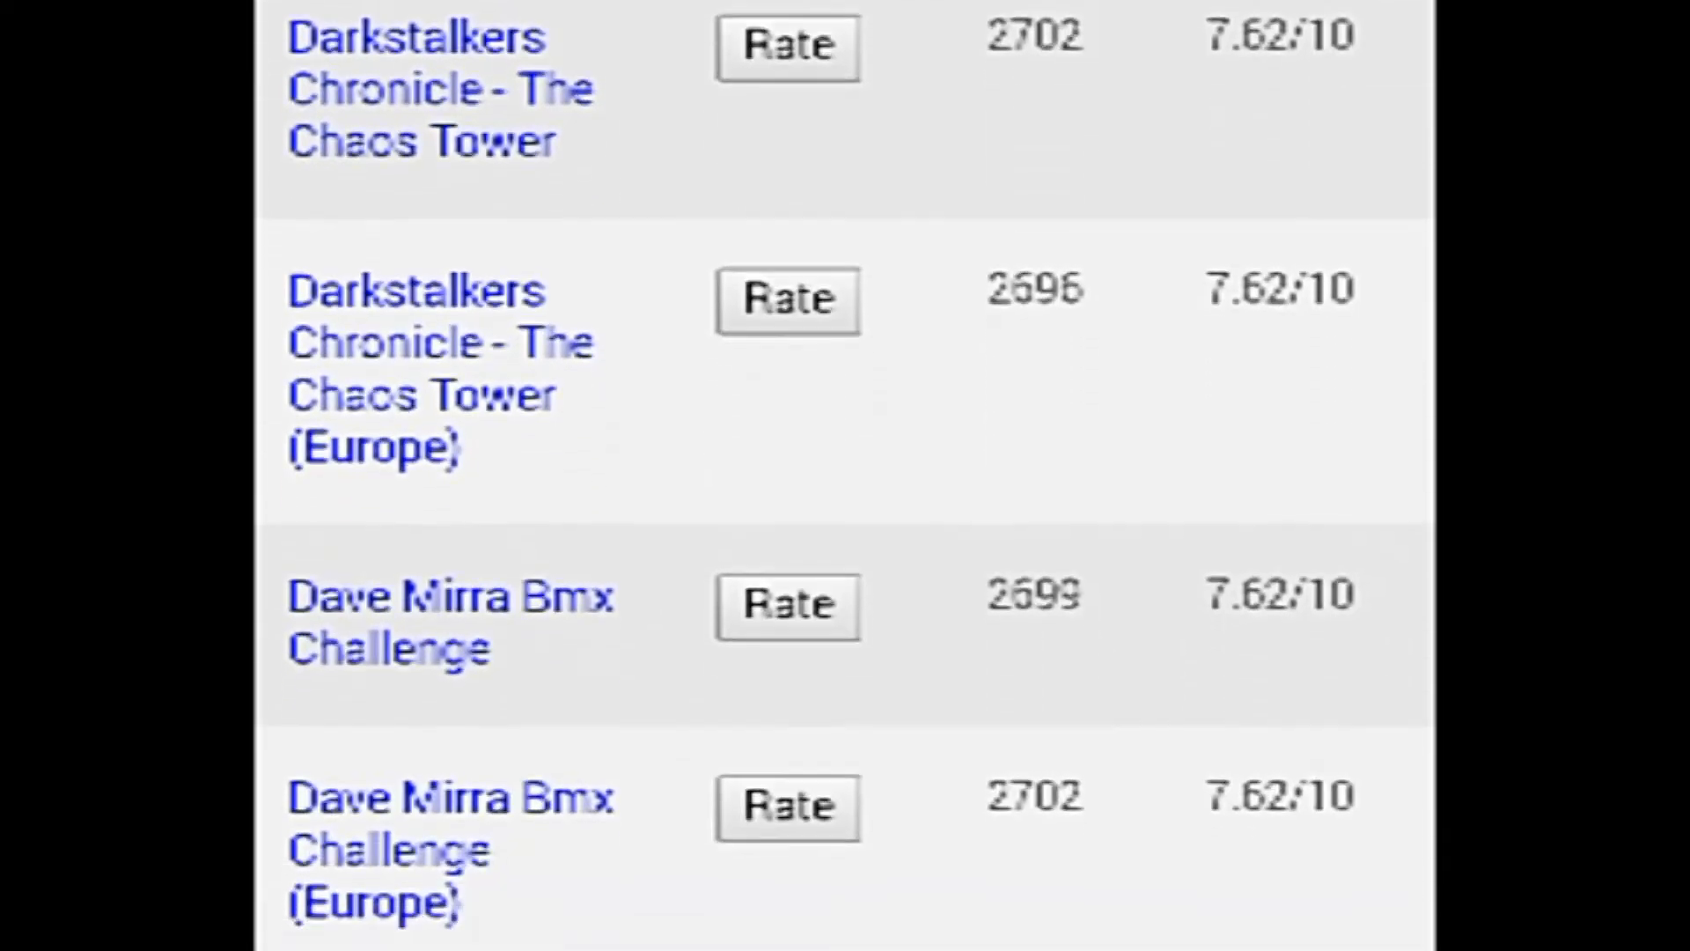
{"action": "scroll", "scroll_direction": "down", "scroll_amount": 3}
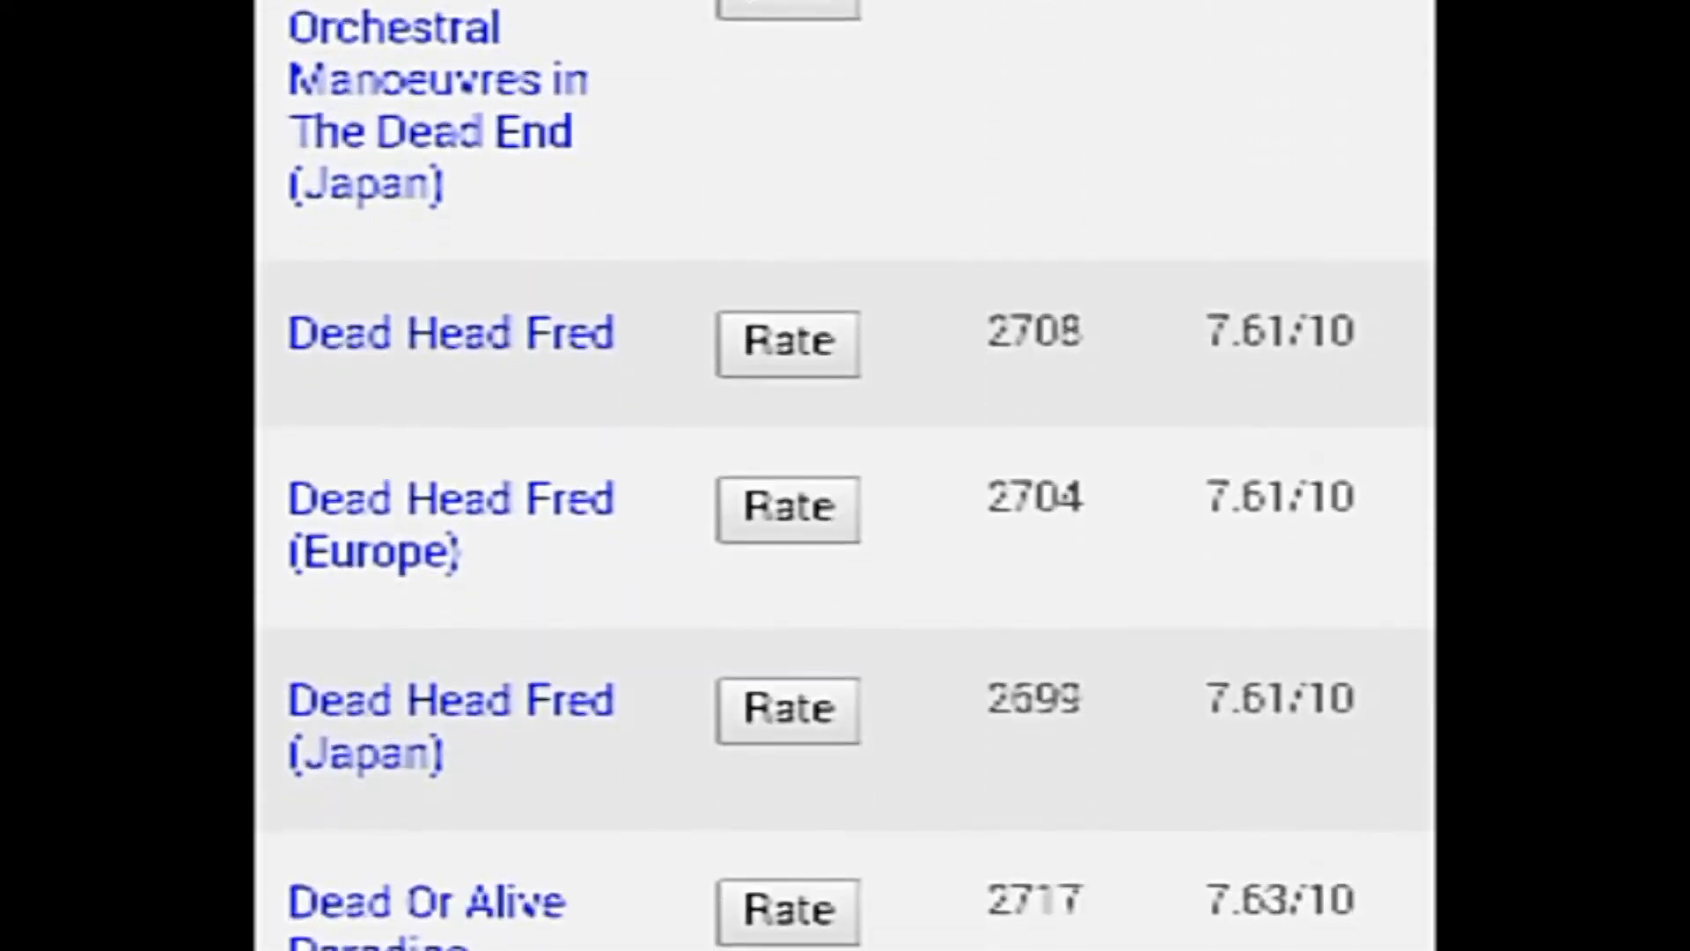
{"action": "scroll", "scroll_direction": "down", "scroll_amount": 3}
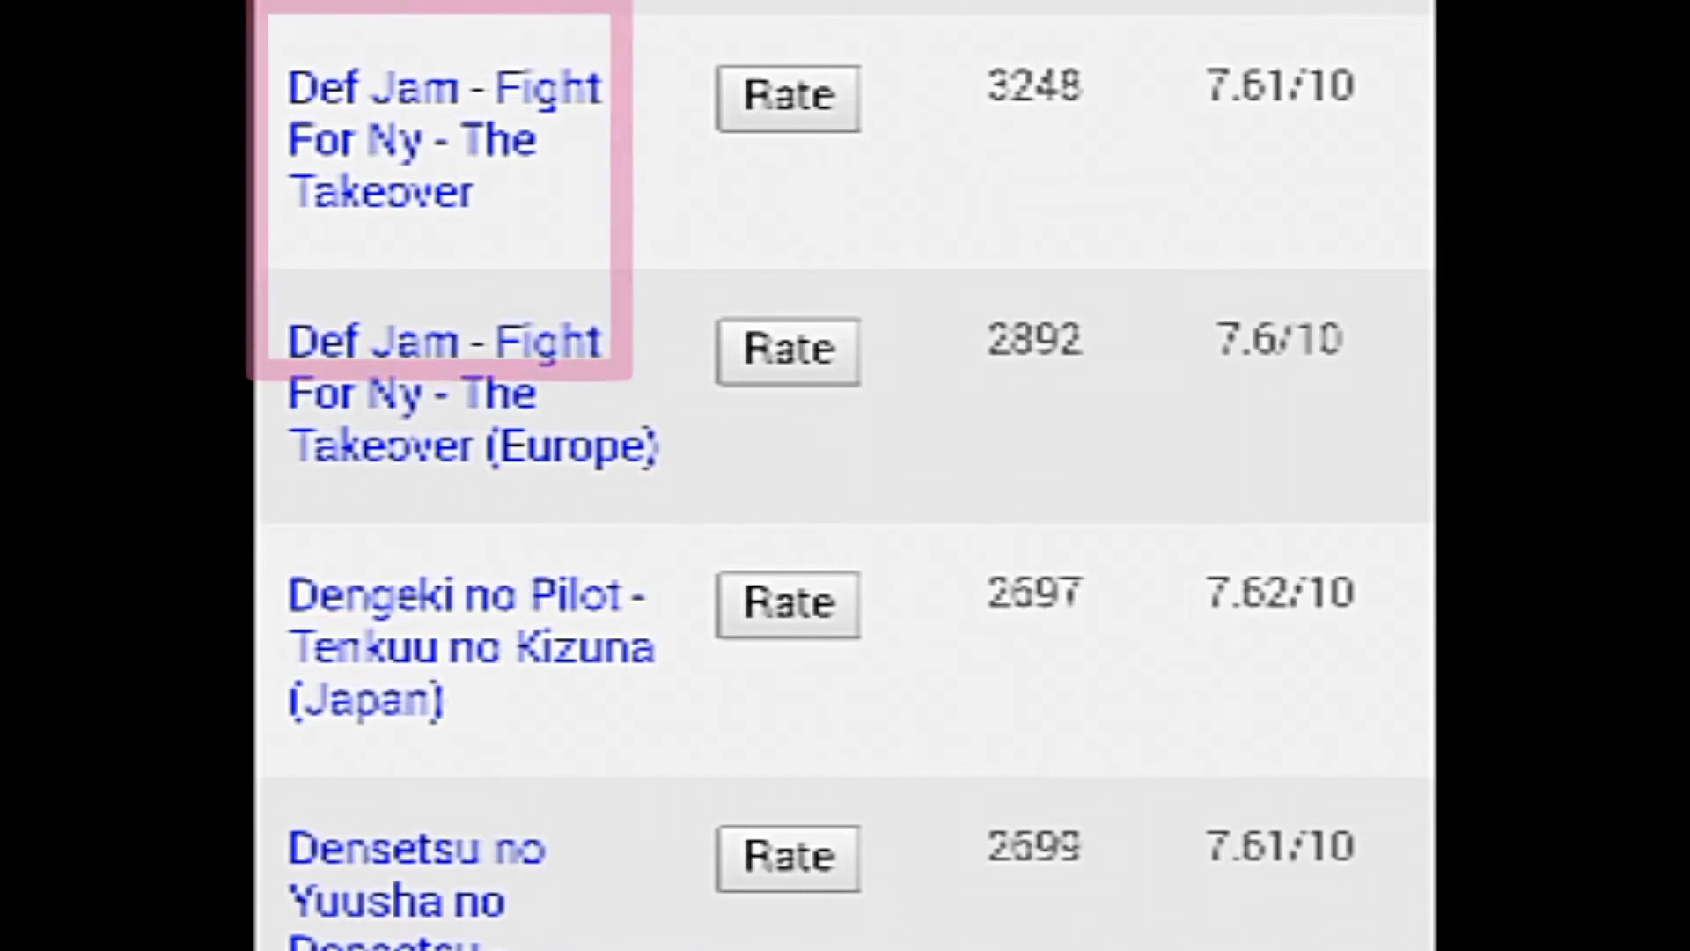
{"action": "left_click", "coordinate": [442, 139]}
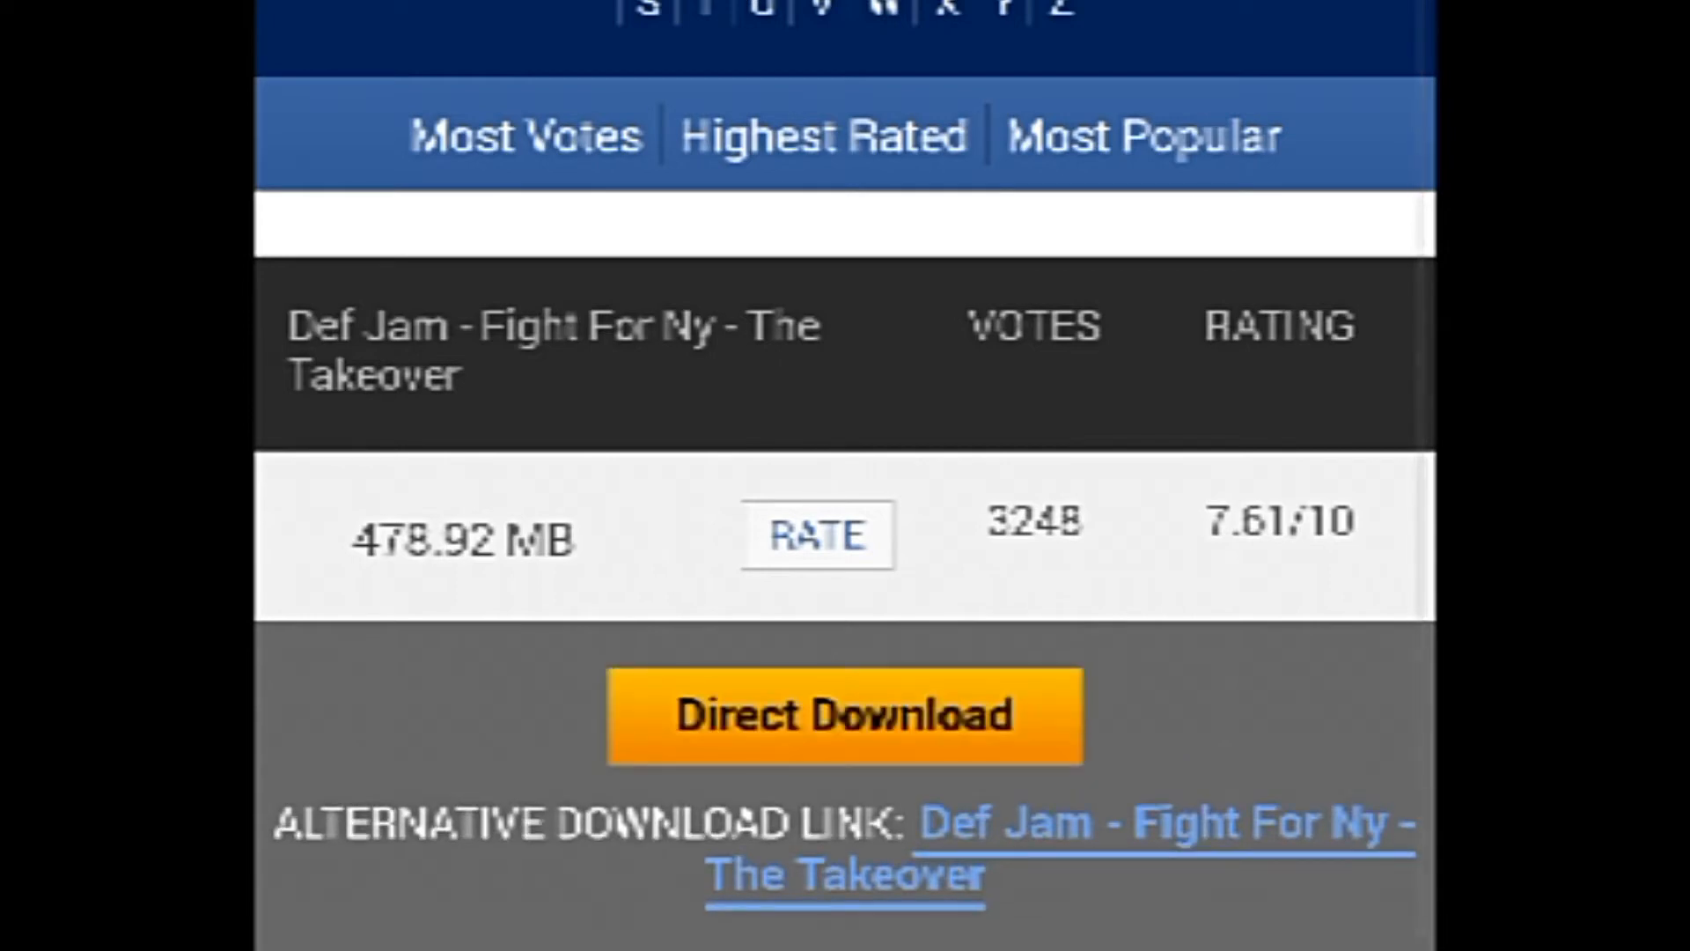
Scroll the Def Jam page to its 478.92 MB file and download links
{"action": "scroll", "scroll_direction": "down", "scroll_amount": 3}
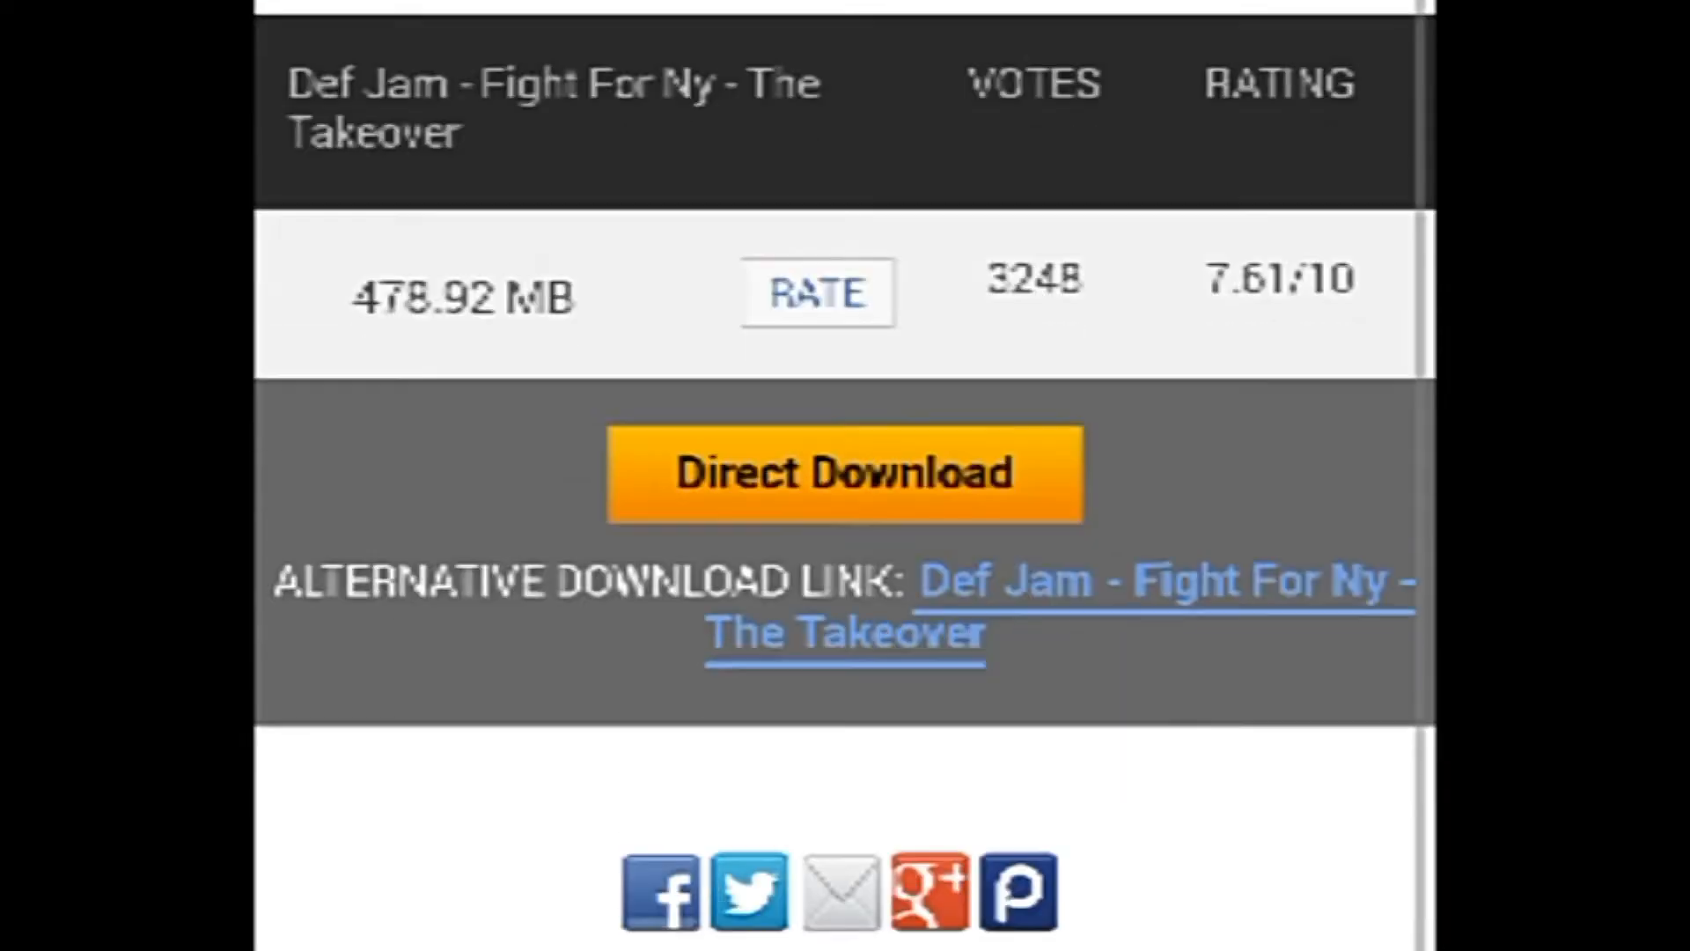
{"action": "scroll", "scroll_direction": "up", "scroll_amount": 3}
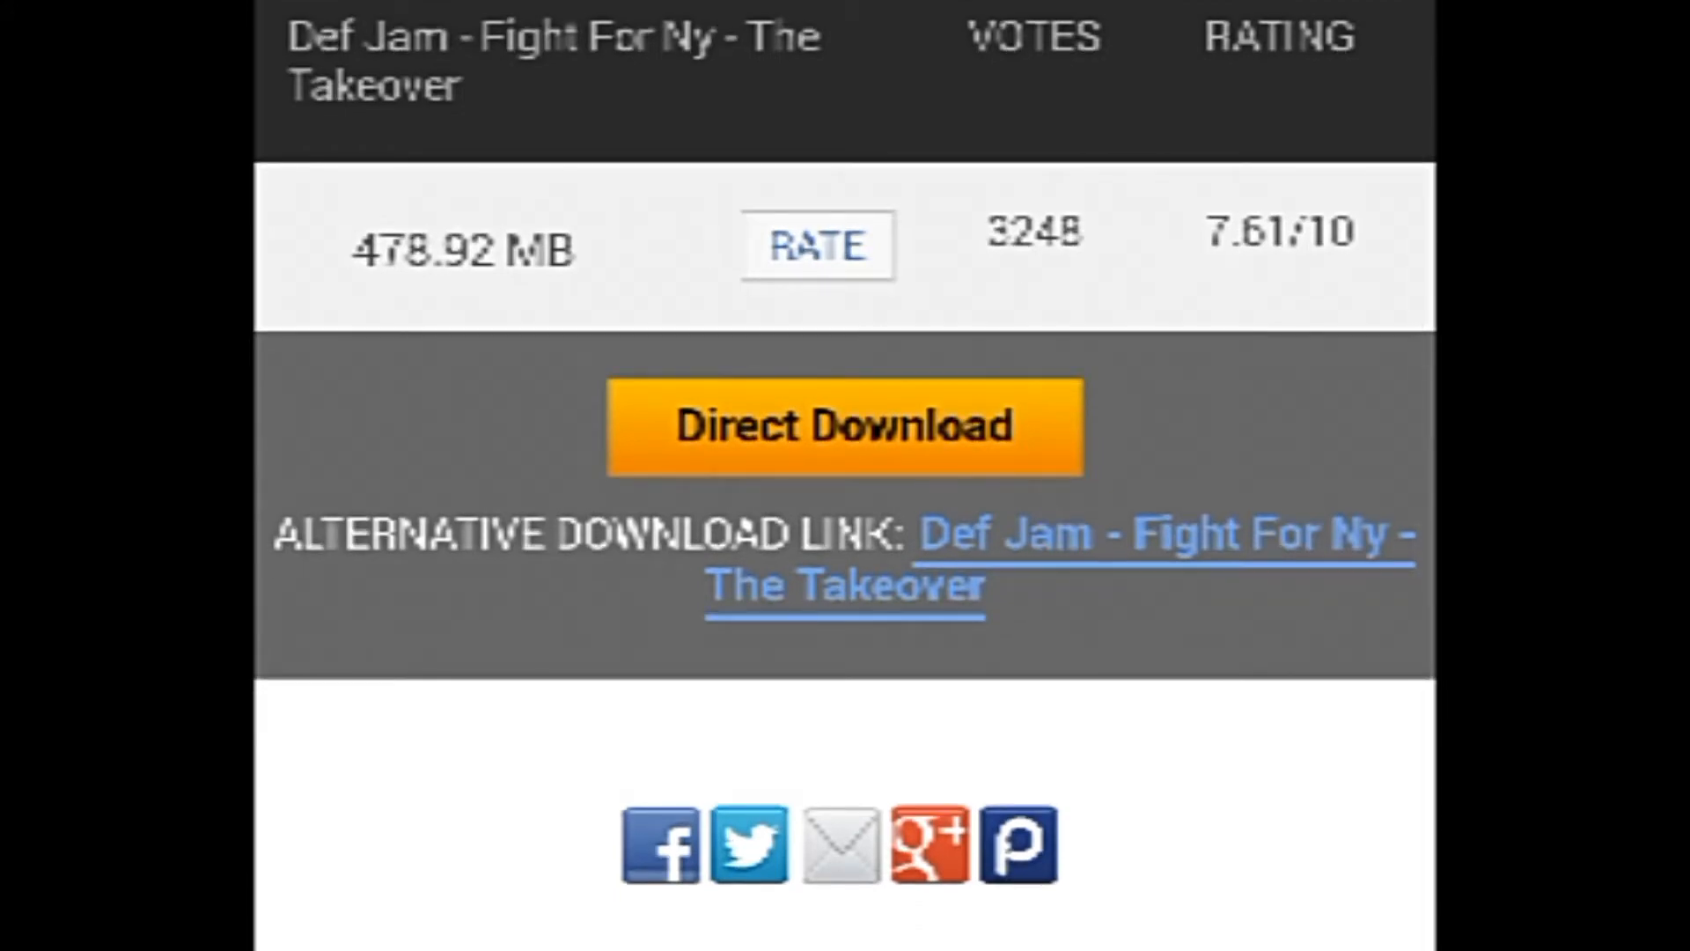
{"action": "scroll", "scroll_direction": "up", "scroll_amount": 3}
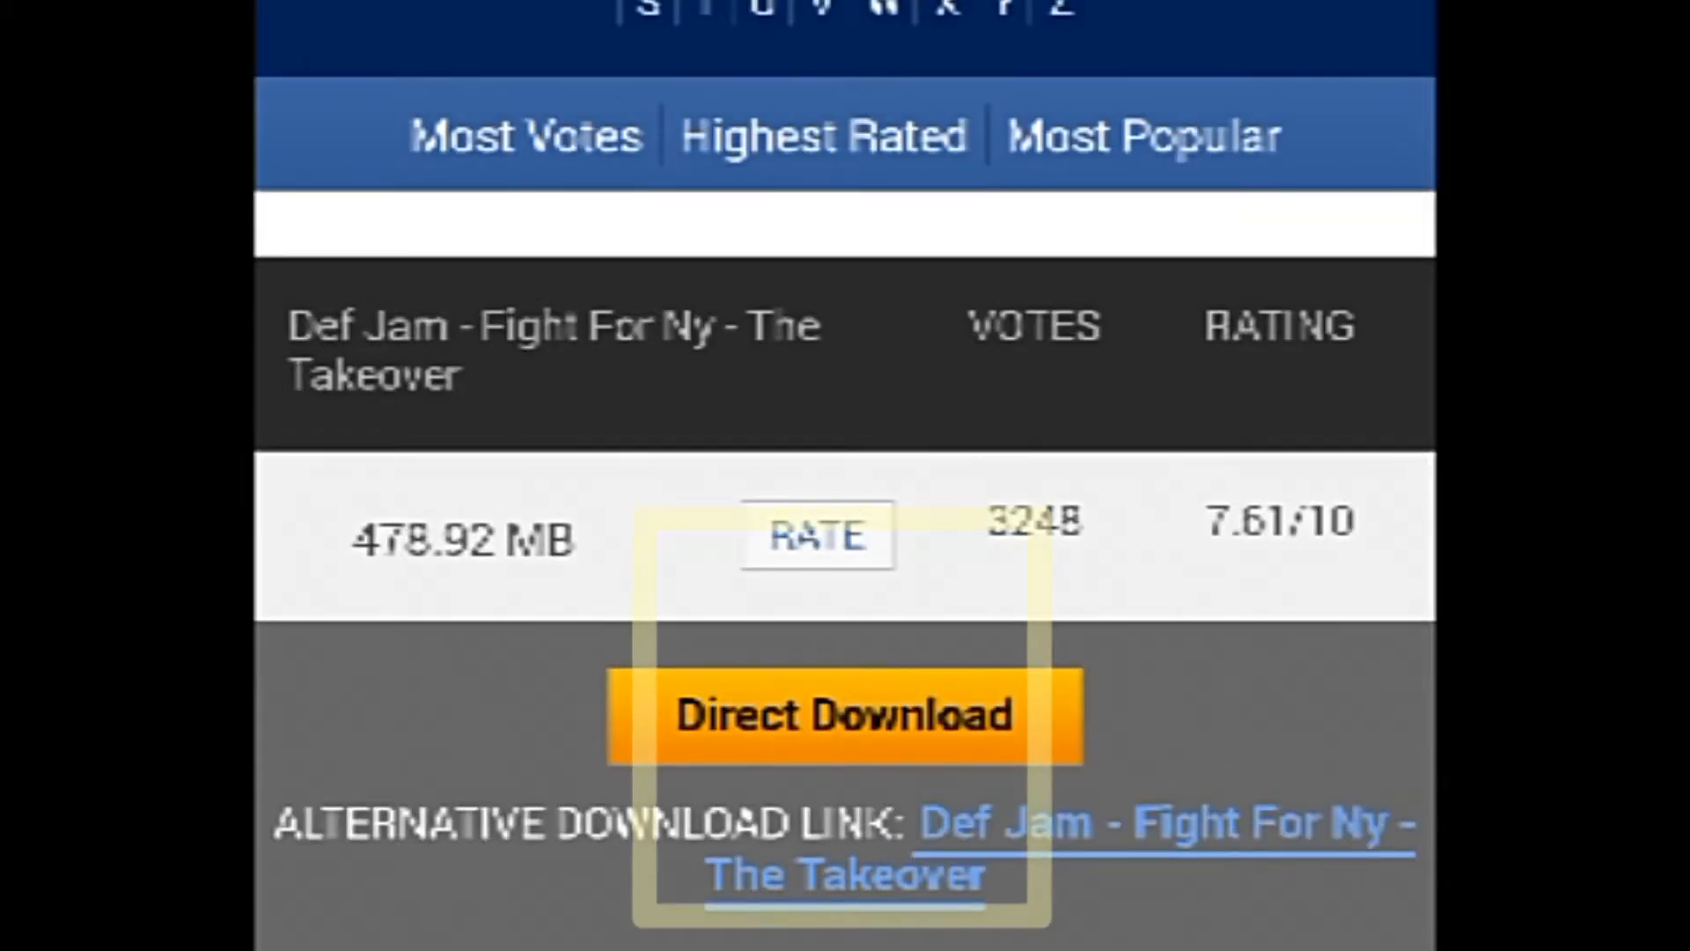
{"action": "mouse_move", "coordinate": [841, 717]}
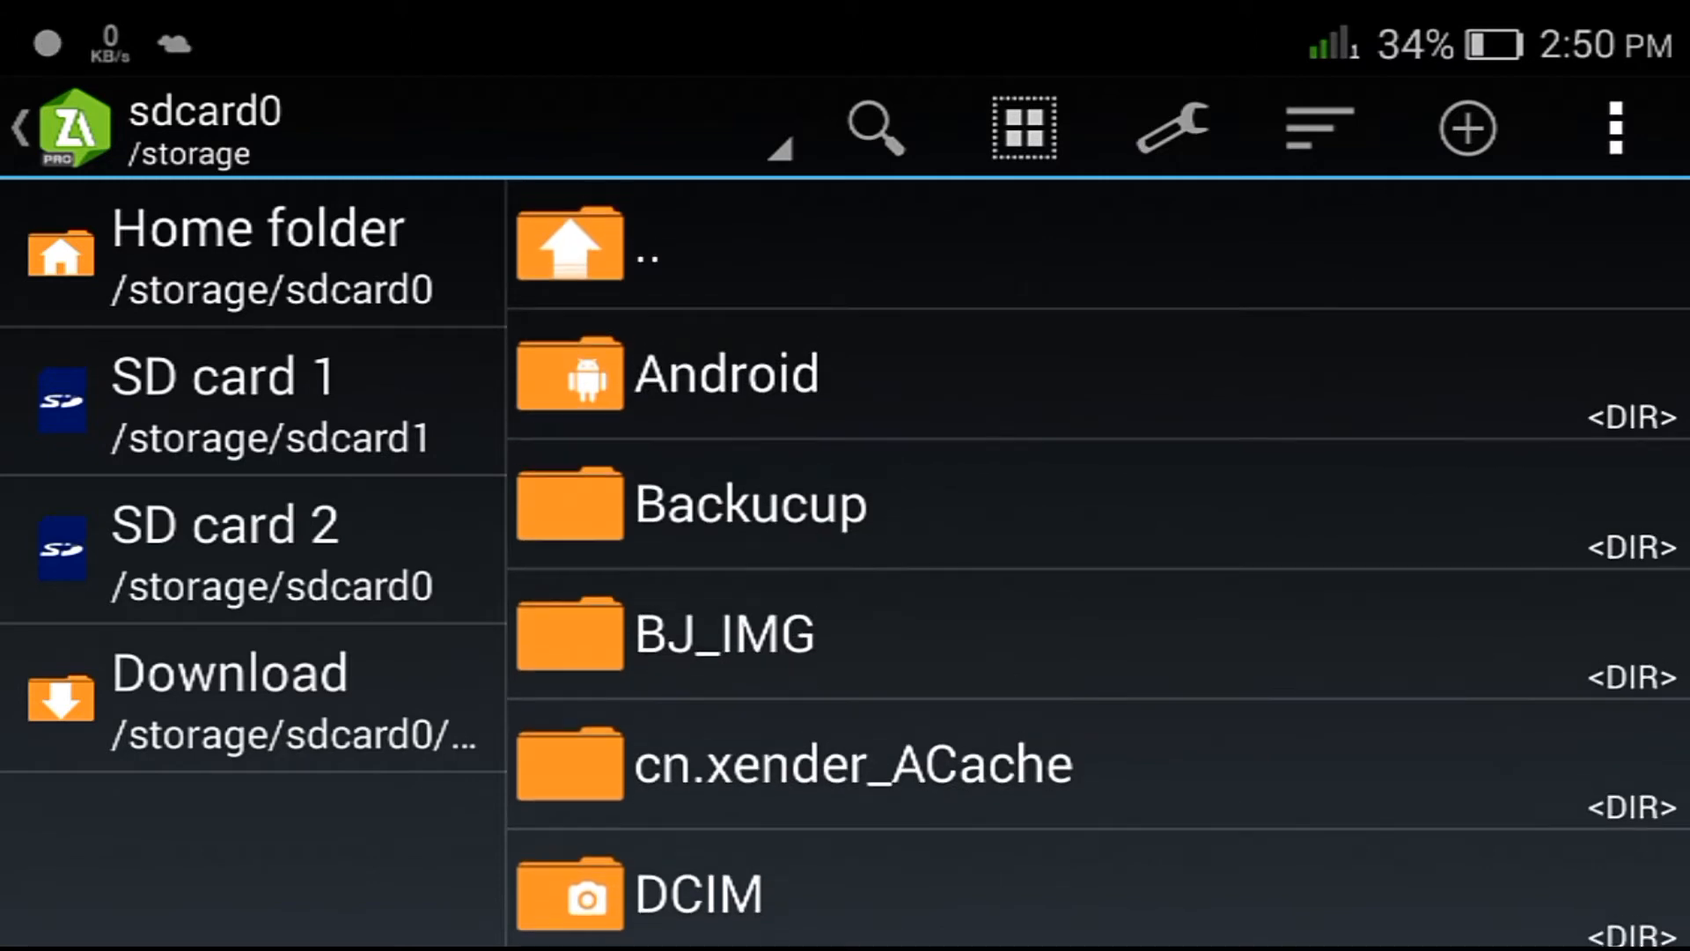
Open UCDownloads in sdcard0 and review the Def Jam zip and 1.47 GB ISO
{"action": "scroll", "scroll_direction": "down", "scroll_amount": 3}
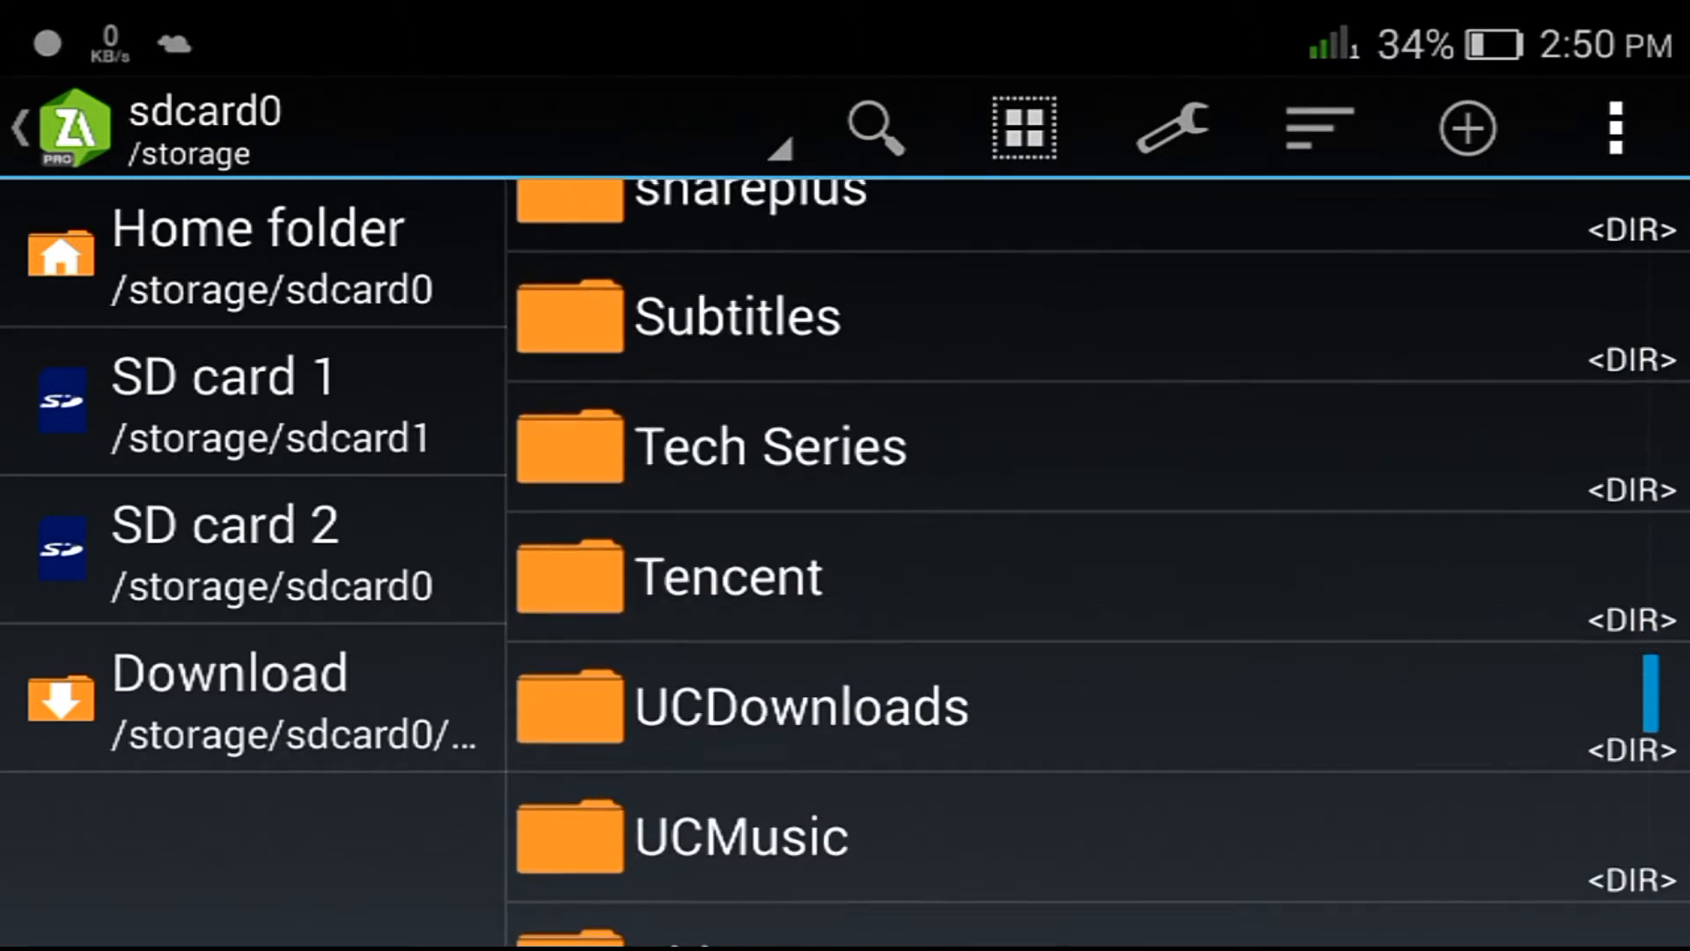
{"action": "left_click", "coordinate": [802, 706]}
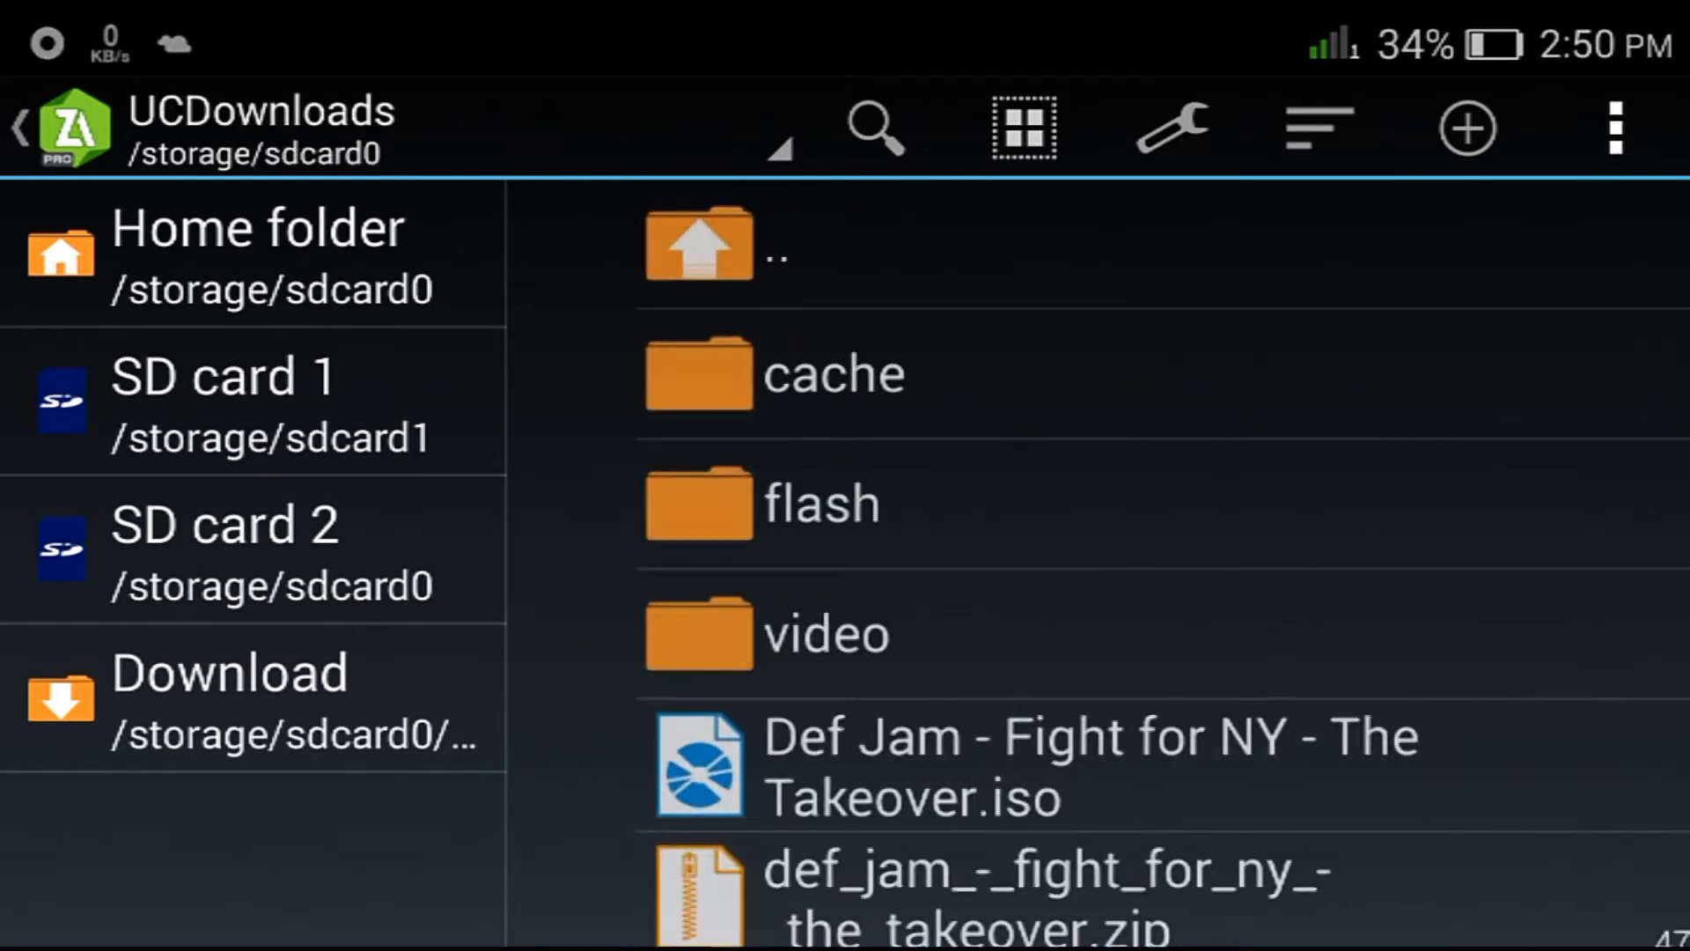
{"action": "scroll", "scroll_direction": "up", "scroll_amount": 3}
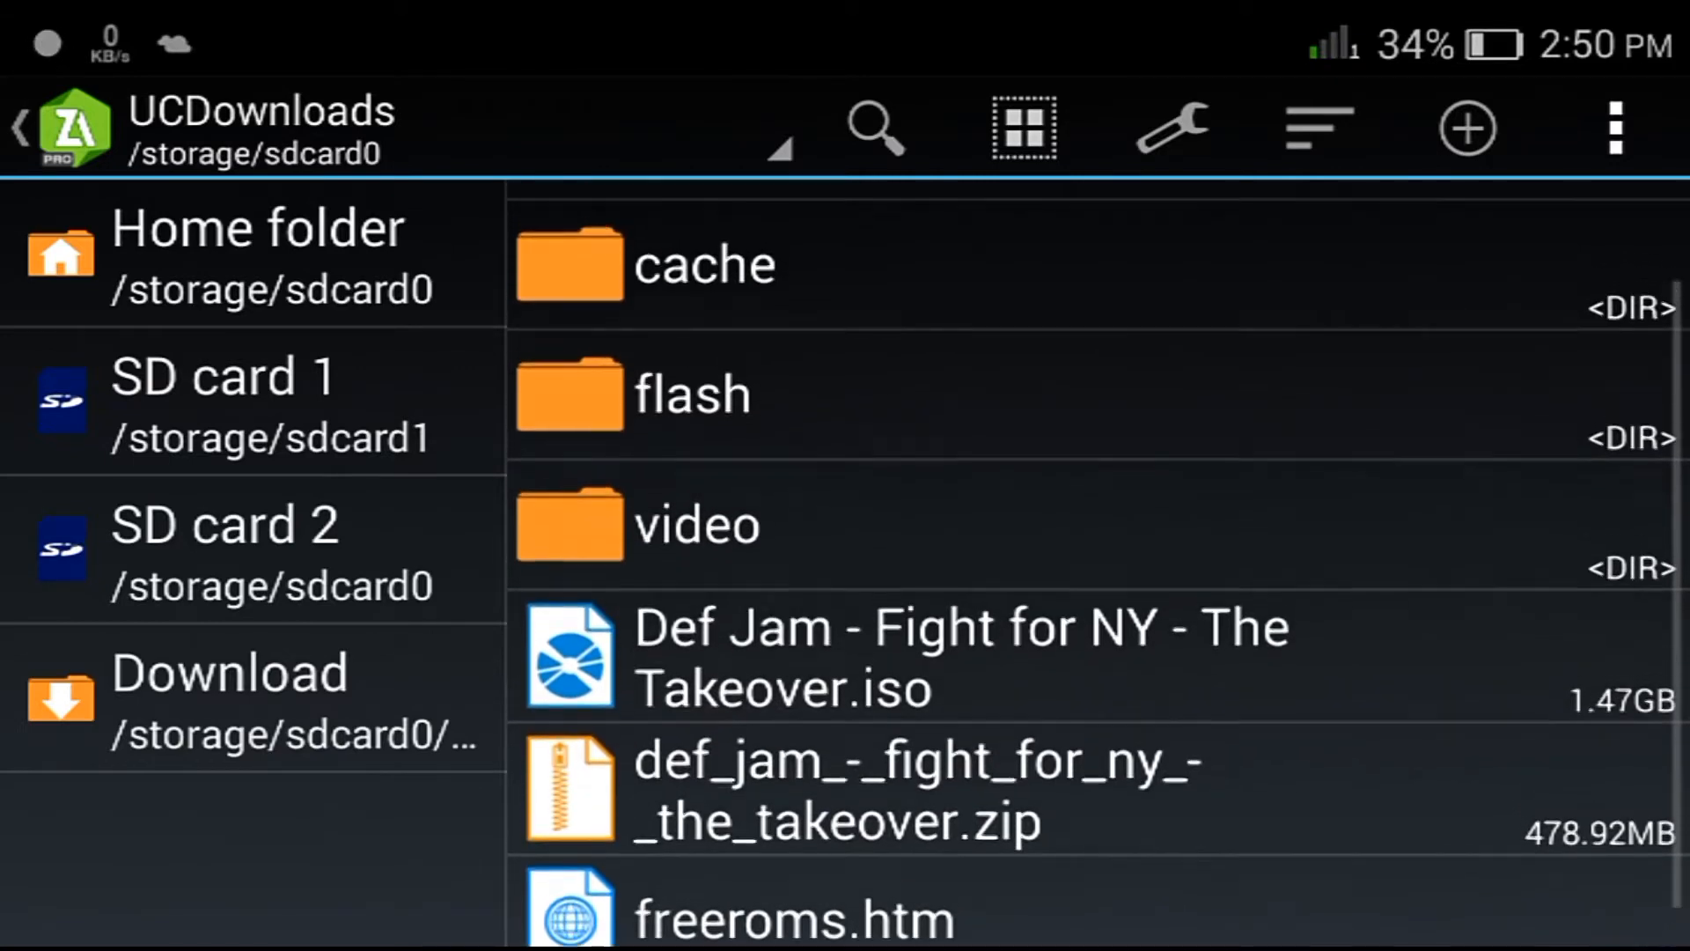
{"action": "scroll", "scroll_direction": "up", "scroll_amount": 3}
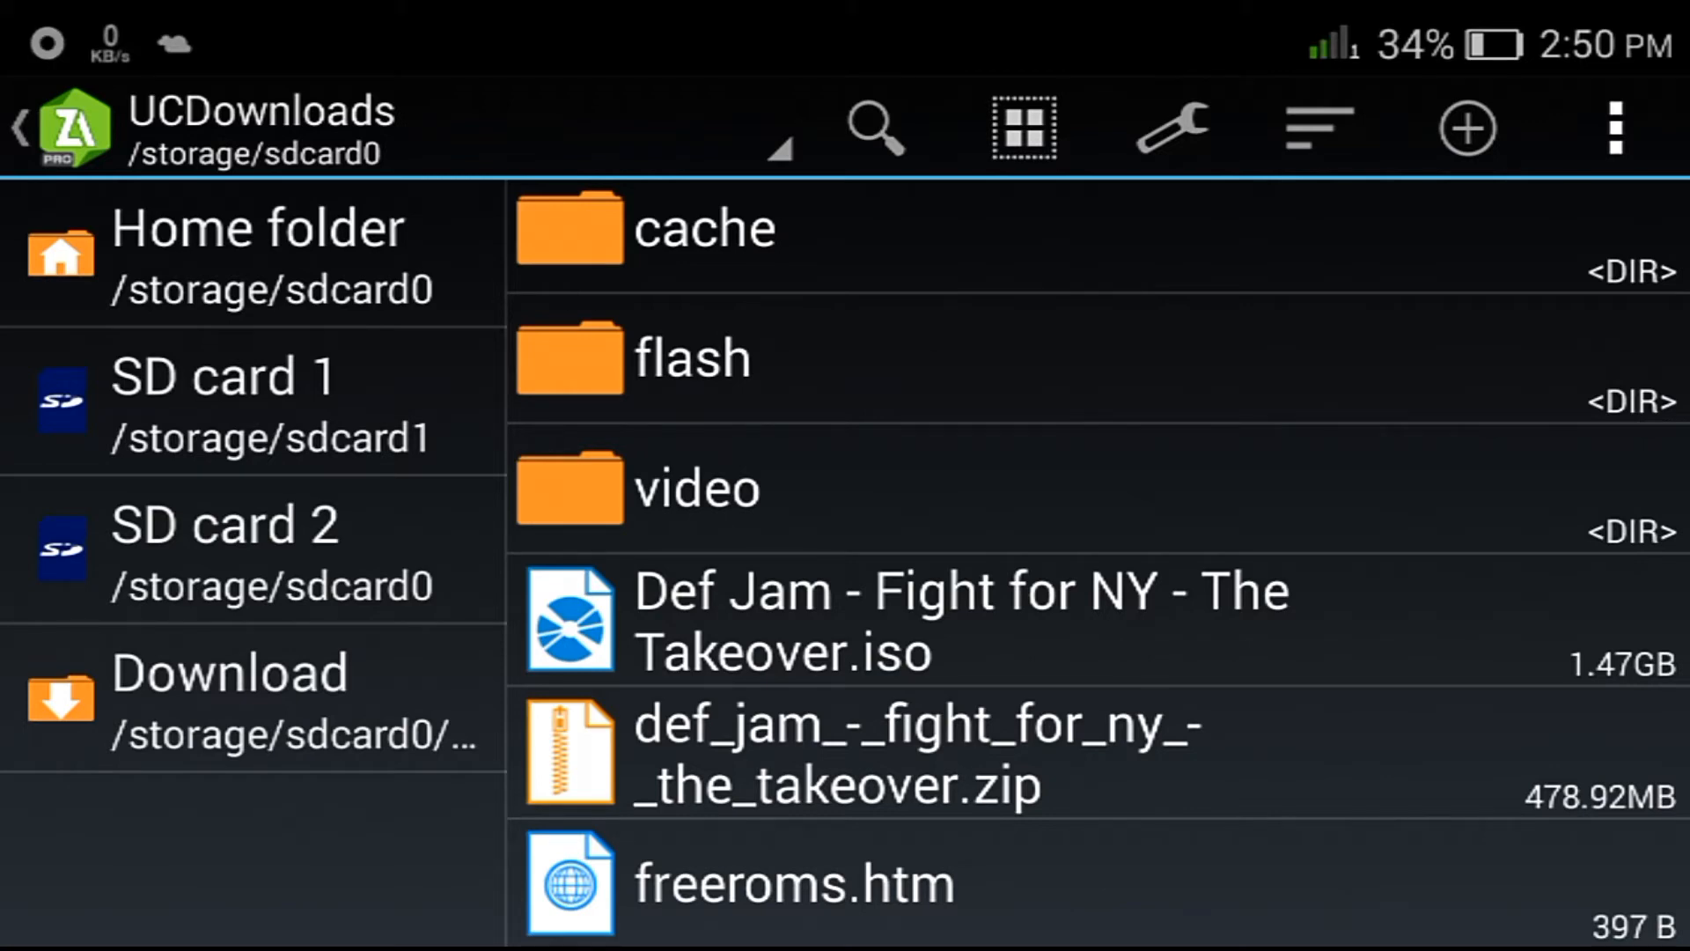
{"action": "left_click", "coordinate": [792, 882]}
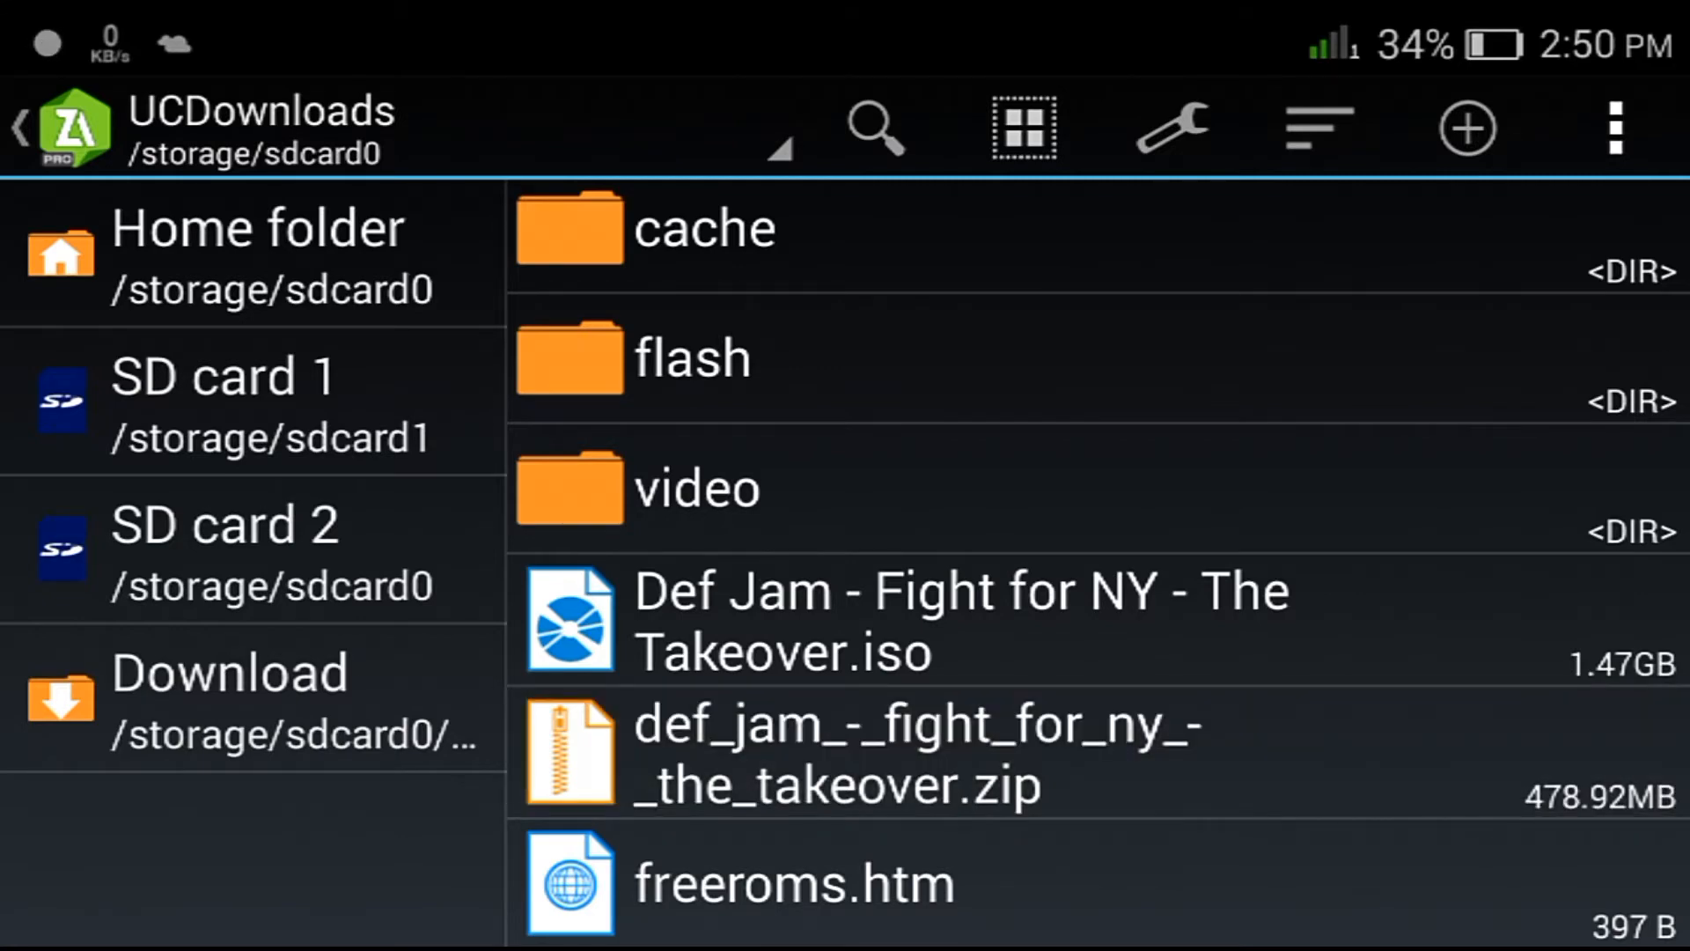
{"action": "scroll", "scroll_direction": "down", "scroll_amount": 3}
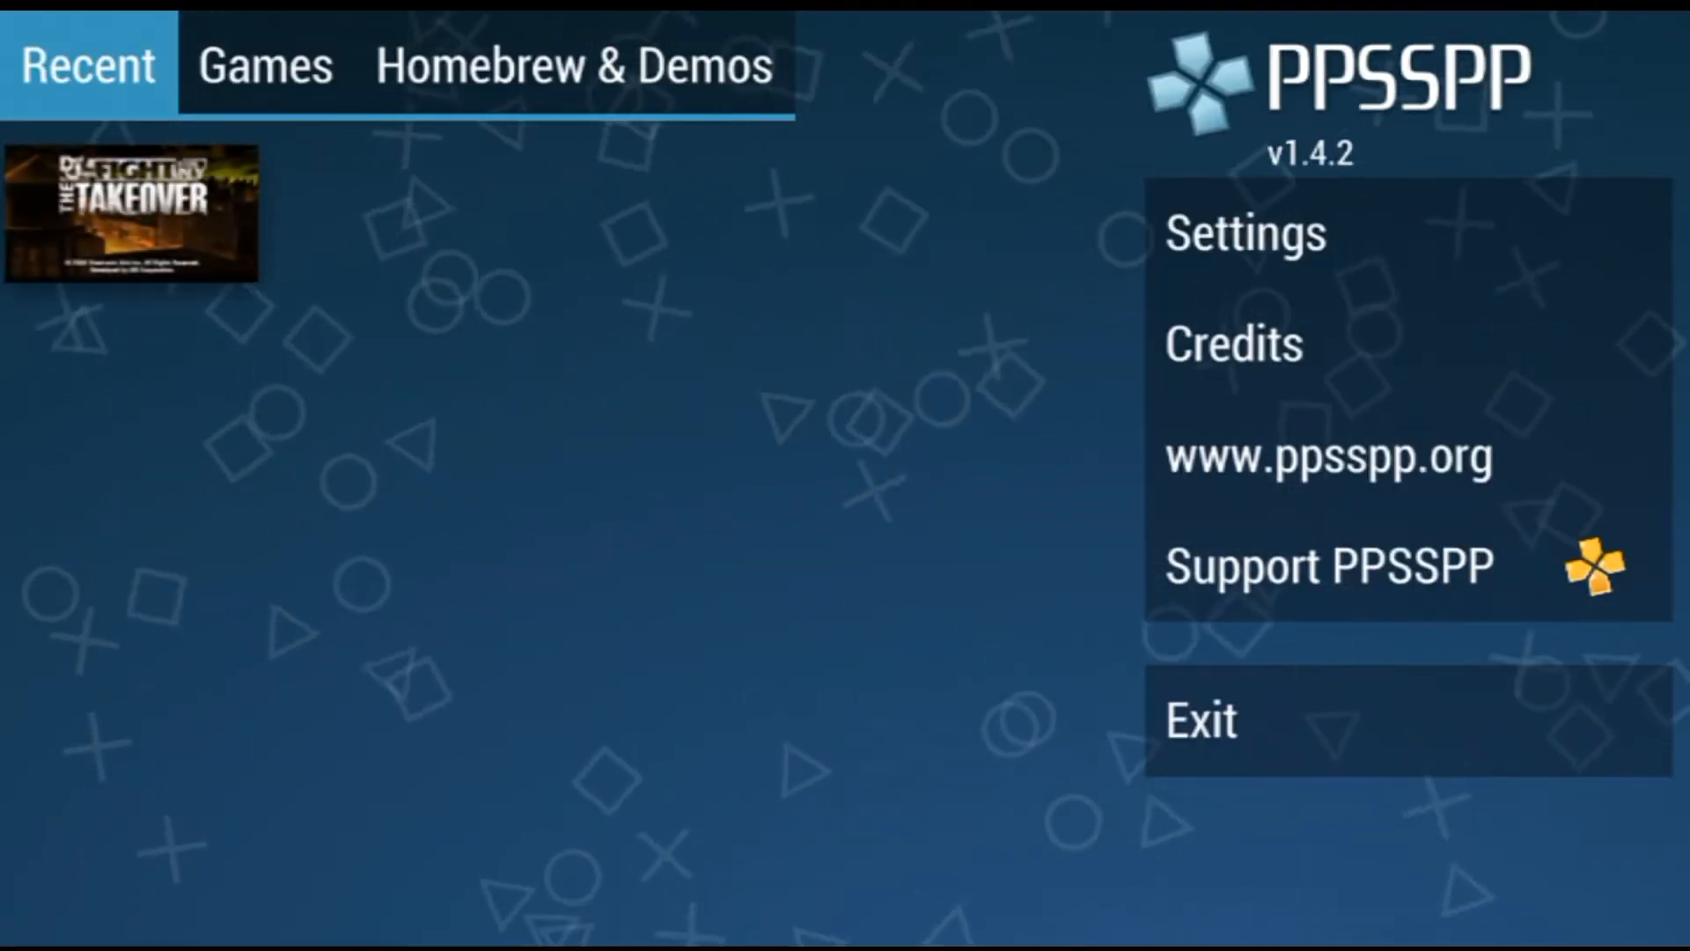
Browse PPSSPP's Games folders to UCDownloads to launch the Def Jam ISO
{"action": "left_click", "coordinate": [265, 64]}
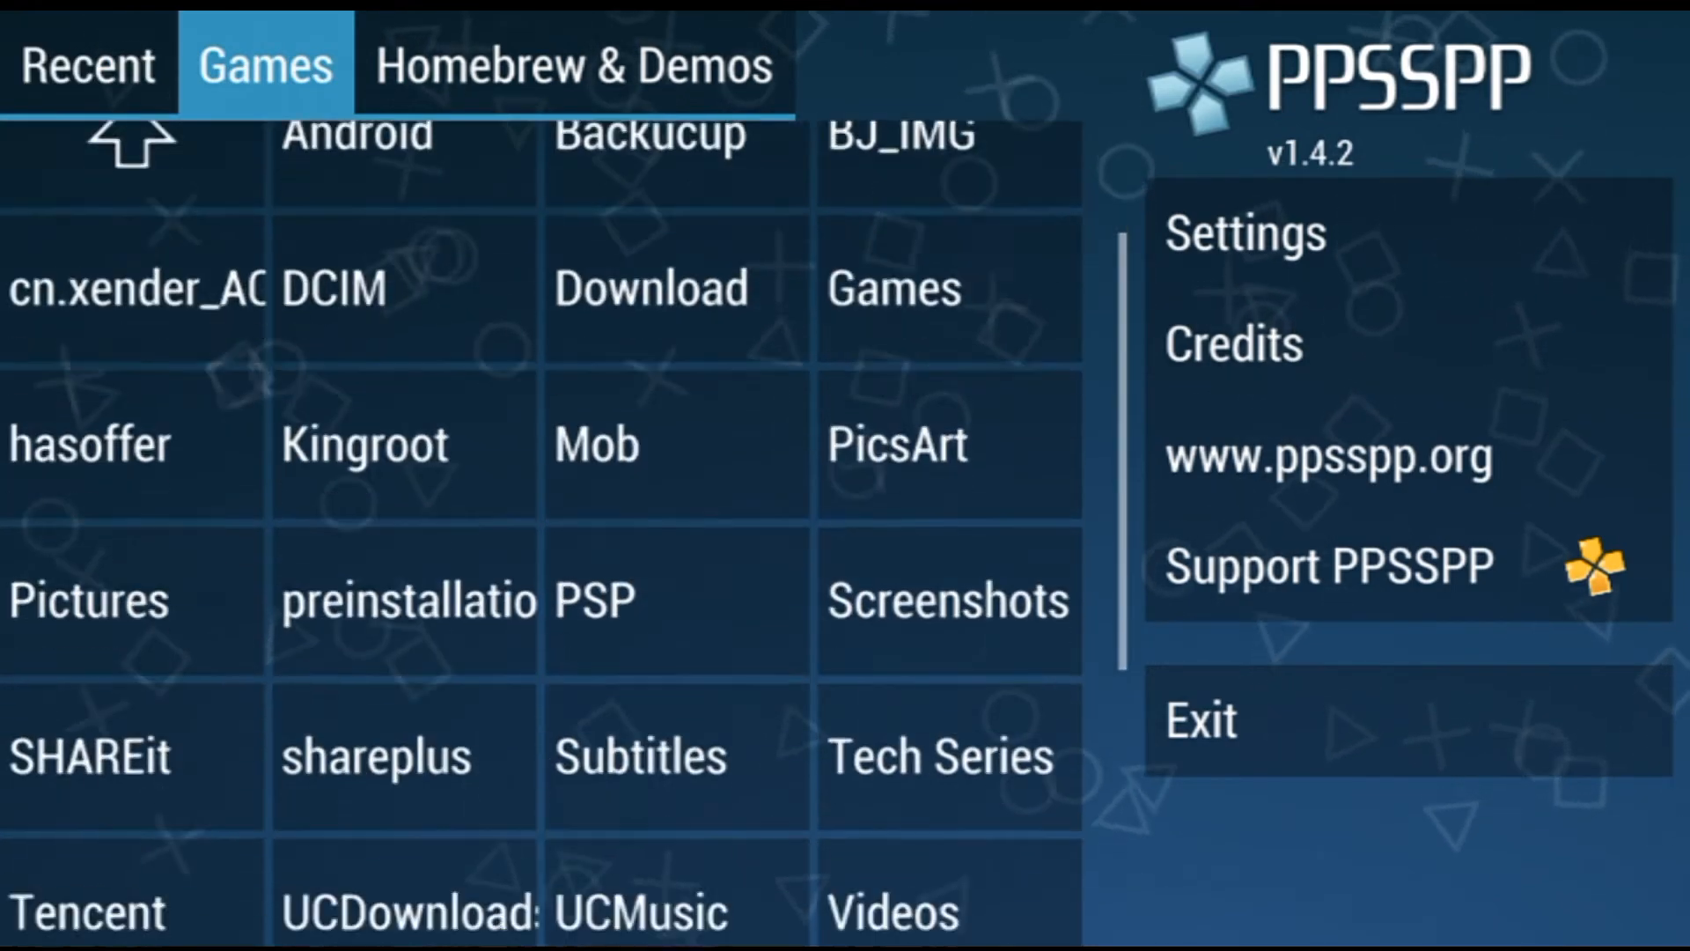
{"action": "scroll", "scroll_direction": "down", "scroll_amount": 3}
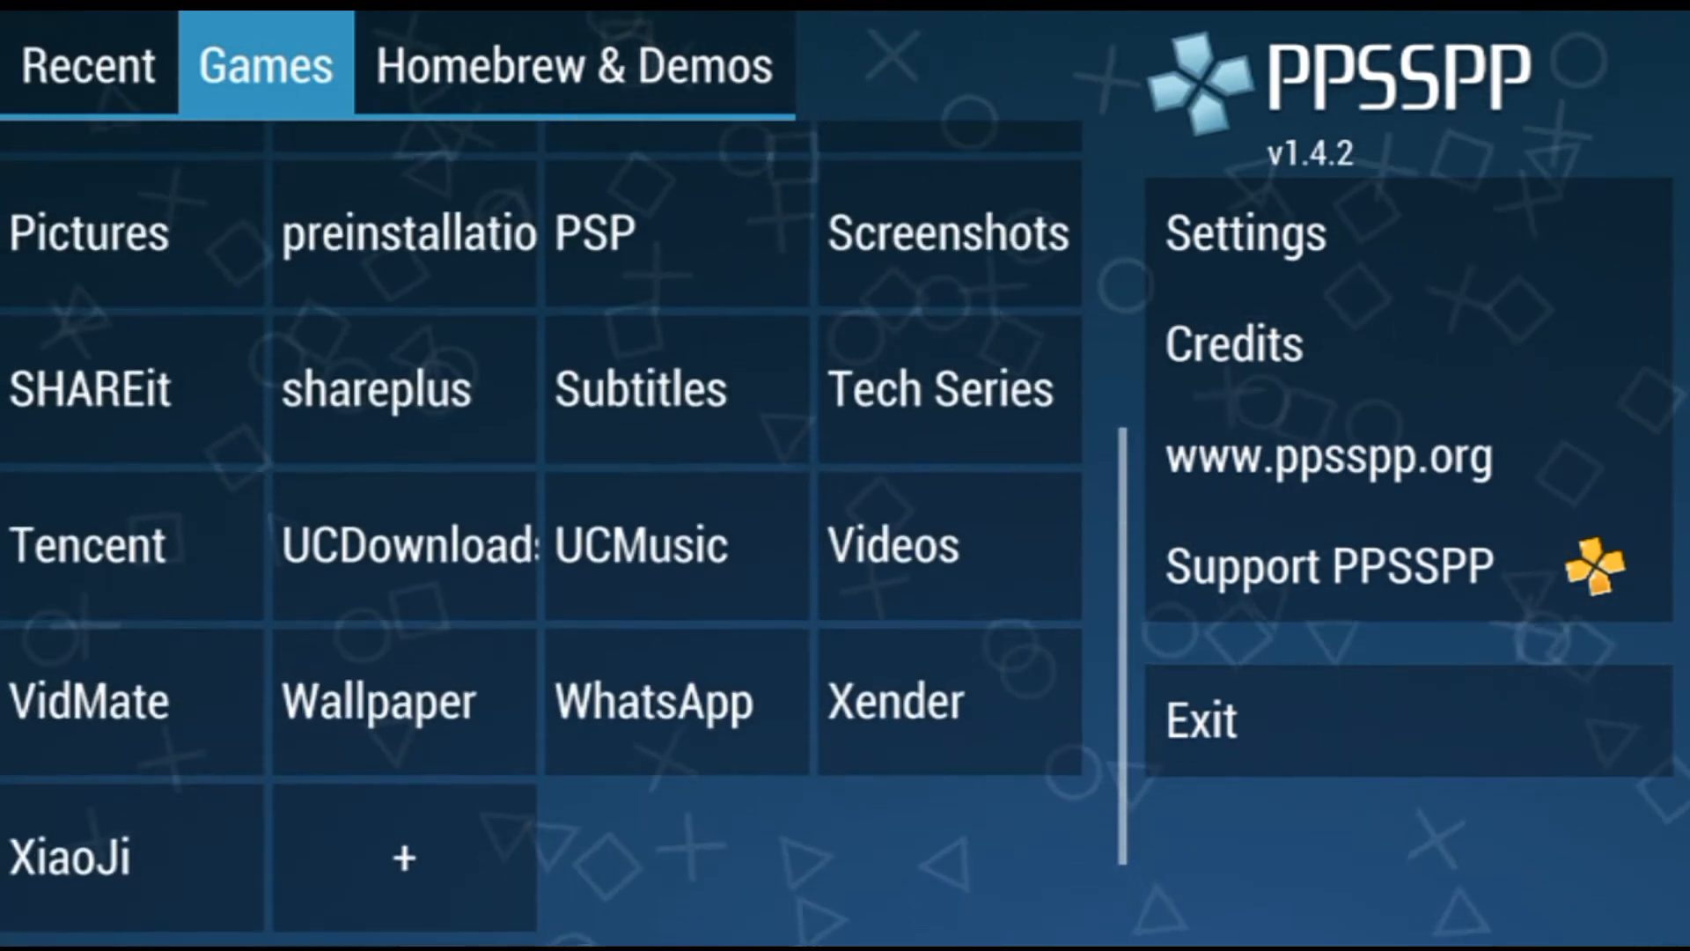
{"action": "left_click", "coordinate": [404, 542]}
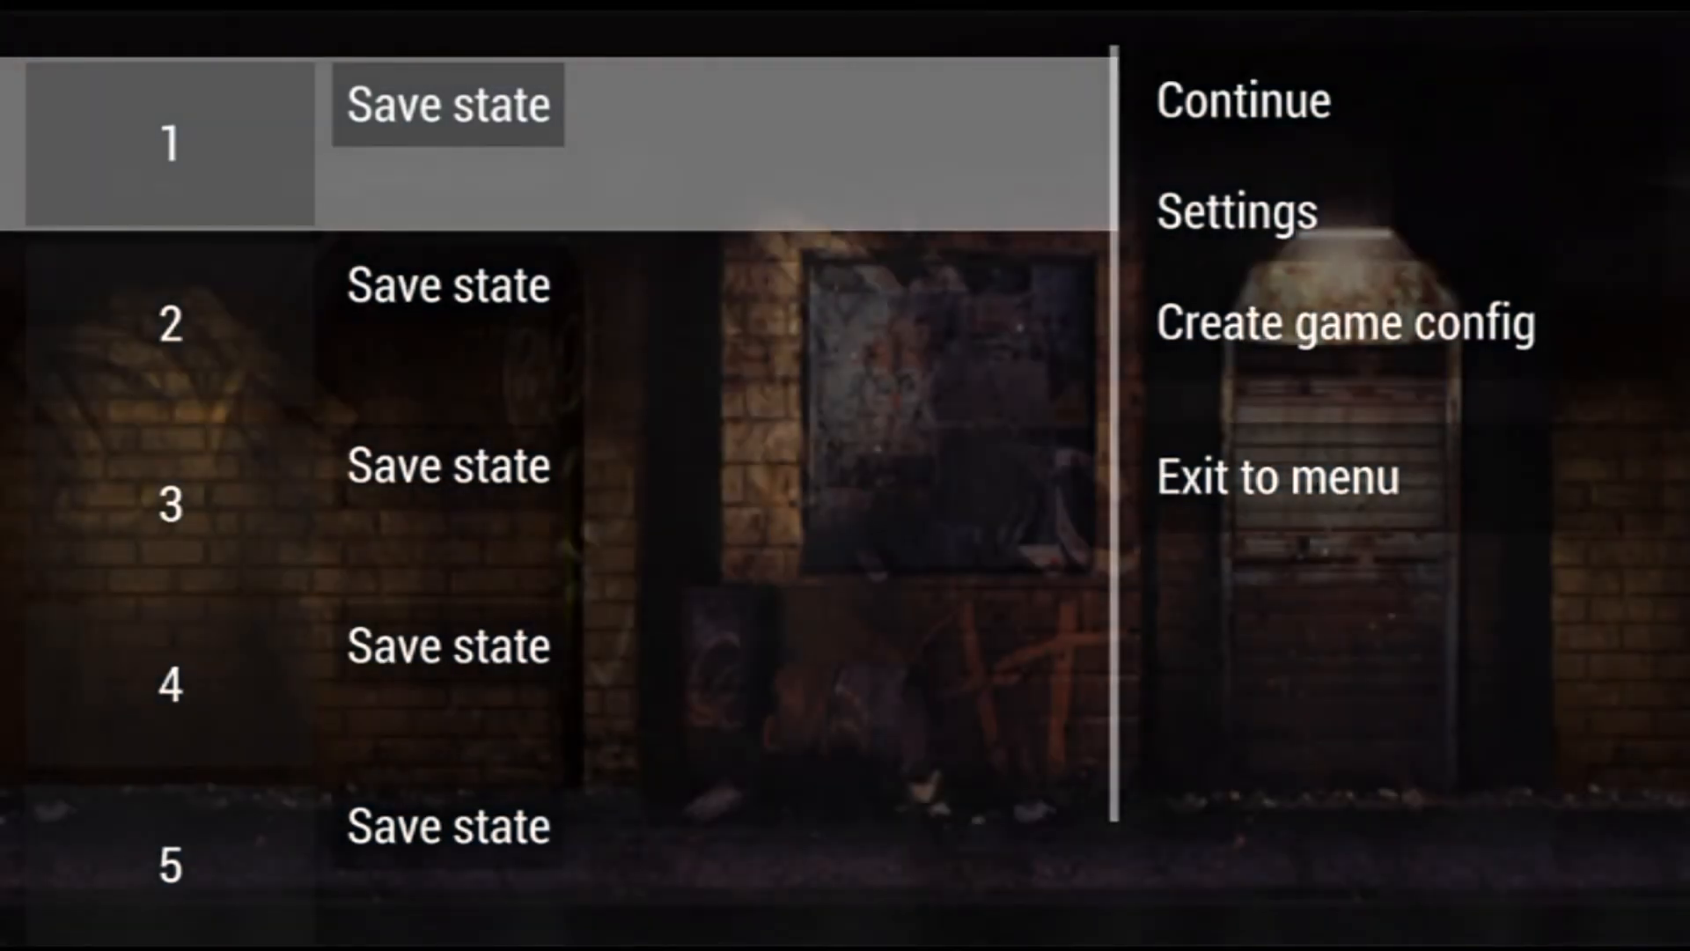
Nudge the touch d-pad and face buttons using Resize and Move in the layout editor
{"action": "left_click", "coordinate": [1235, 211]}
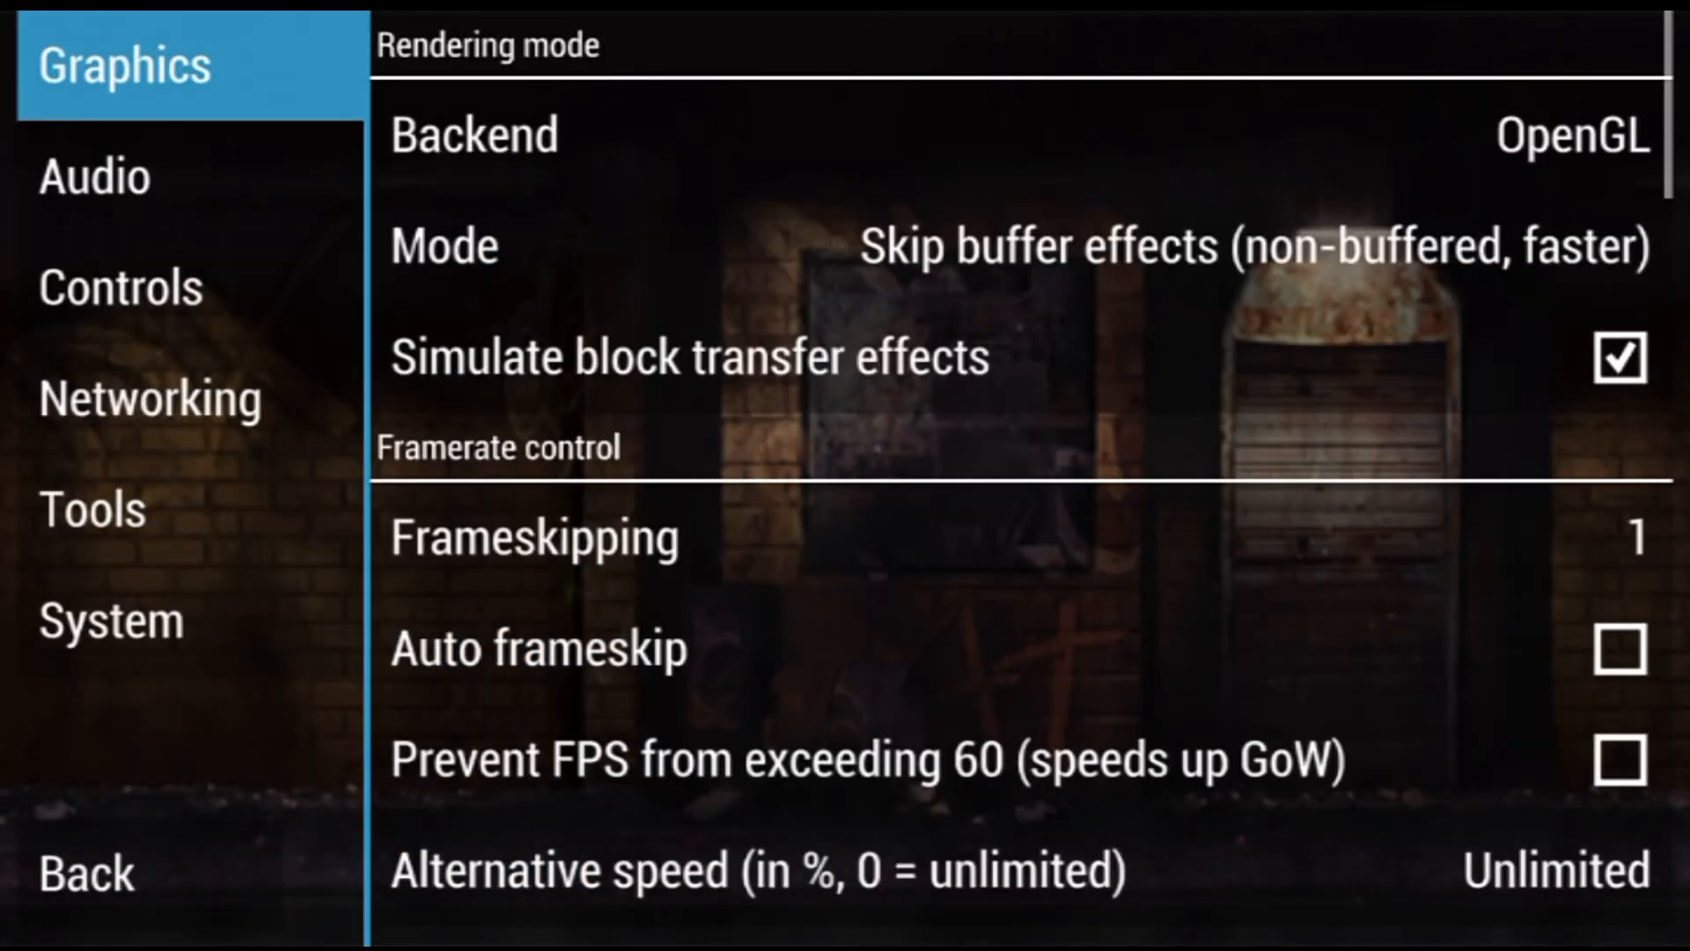
{"action": "left_click", "coordinate": [121, 287]}
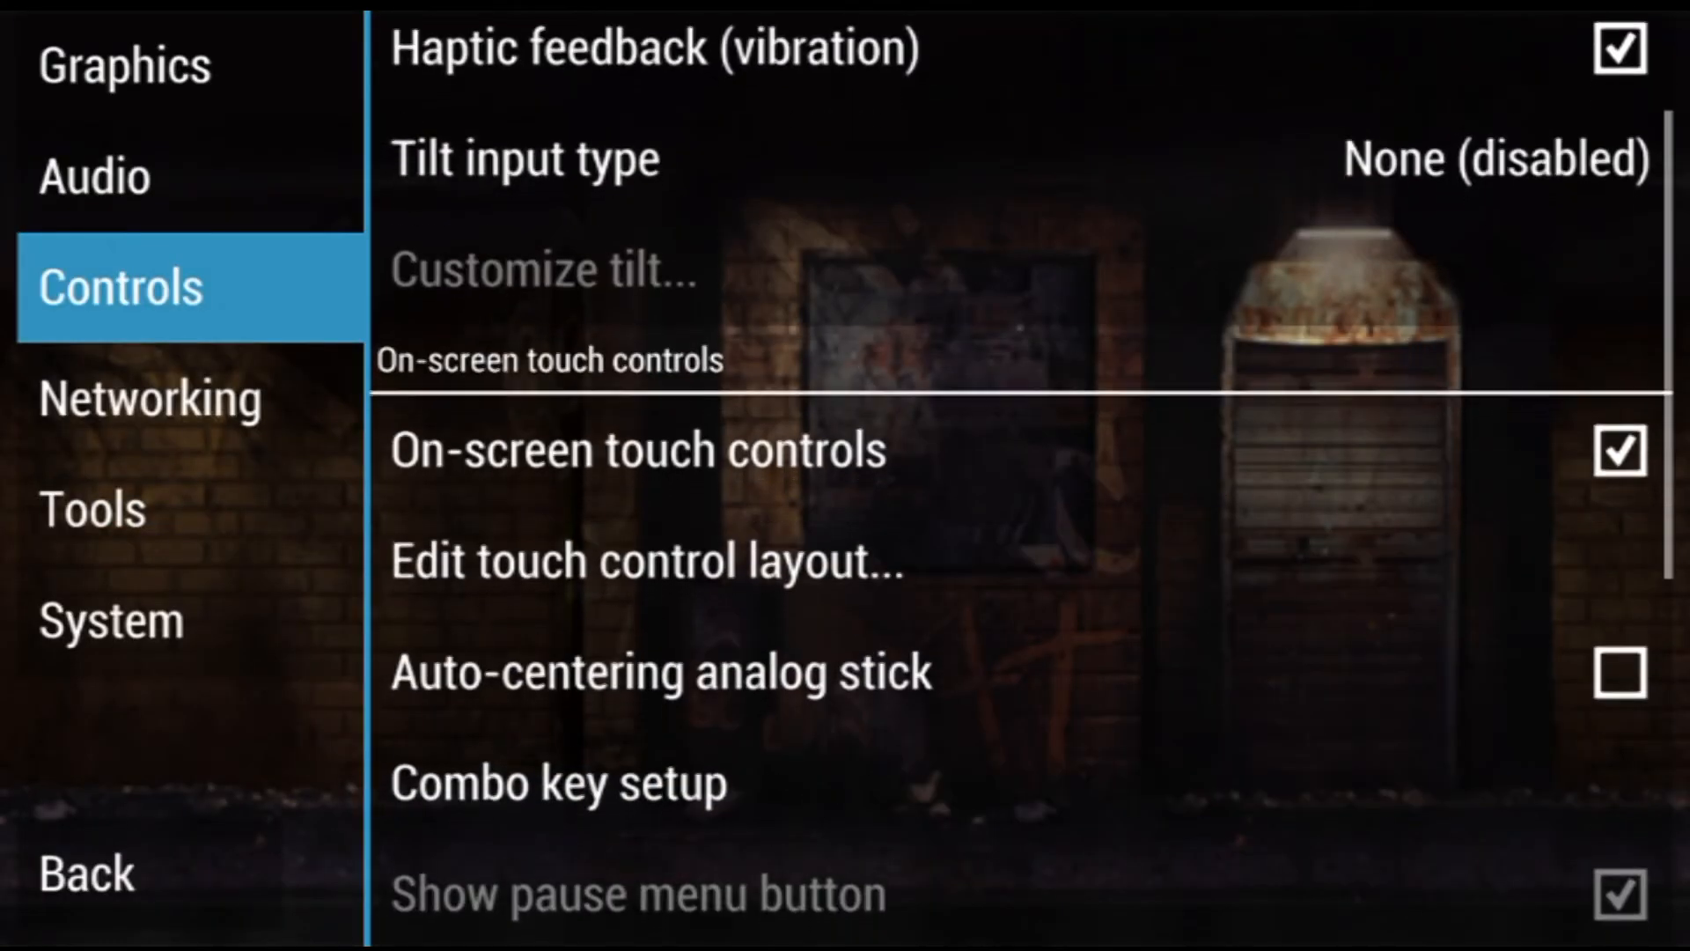
{"action": "left_click", "coordinate": [646, 560]}
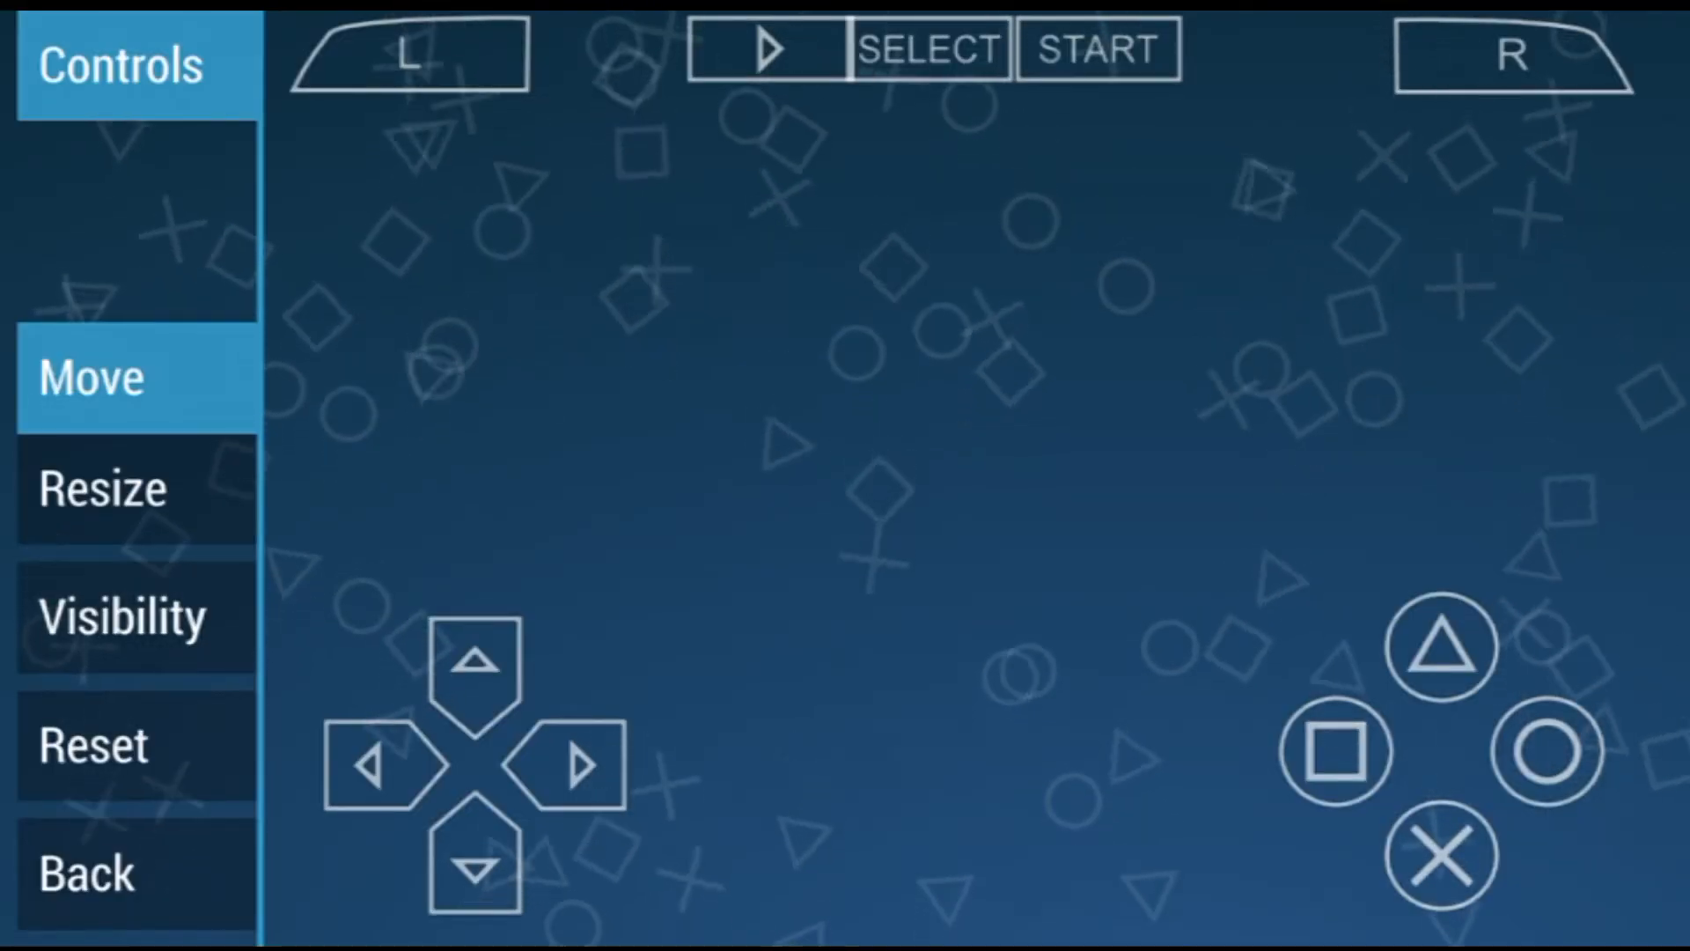
{"action": "left_click", "coordinate": [101, 489]}
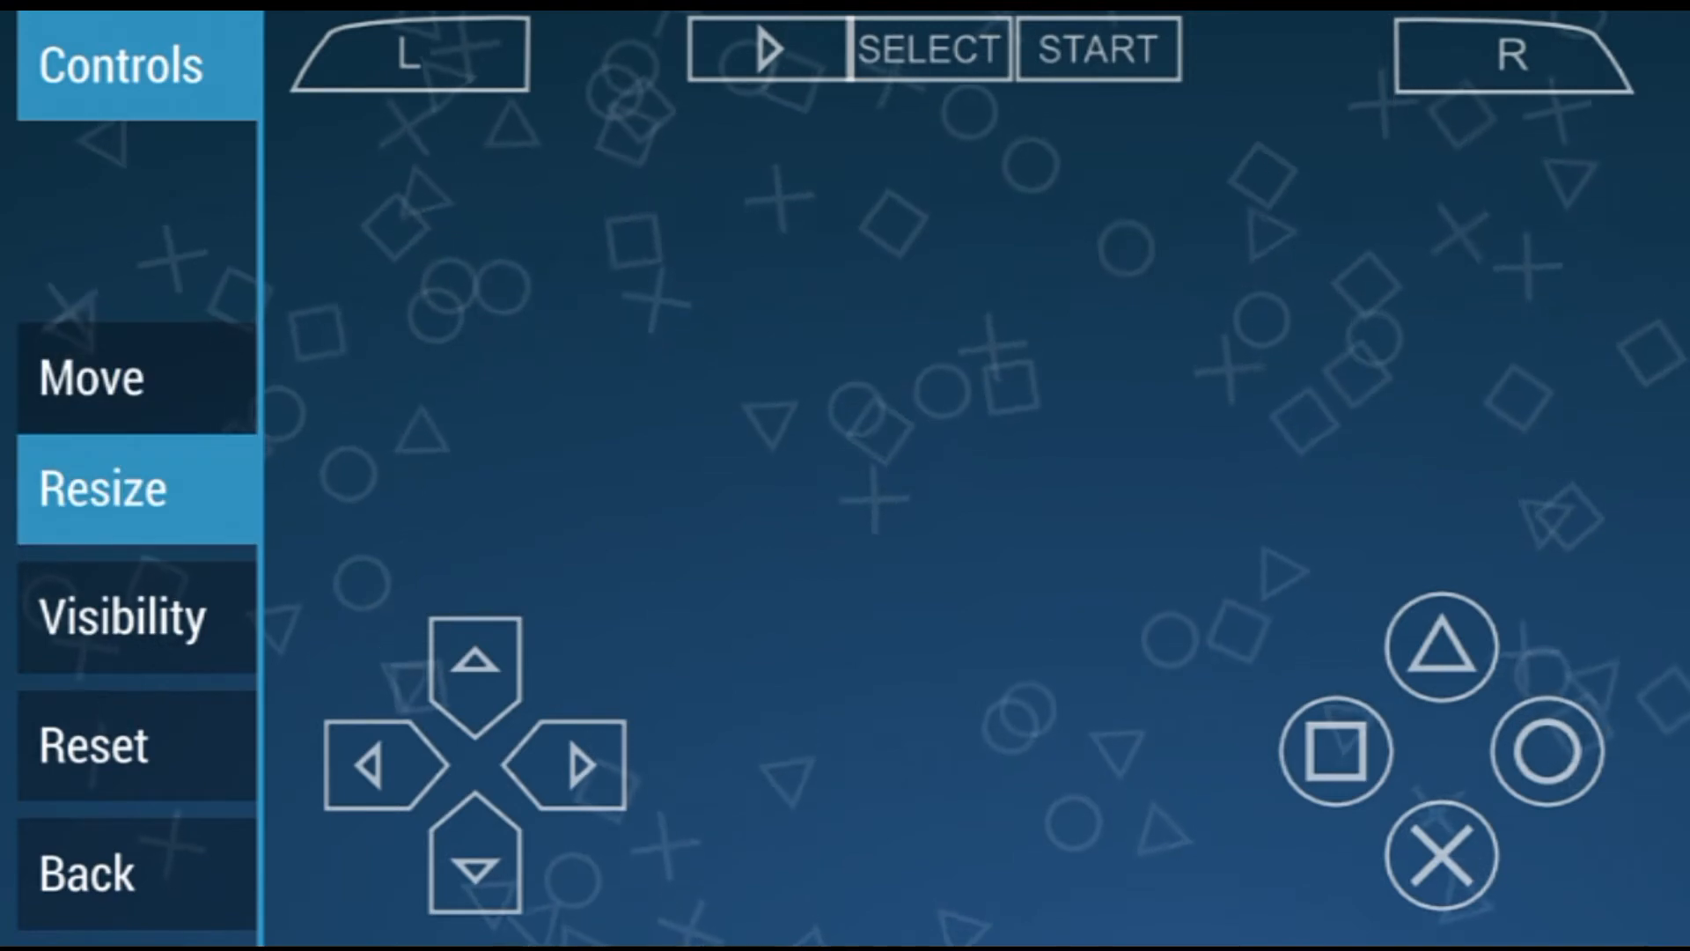
{"action": "left_click", "coordinate": [91, 375]}
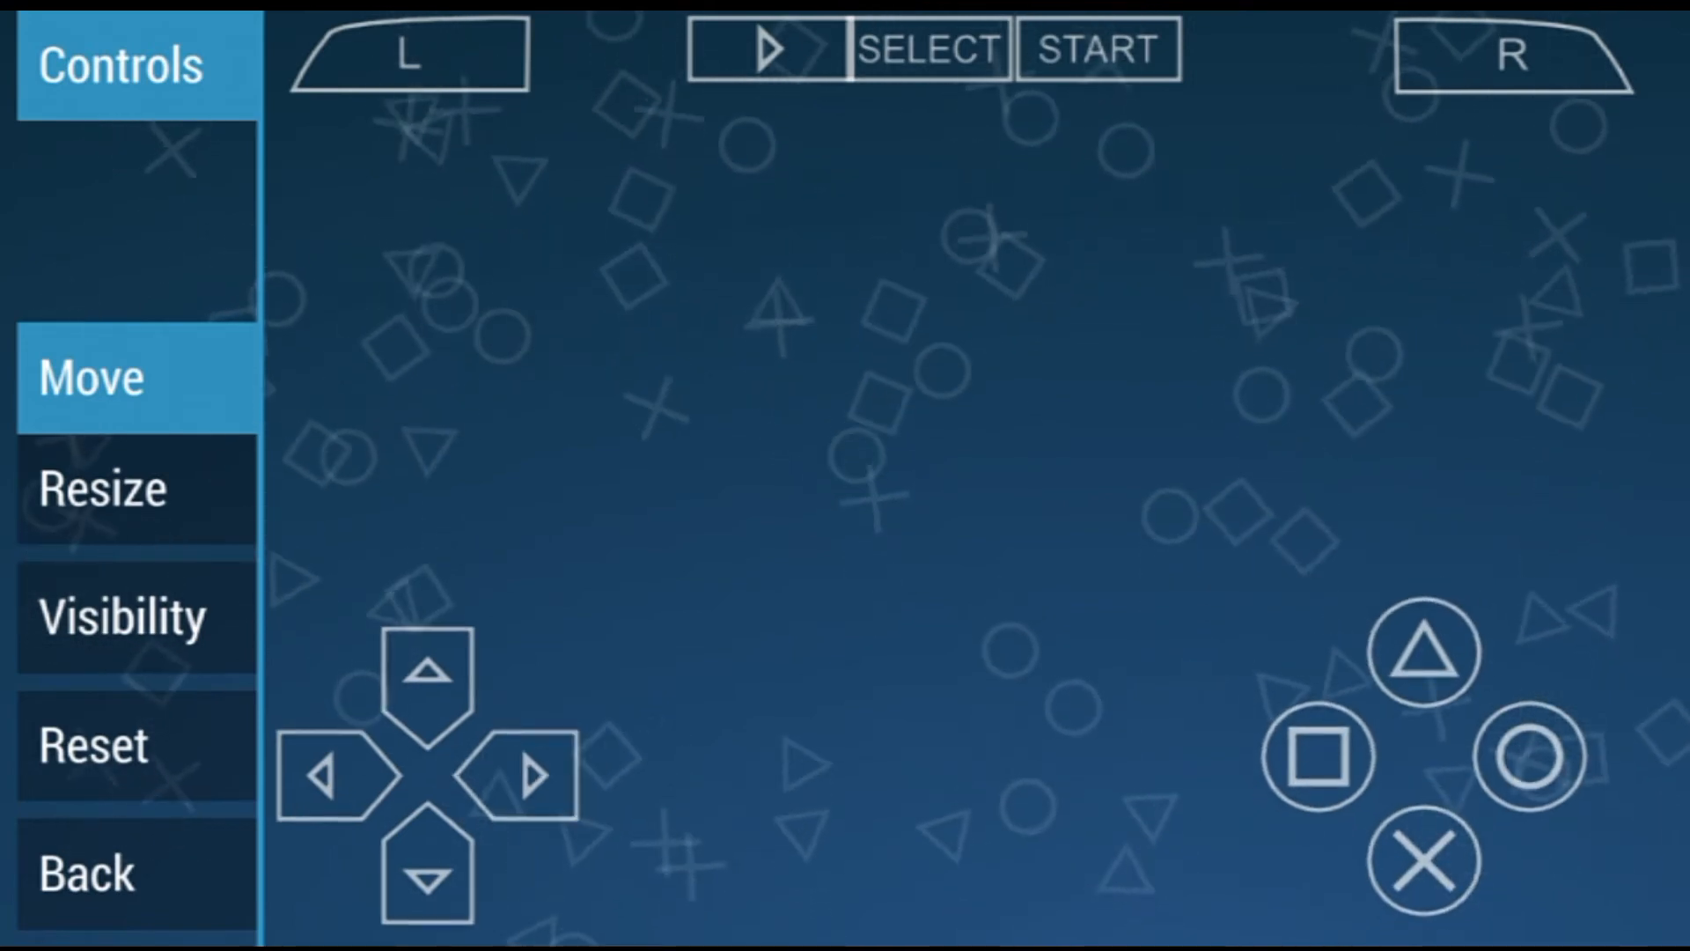
{"action": "left_click", "coordinate": [86, 874]}
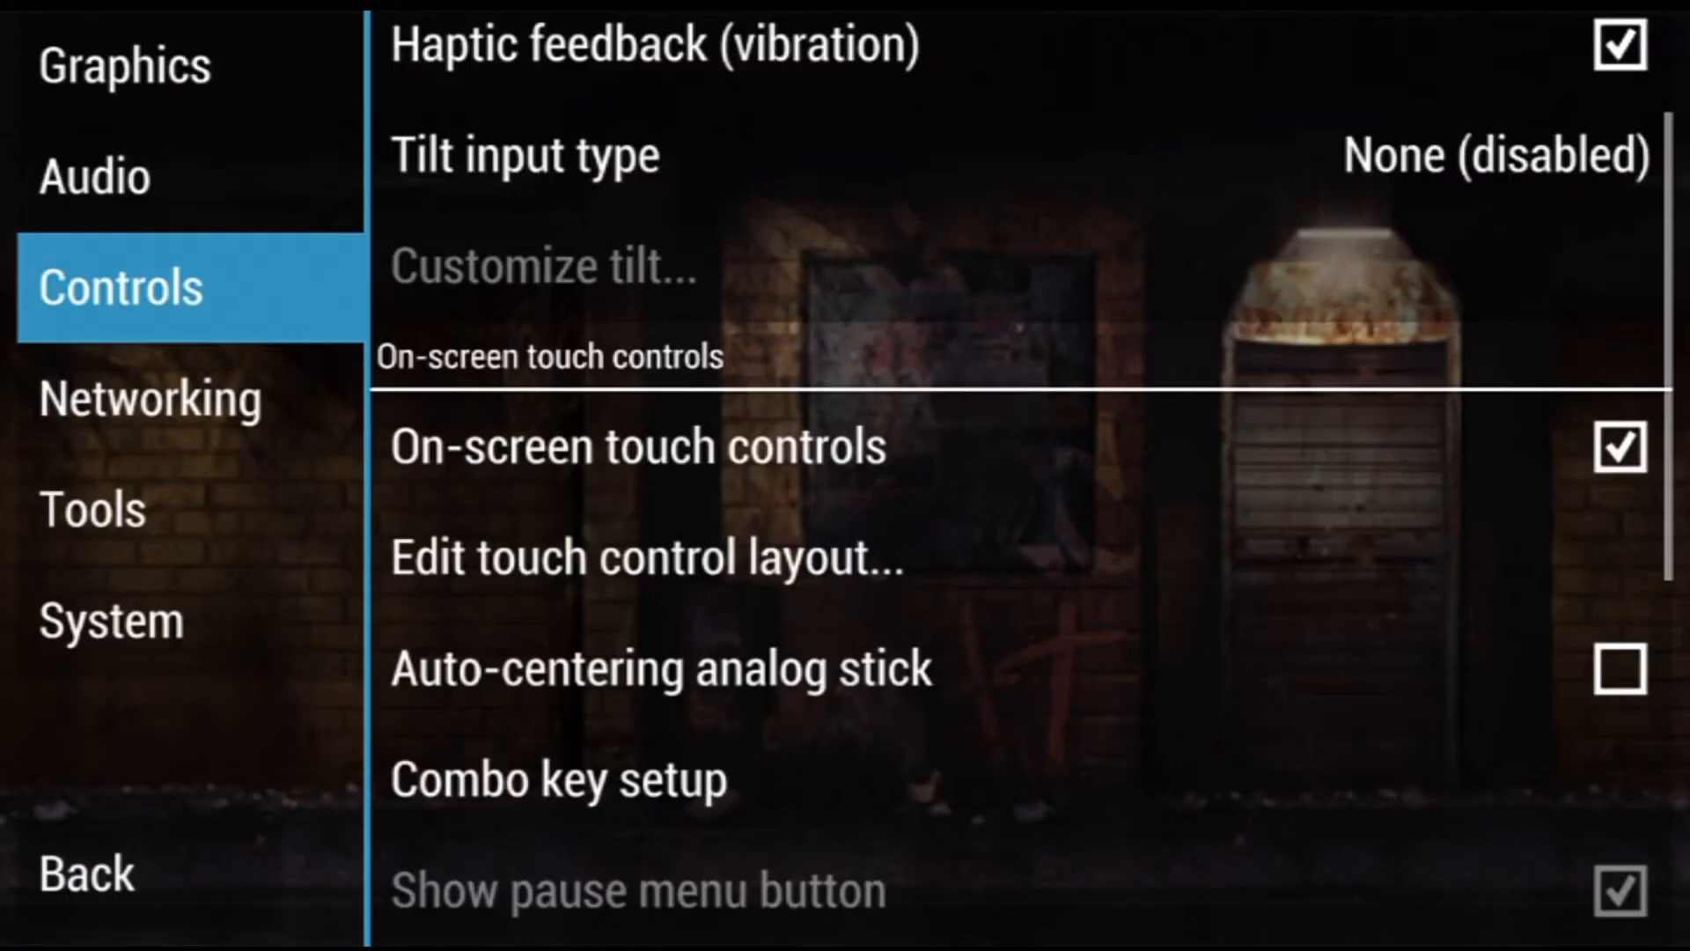
{"action": "left_click", "coordinate": [124, 64]}
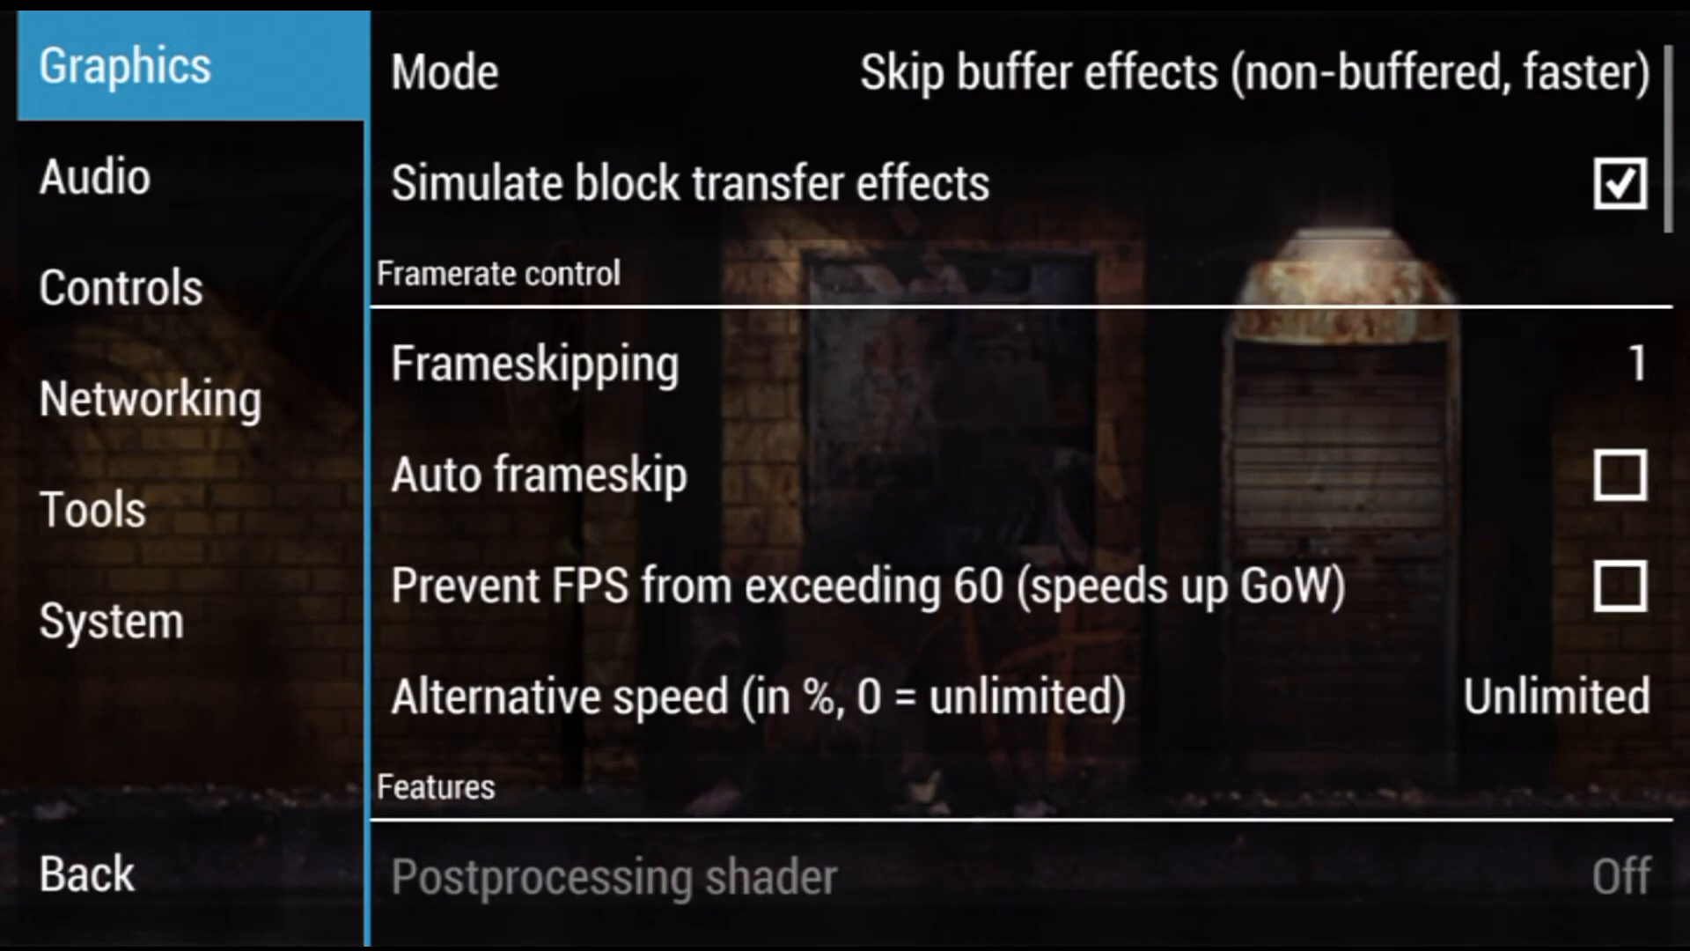
{"action": "scroll", "scroll_direction": "down", "scroll_amount": 3}
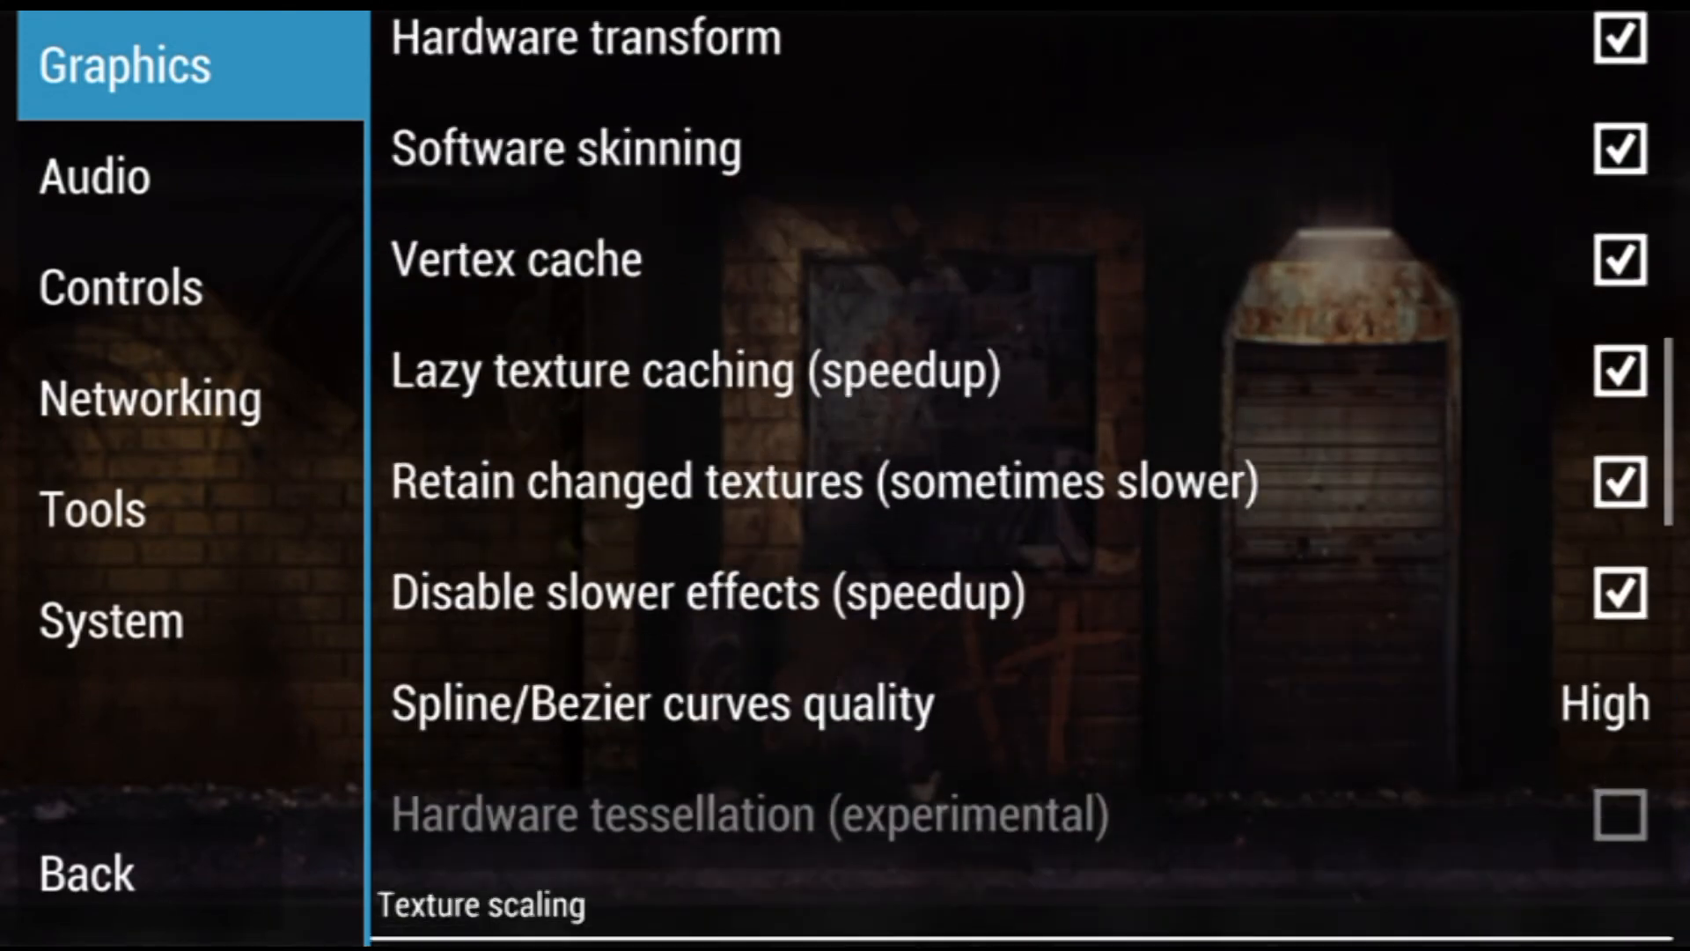
{"action": "scroll", "scroll_direction": "down", "scroll_amount": 3}
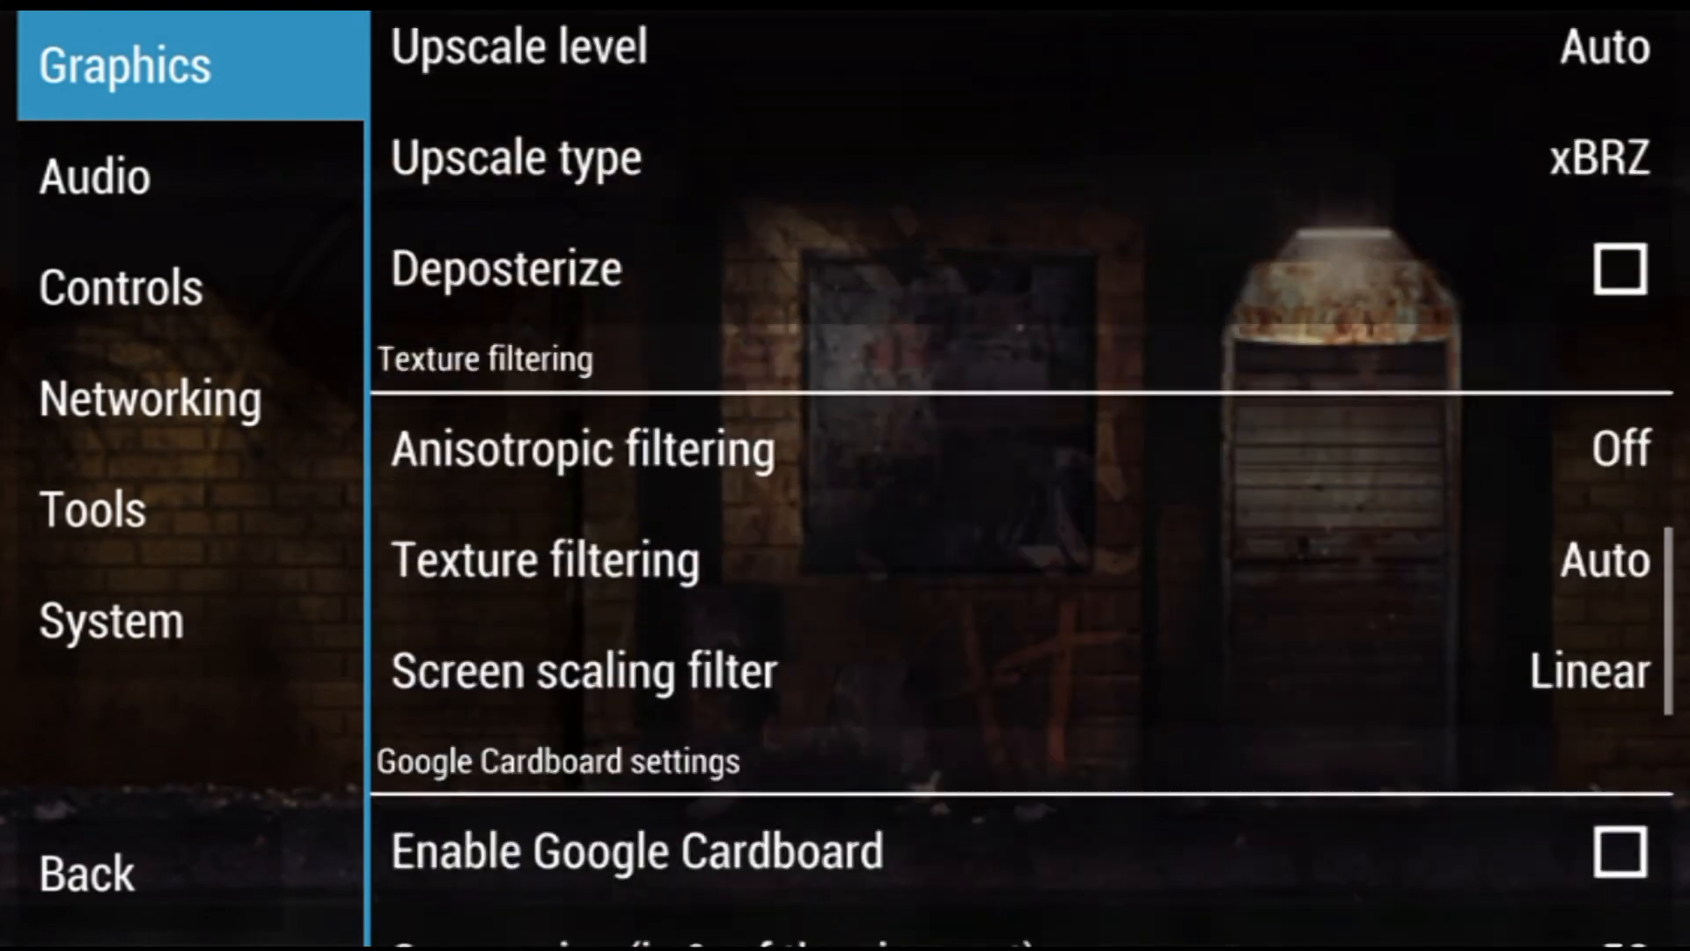
{"action": "scroll", "scroll_direction": "down", "scroll_amount": 3}
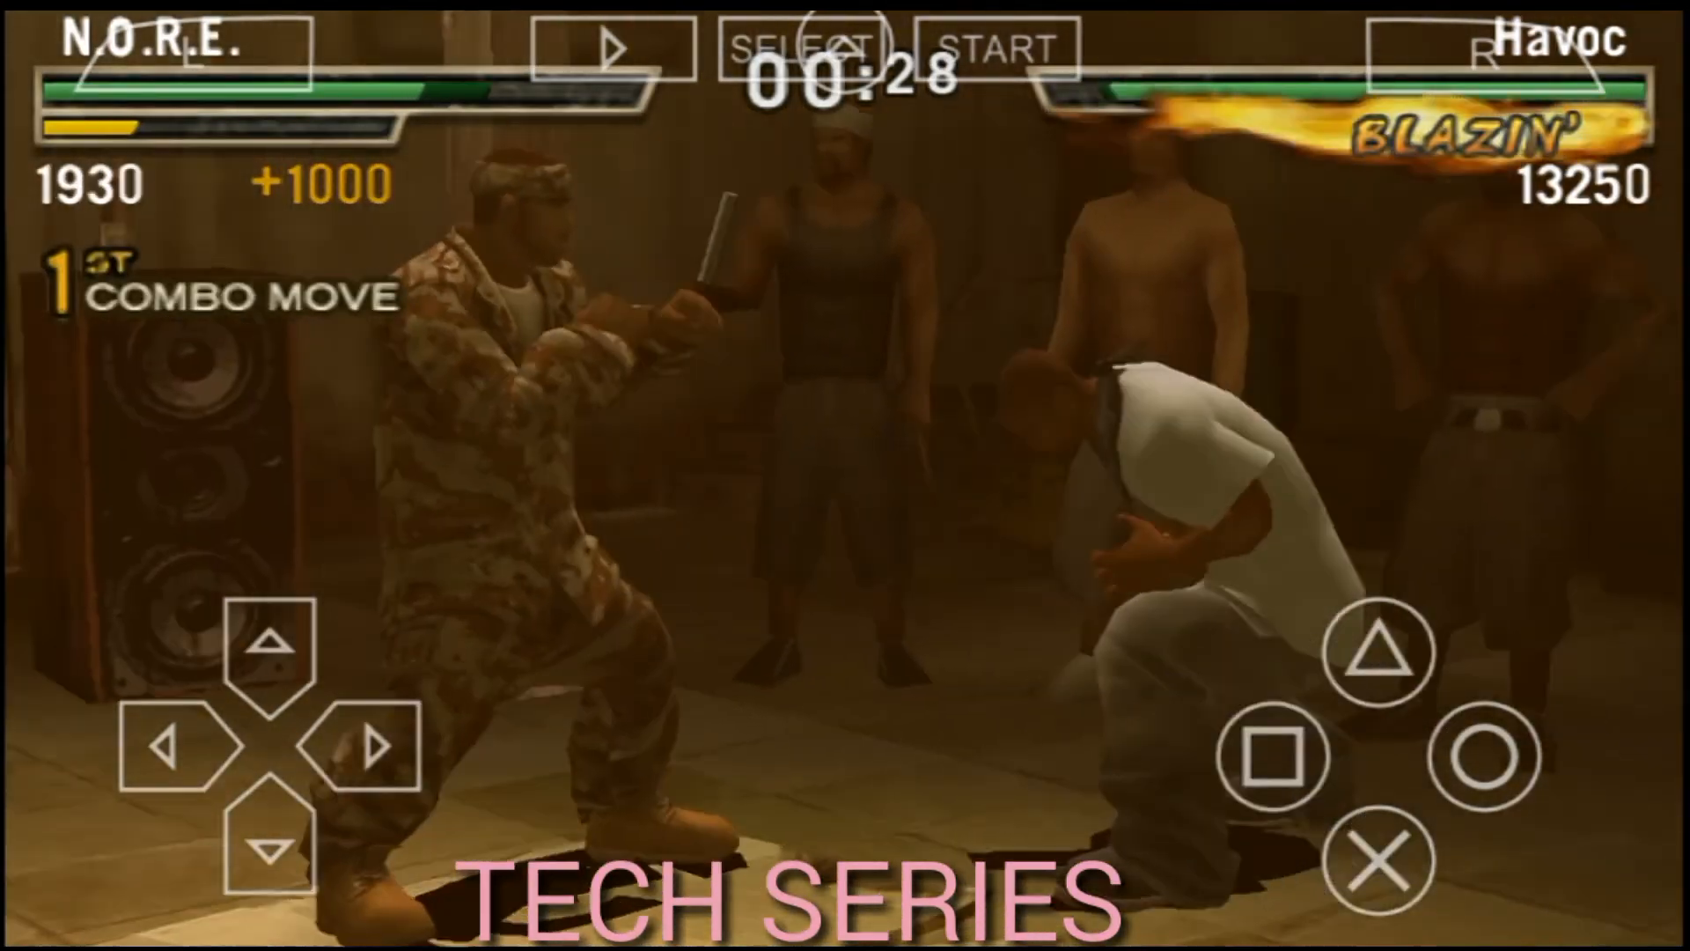
Attack the opponent with an on-screen button, knocking them down for a 3100 score
{"action": "left_click", "coordinate": [1272, 752]}
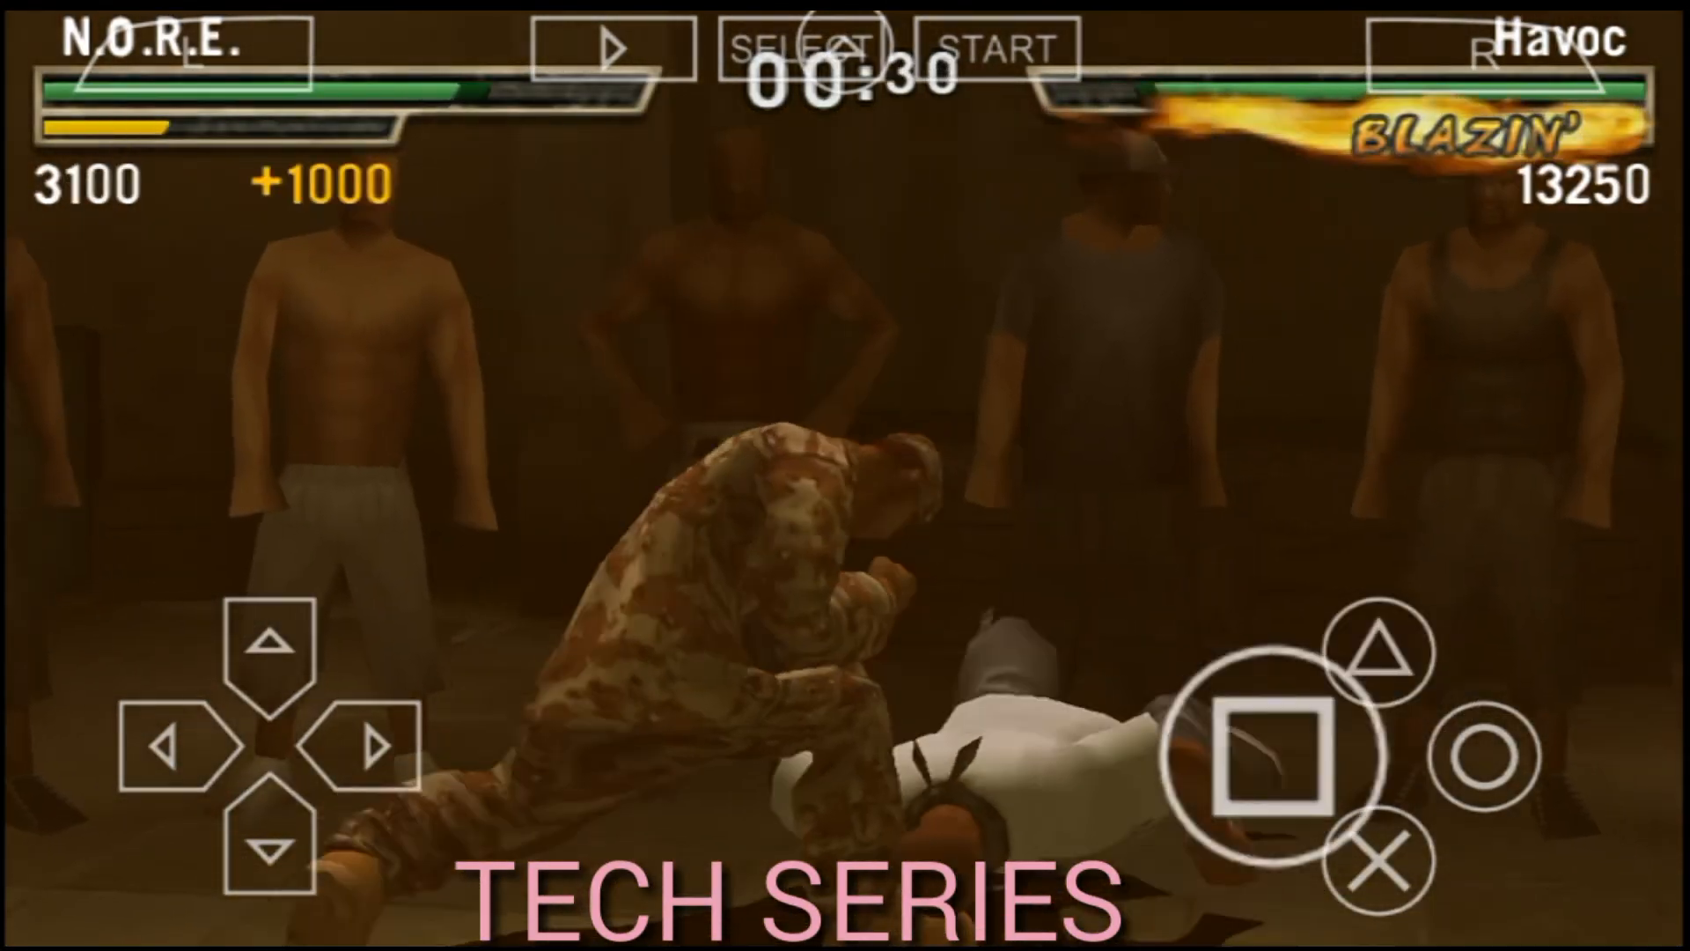